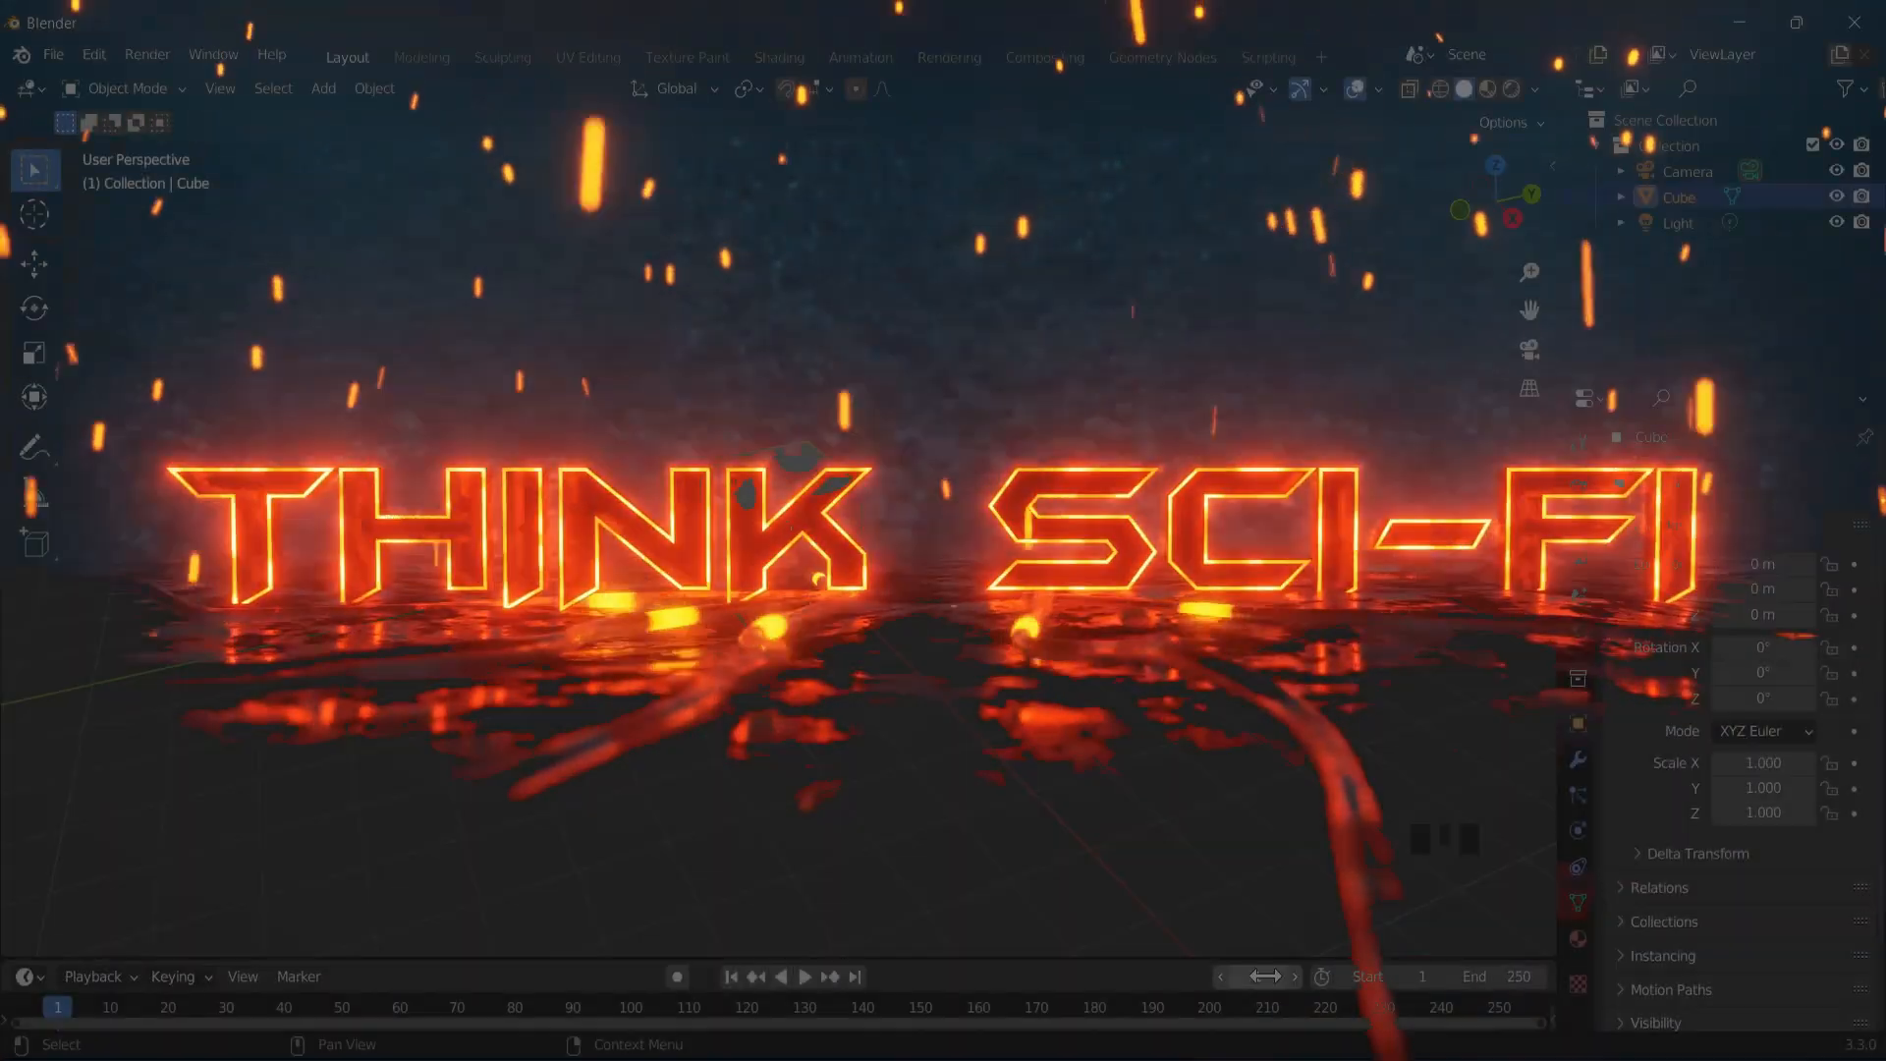
- Switch to the Geometry Nodes workspace on the default cube scene
click(1159, 57)
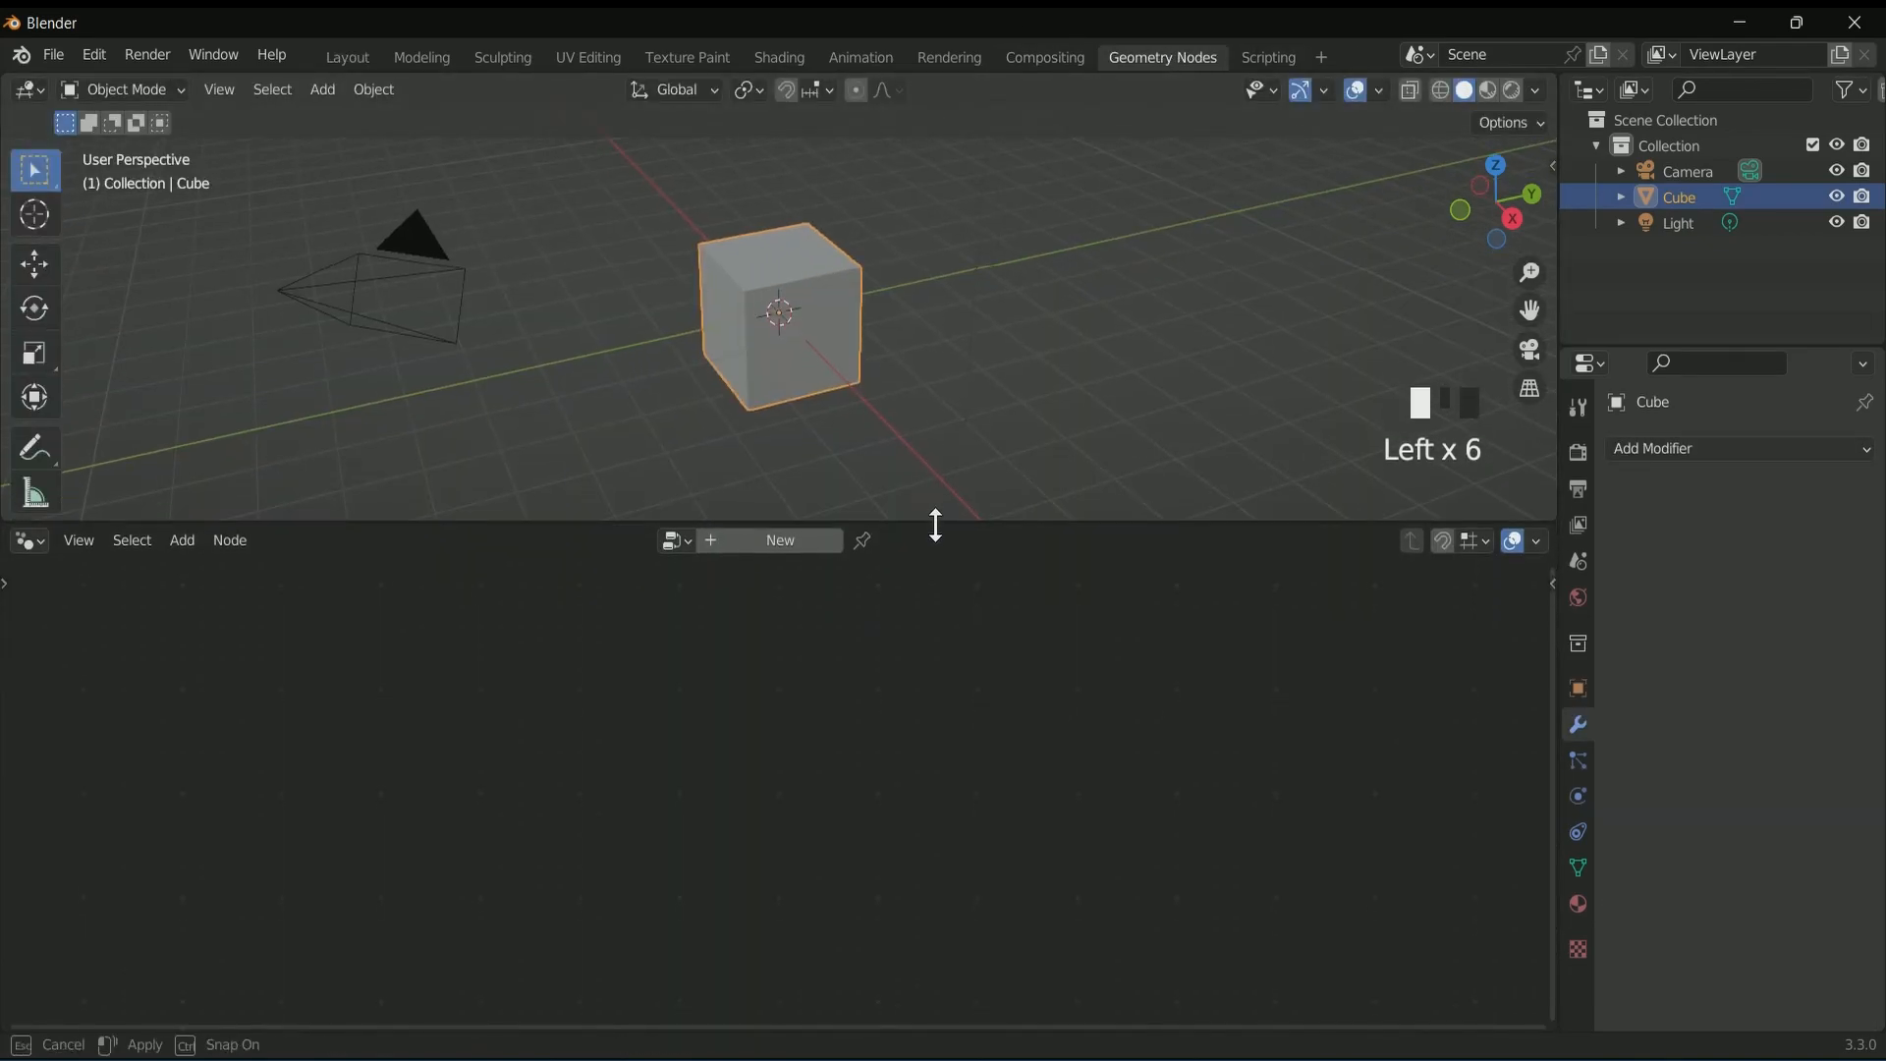
scroll(down, 3)
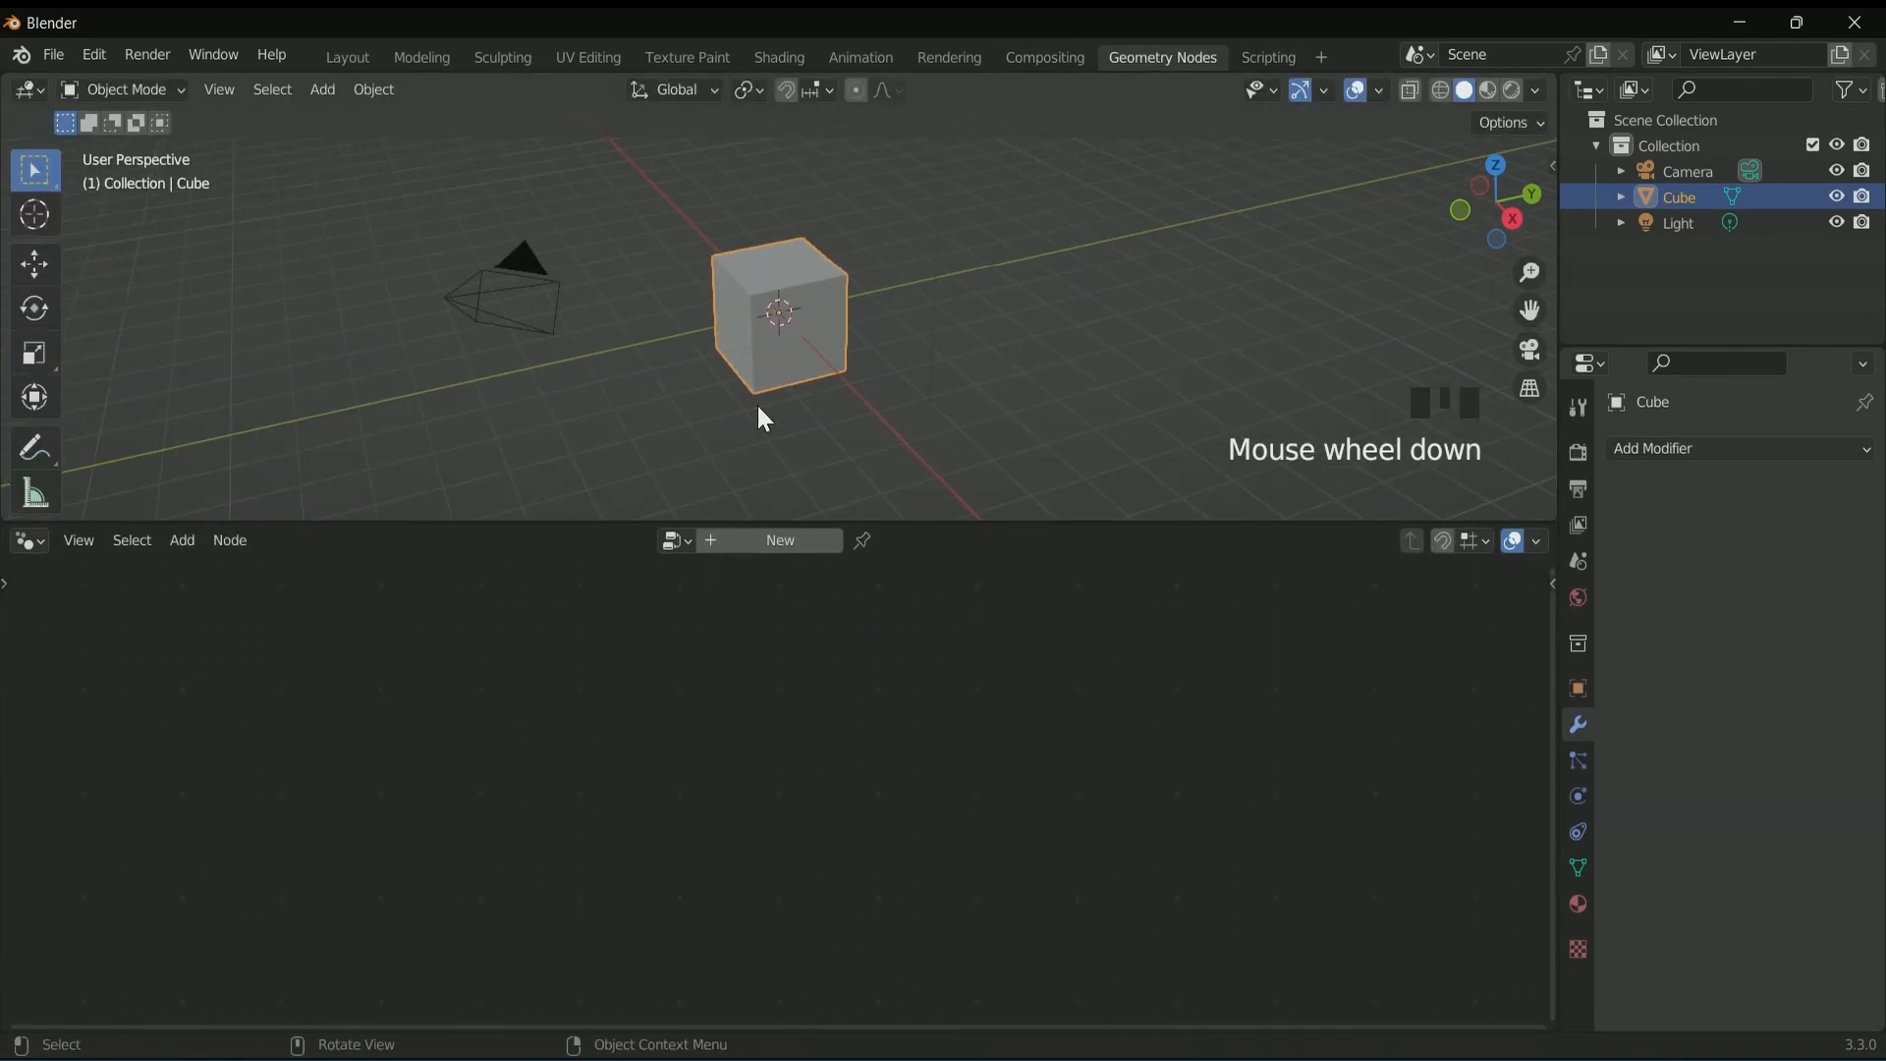
- Create a node tree on the cube outputting a Curve Circle in Points mode, resolution 15
click(778, 538)
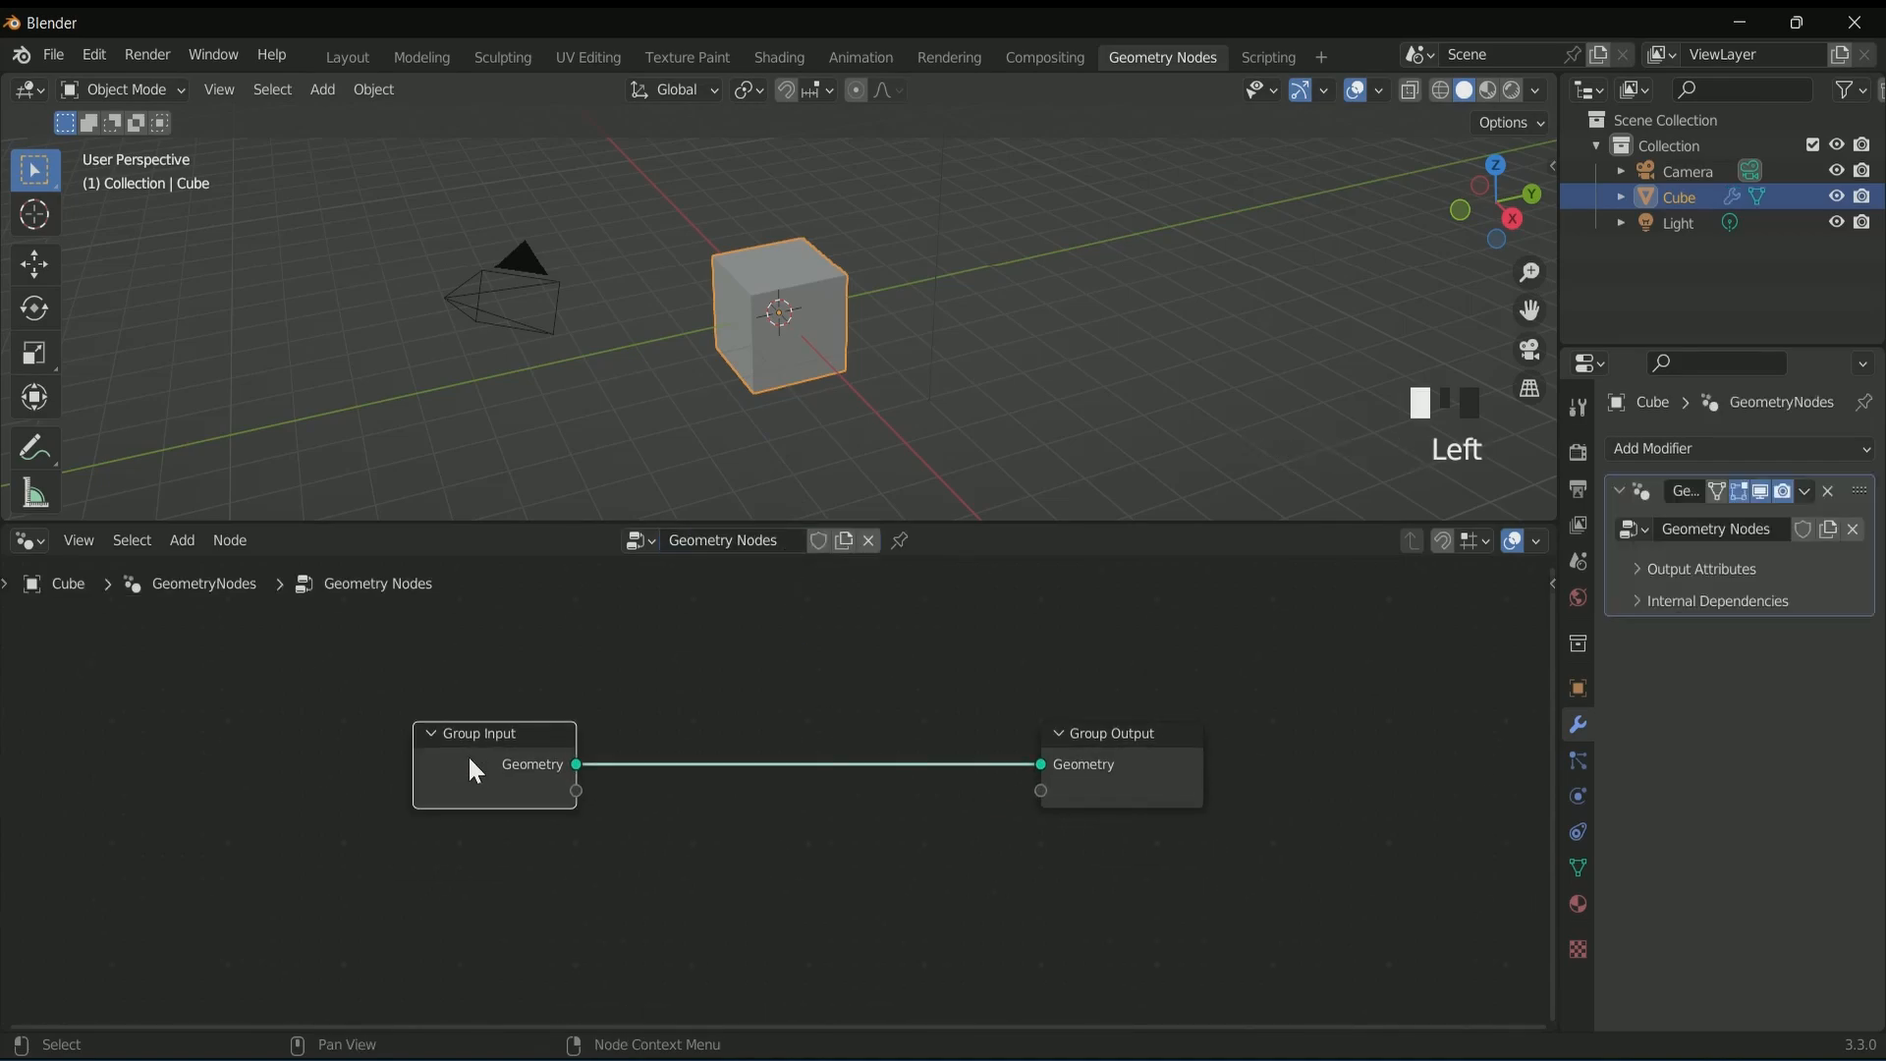
text(c)
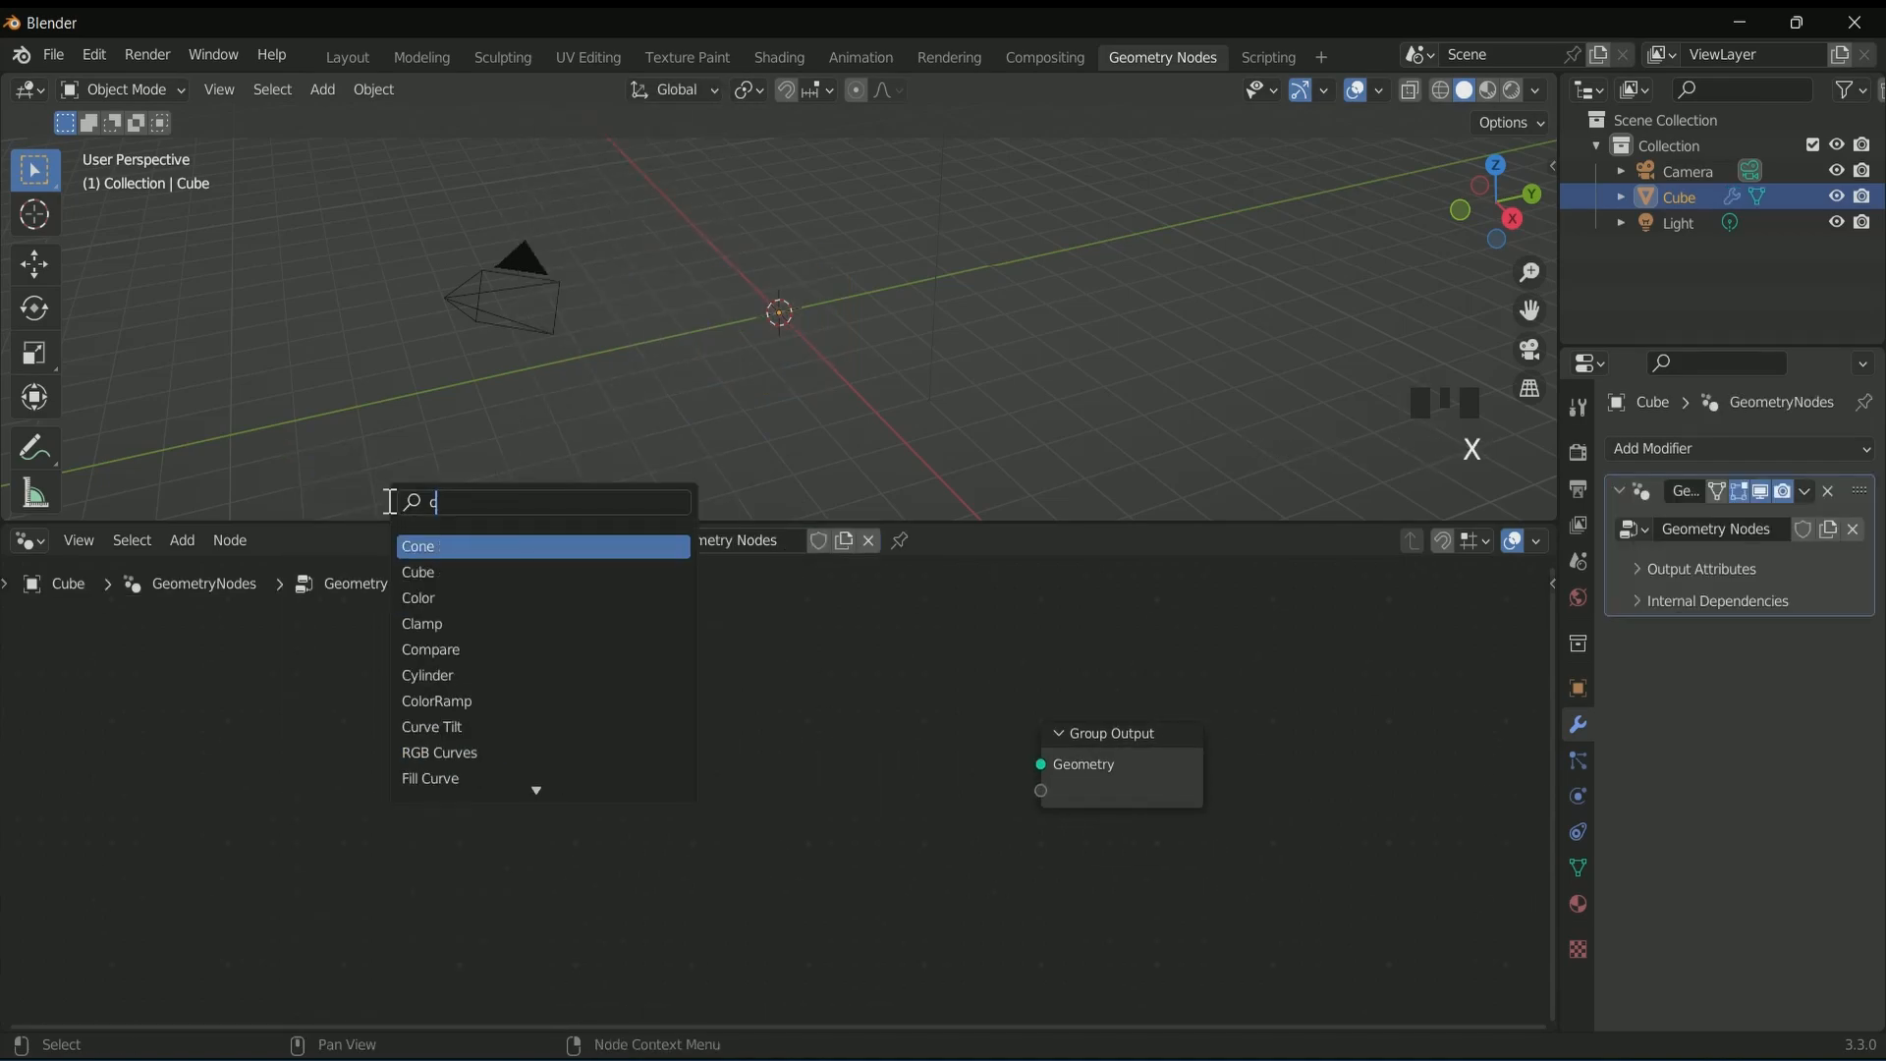
text(ur)
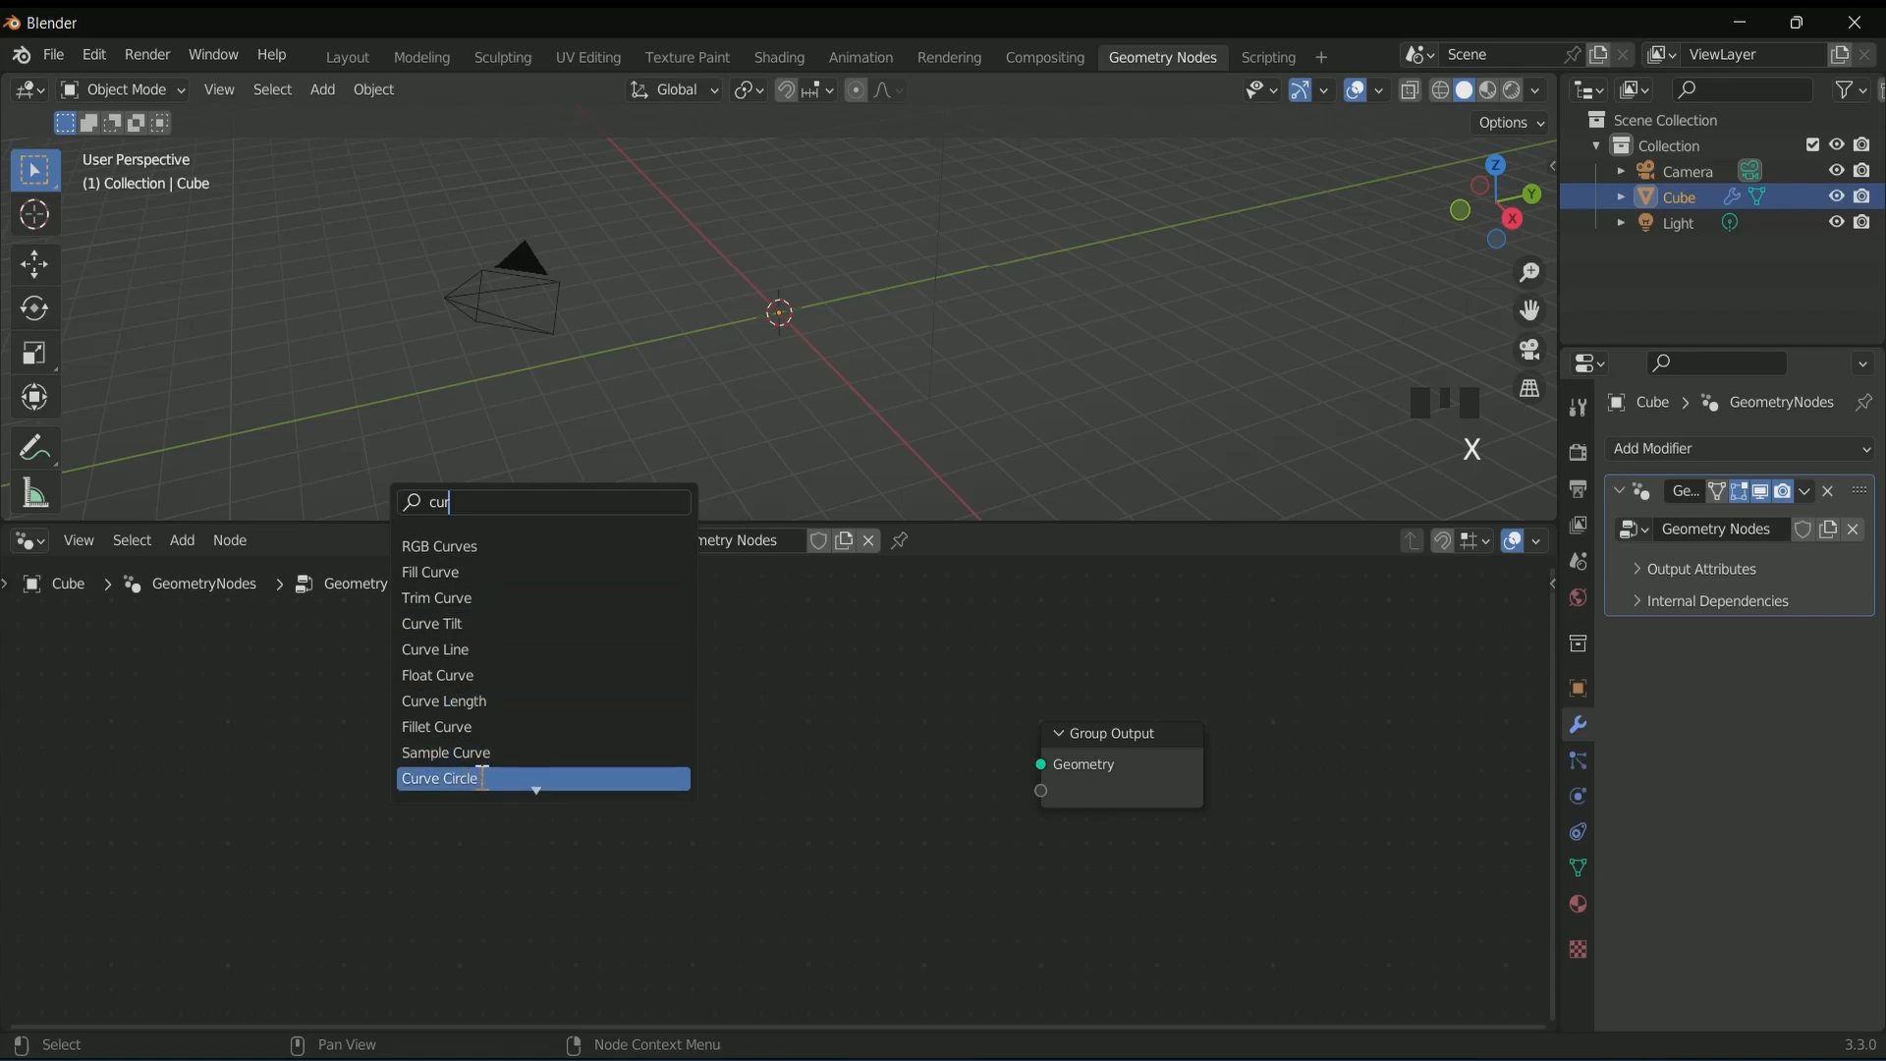
click(438, 778)
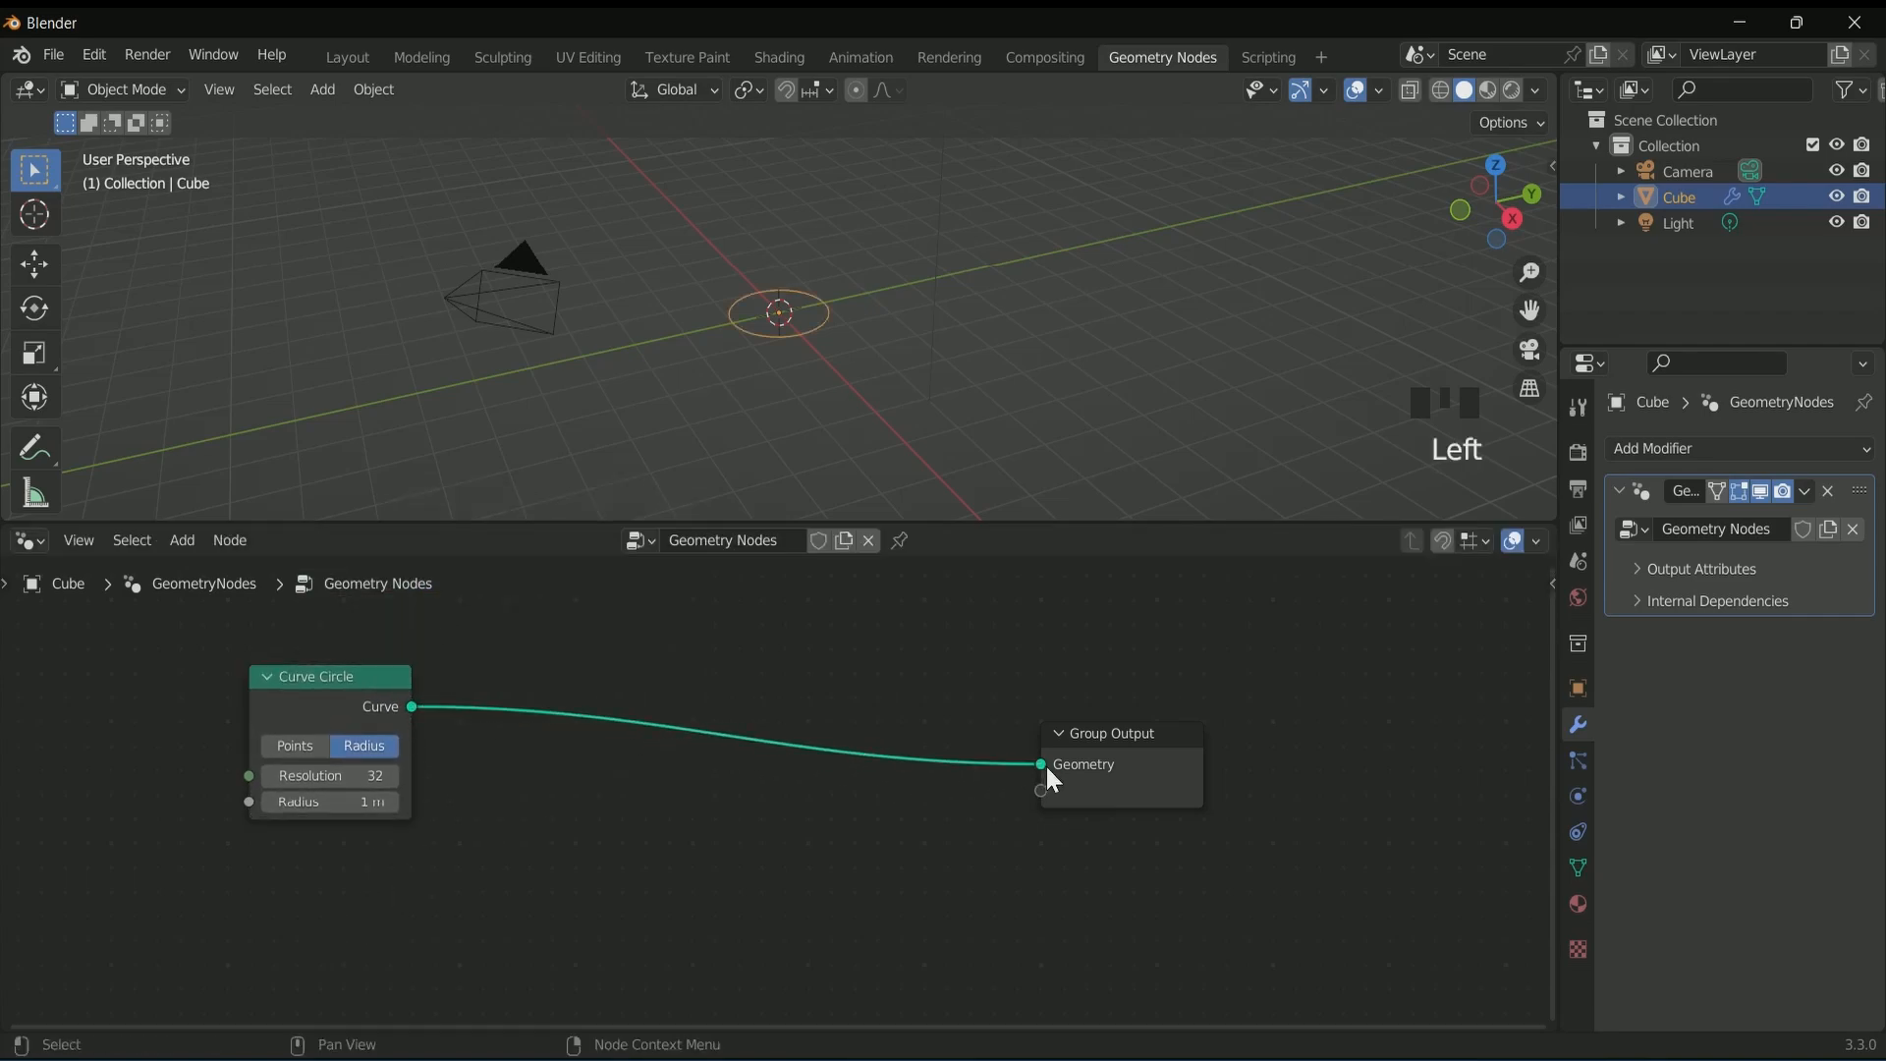
scroll(down, 3)
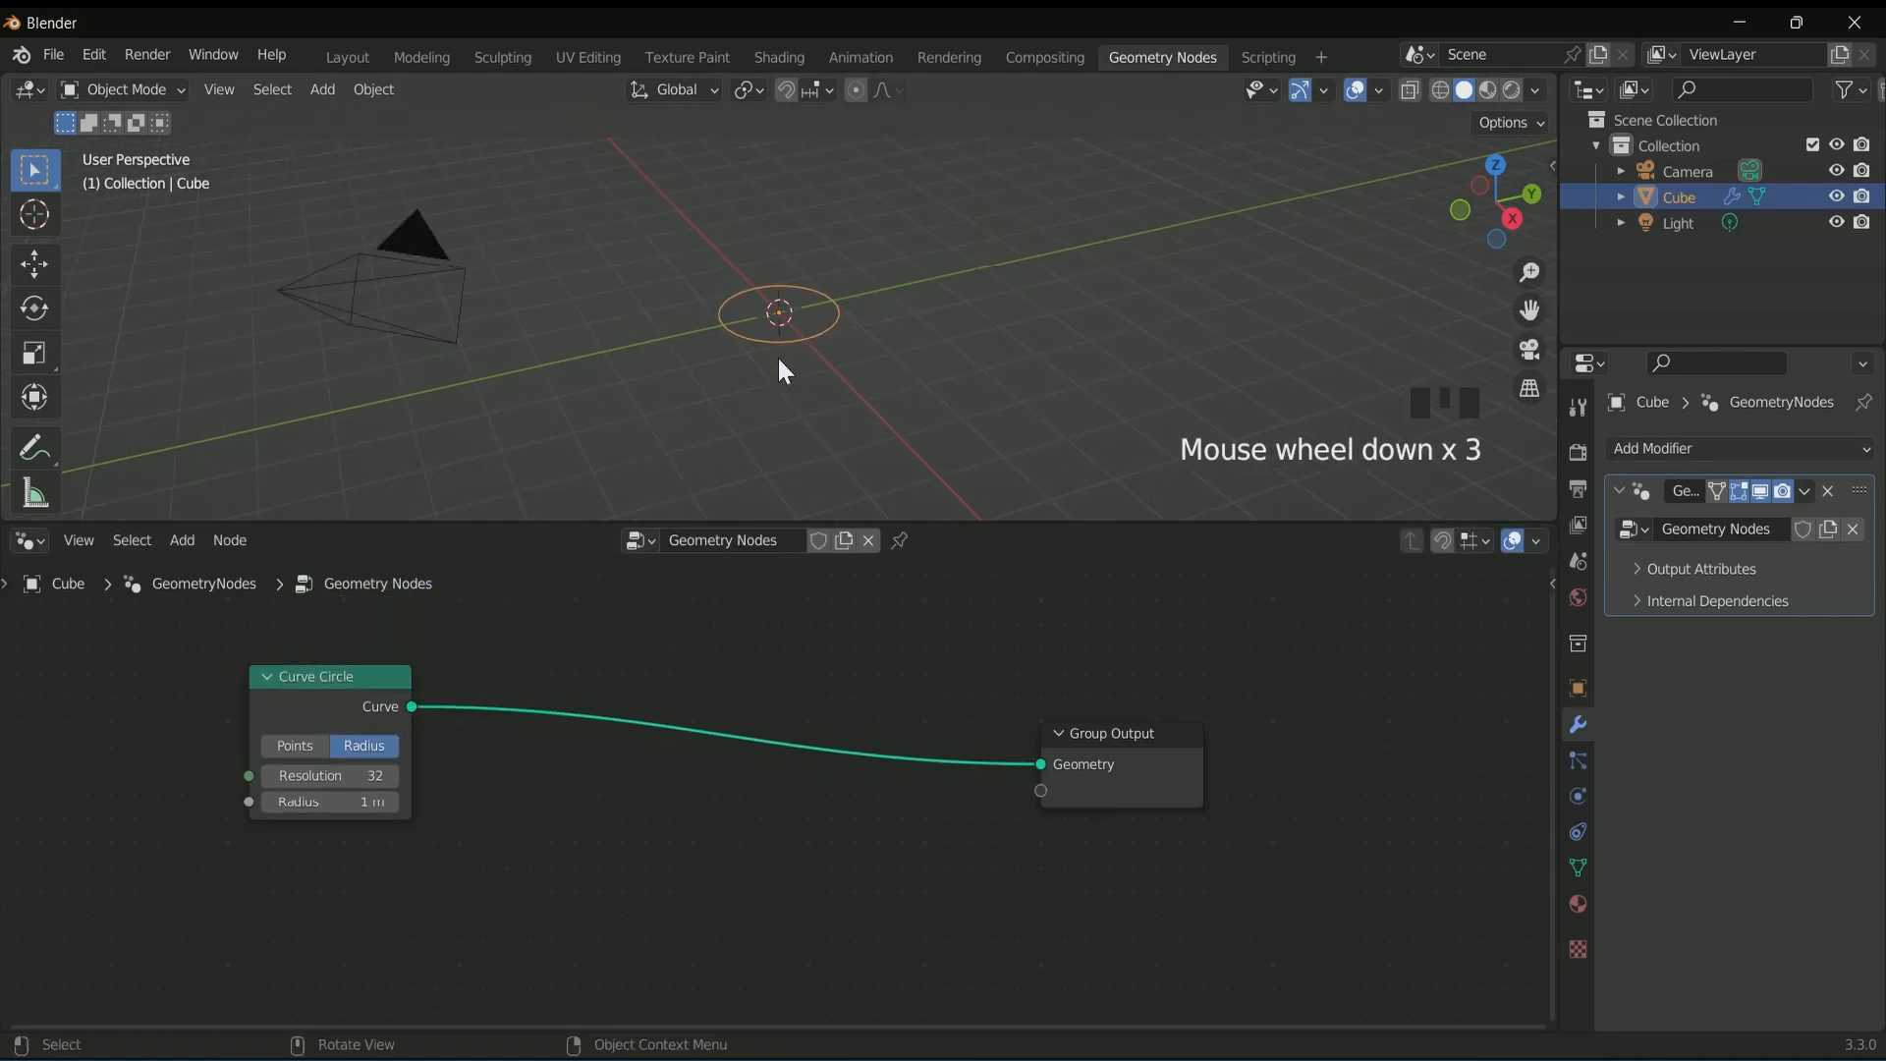
click(293, 745)
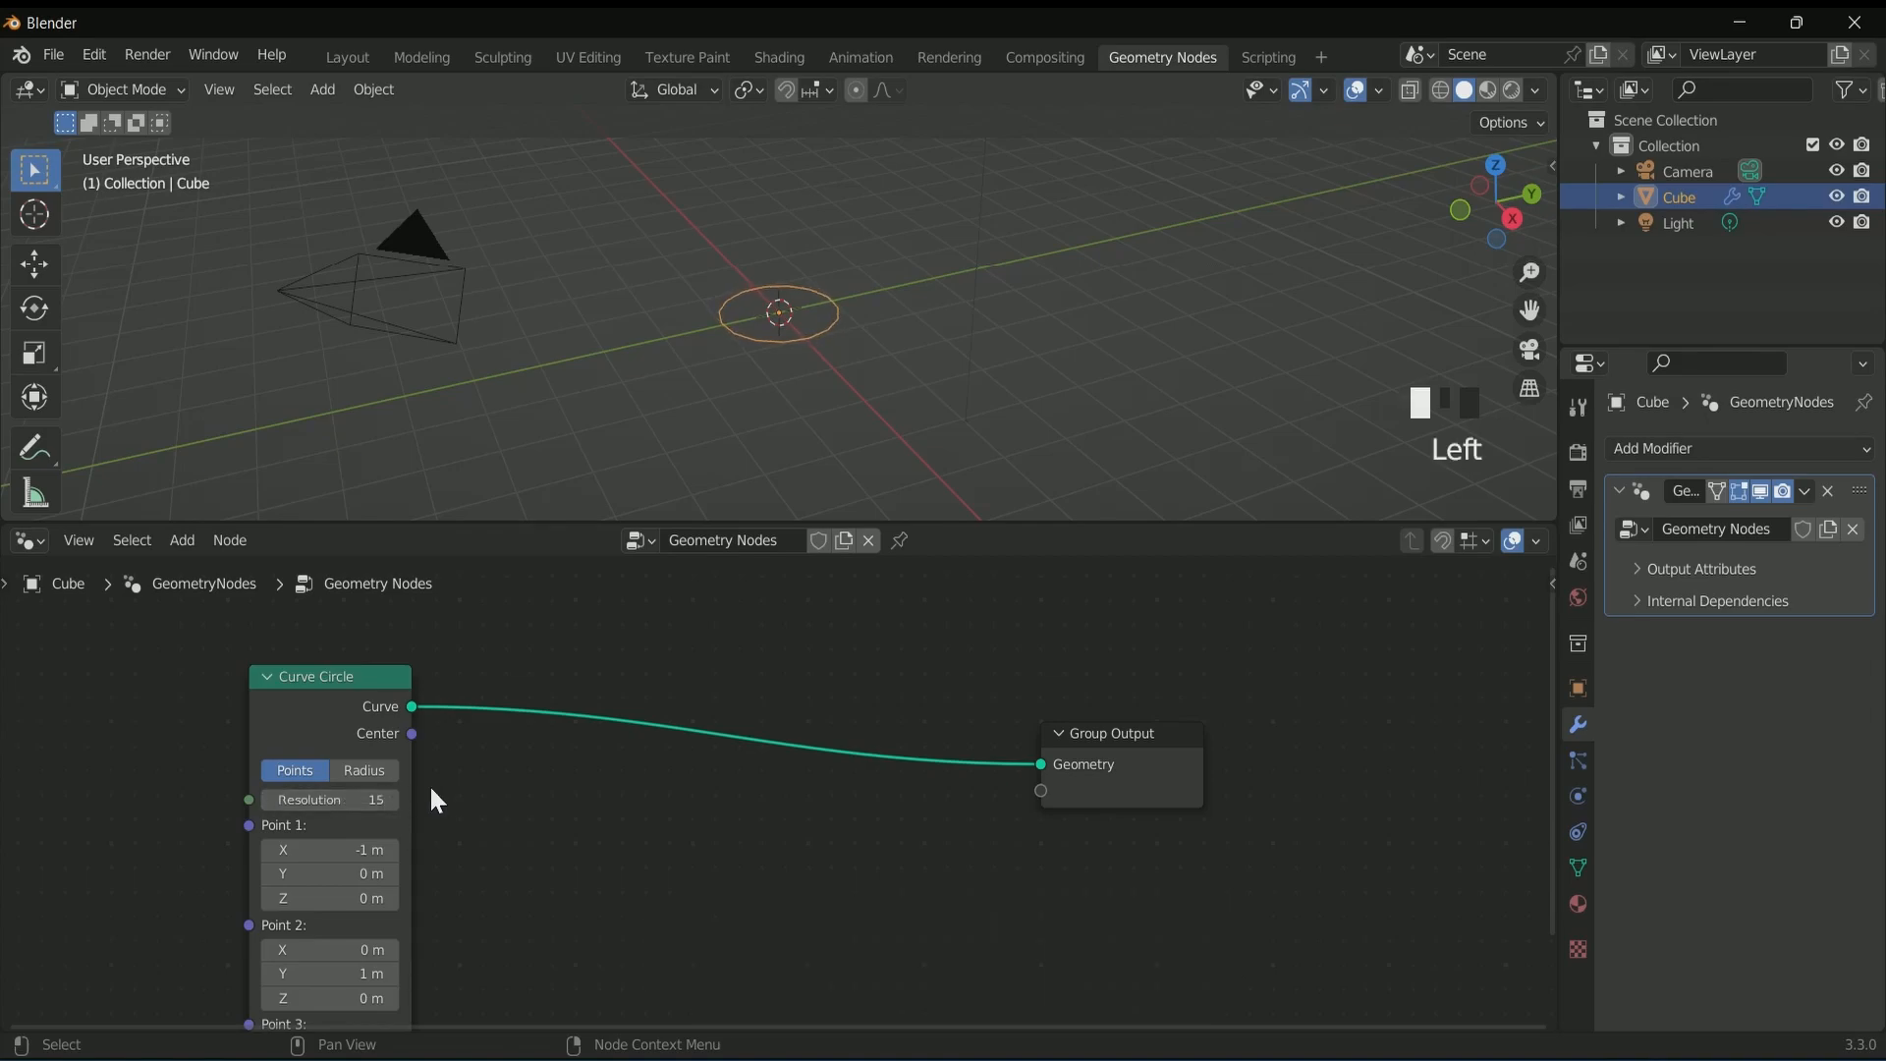
scroll(up, 3)
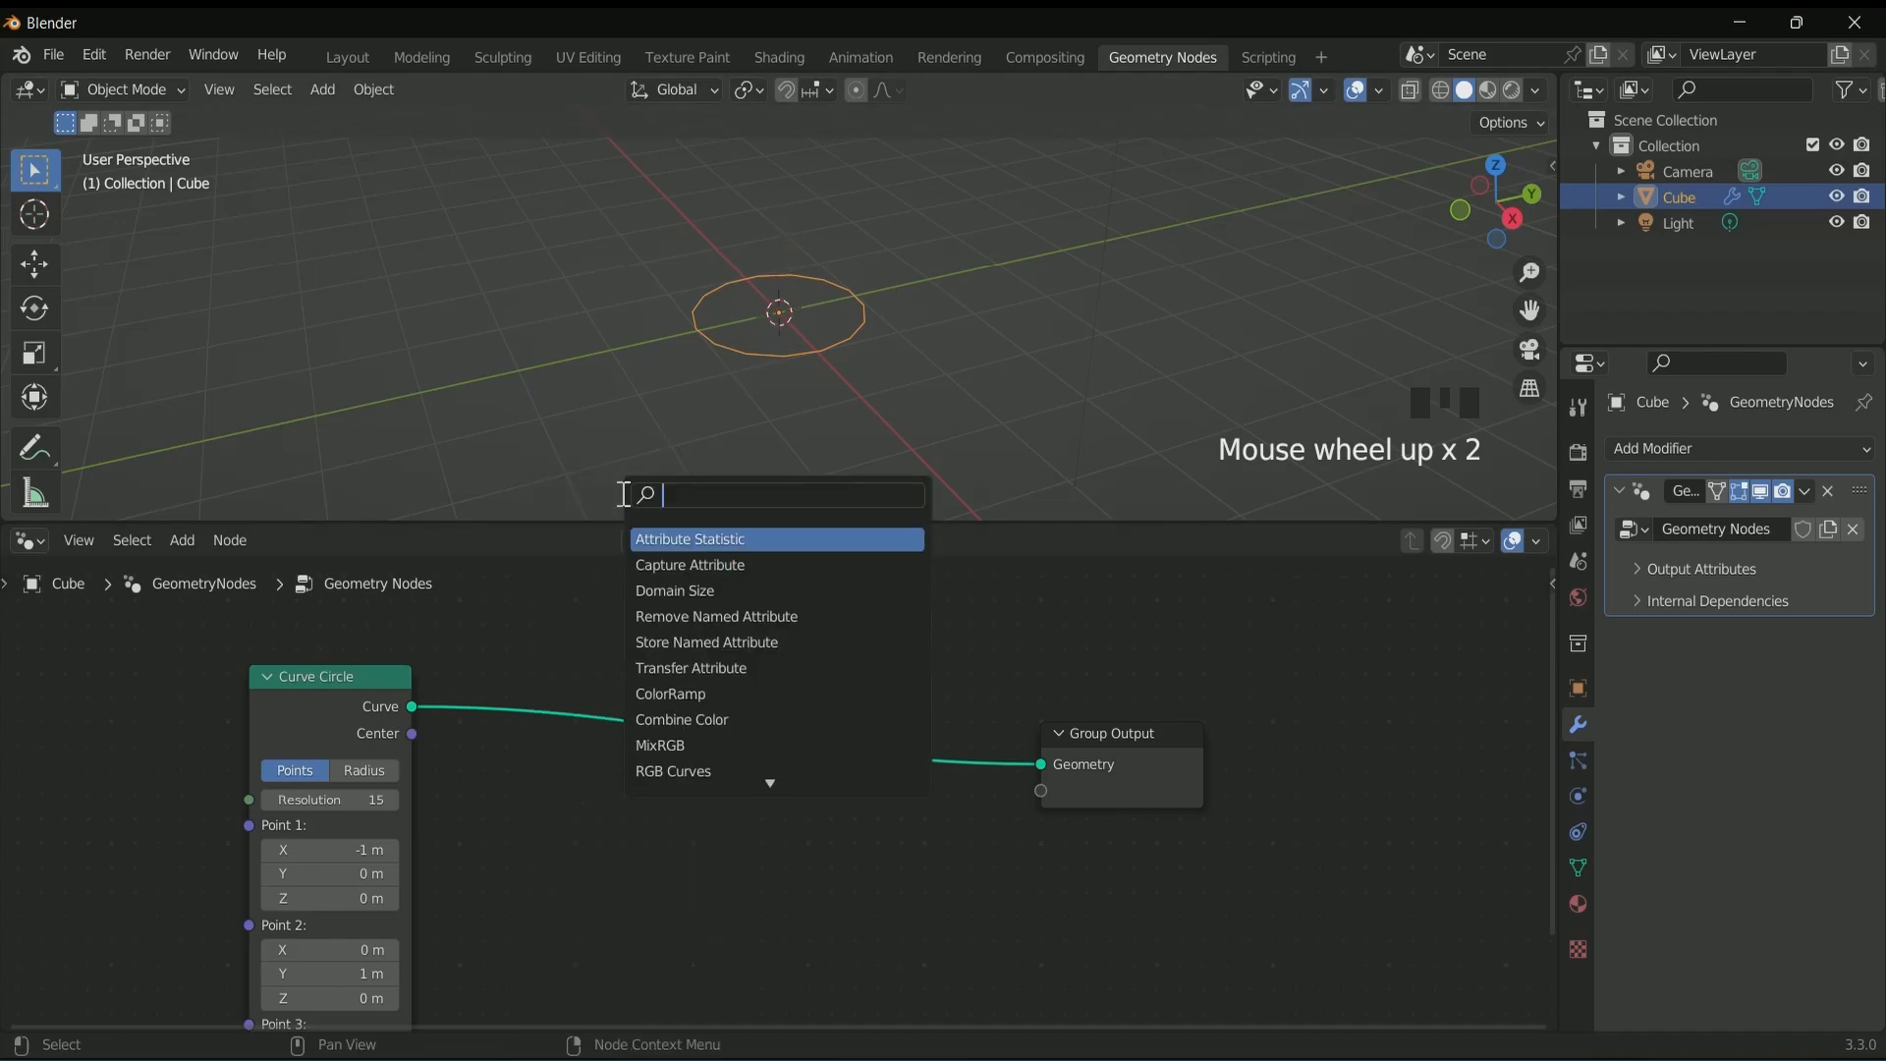
- Convert the circle to a thin ring mesh via Curve to Mesh with a Quadrilateral profile
text(curve)
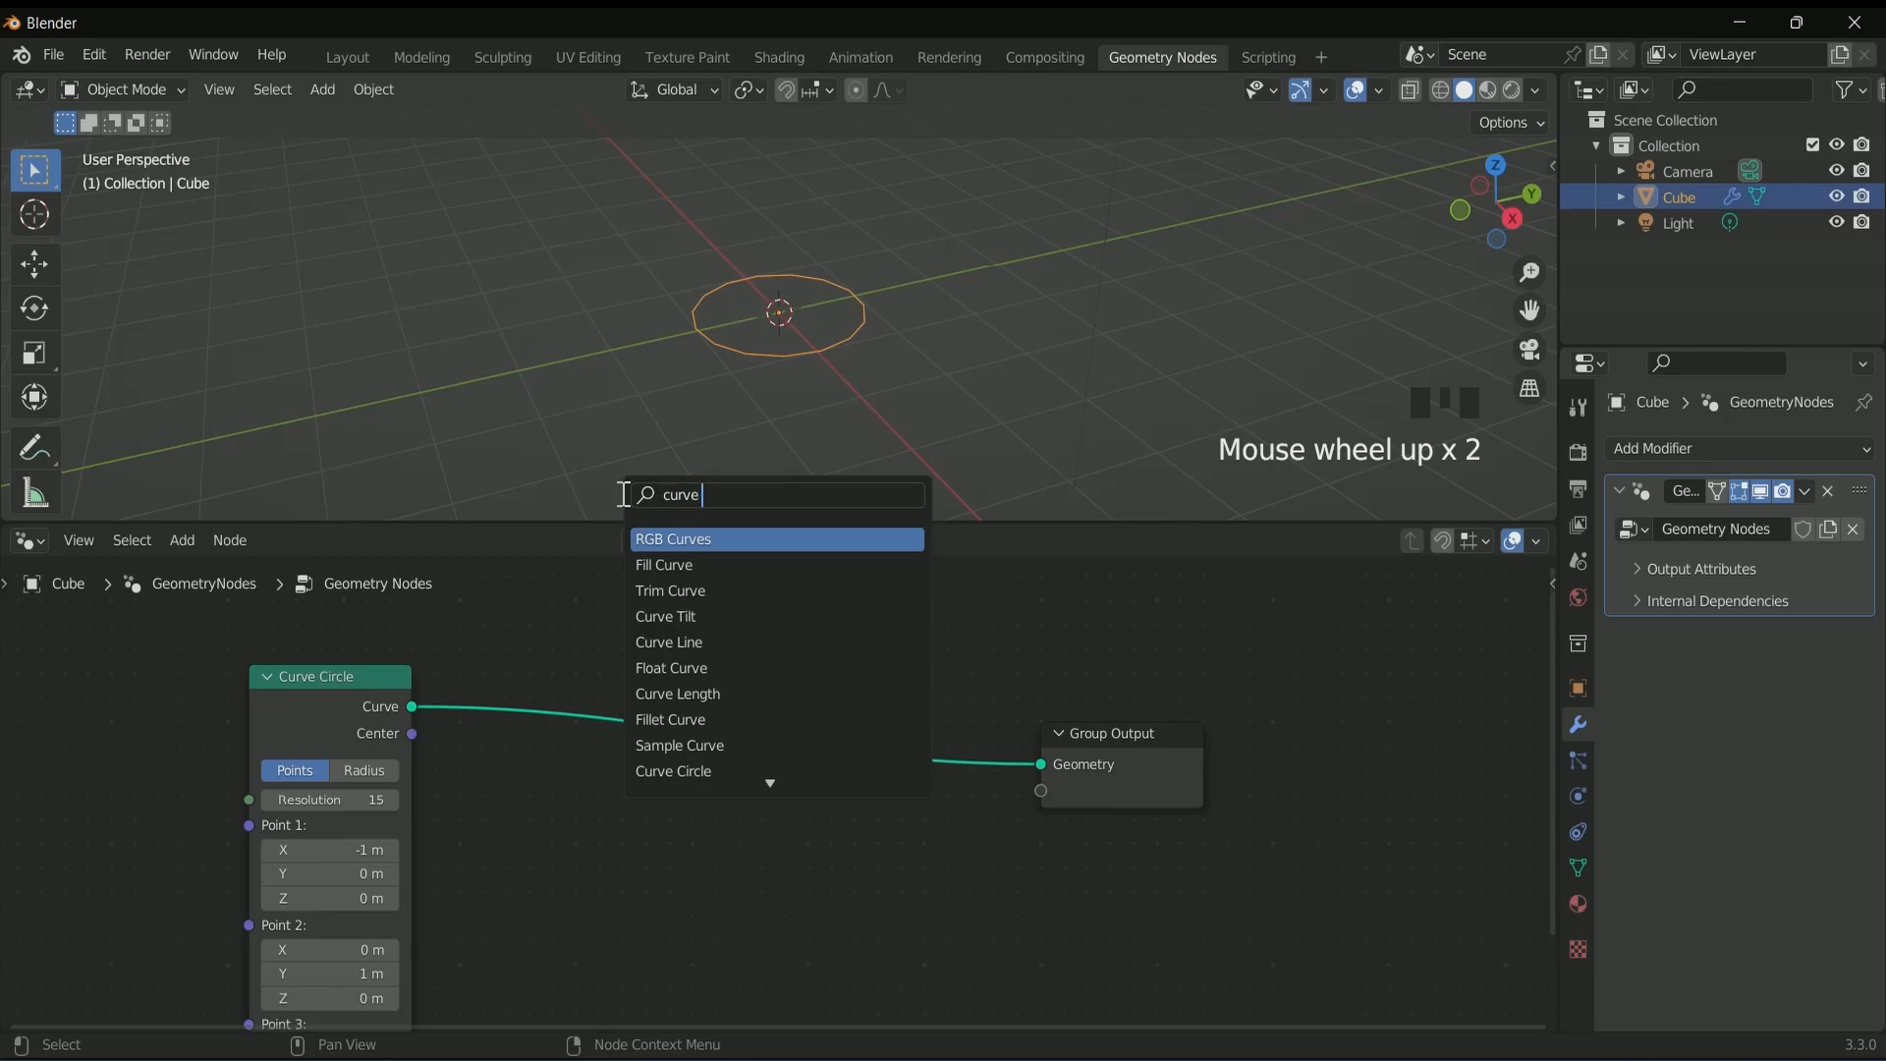
click(704, 666)
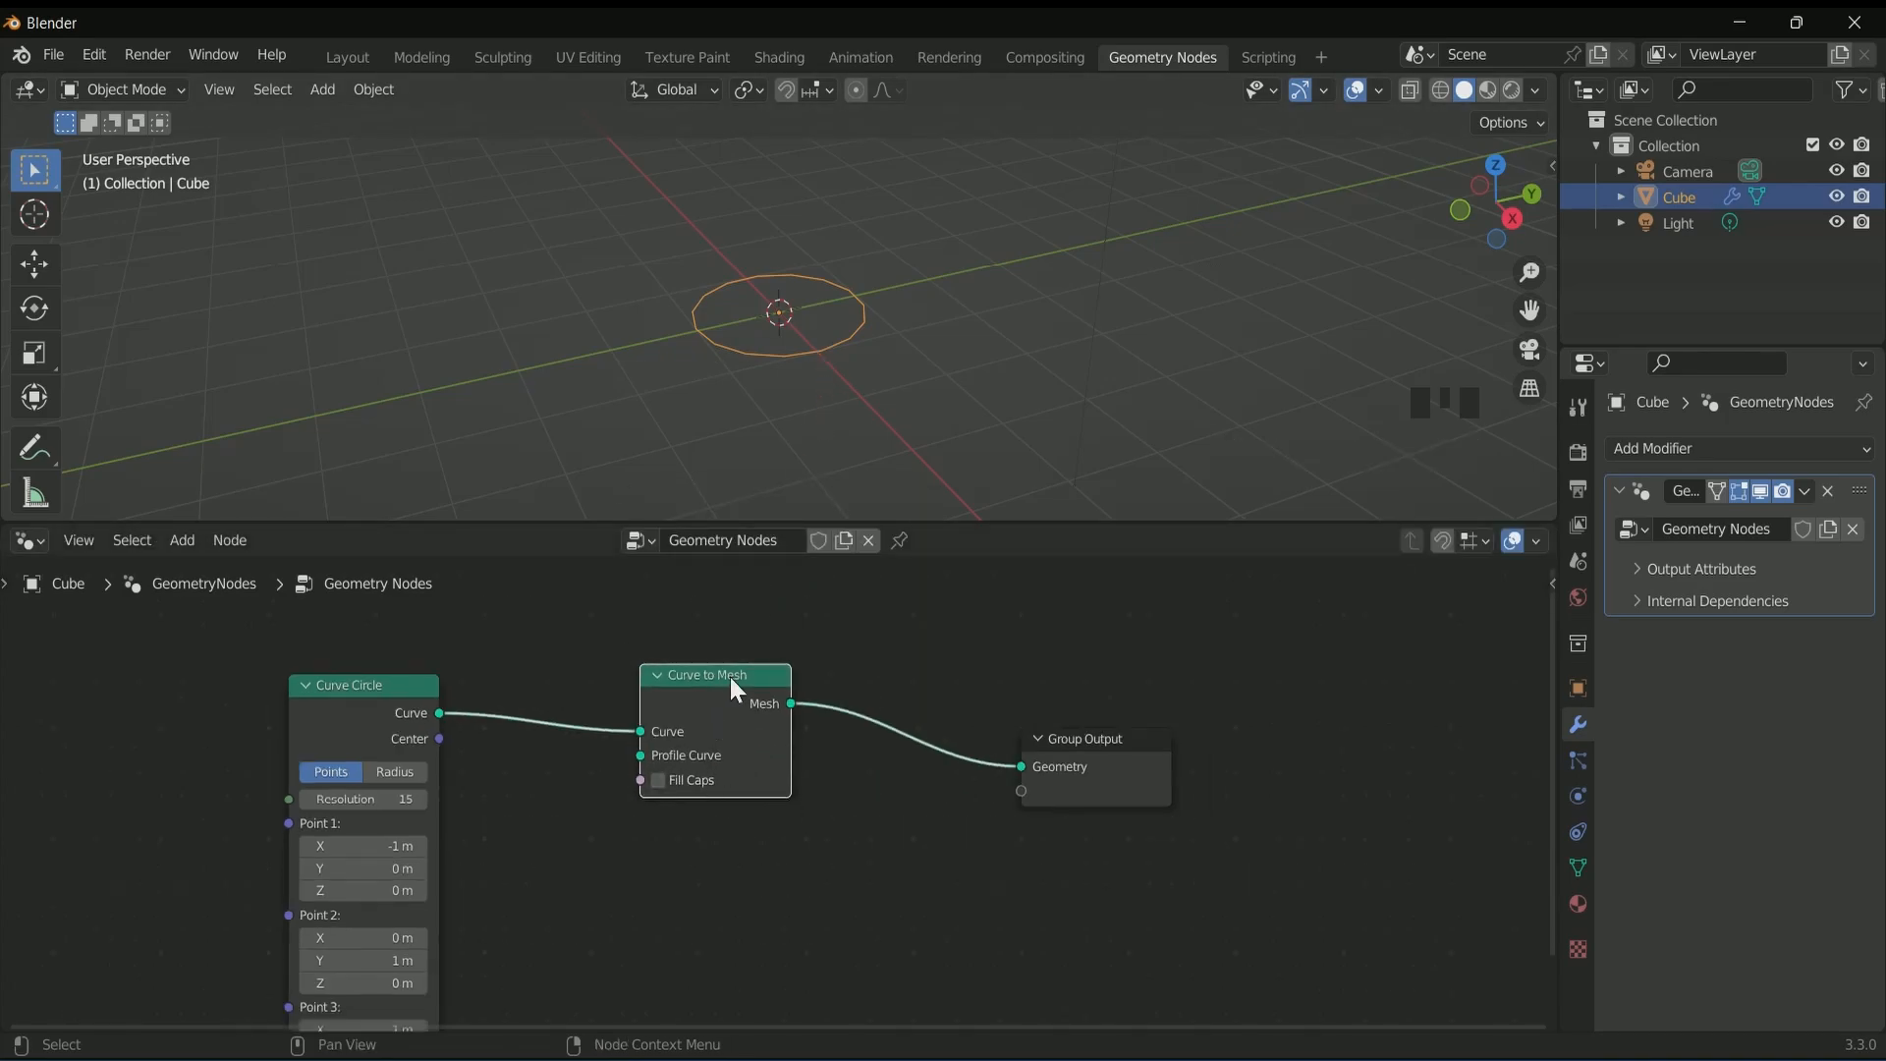
click(181, 538)
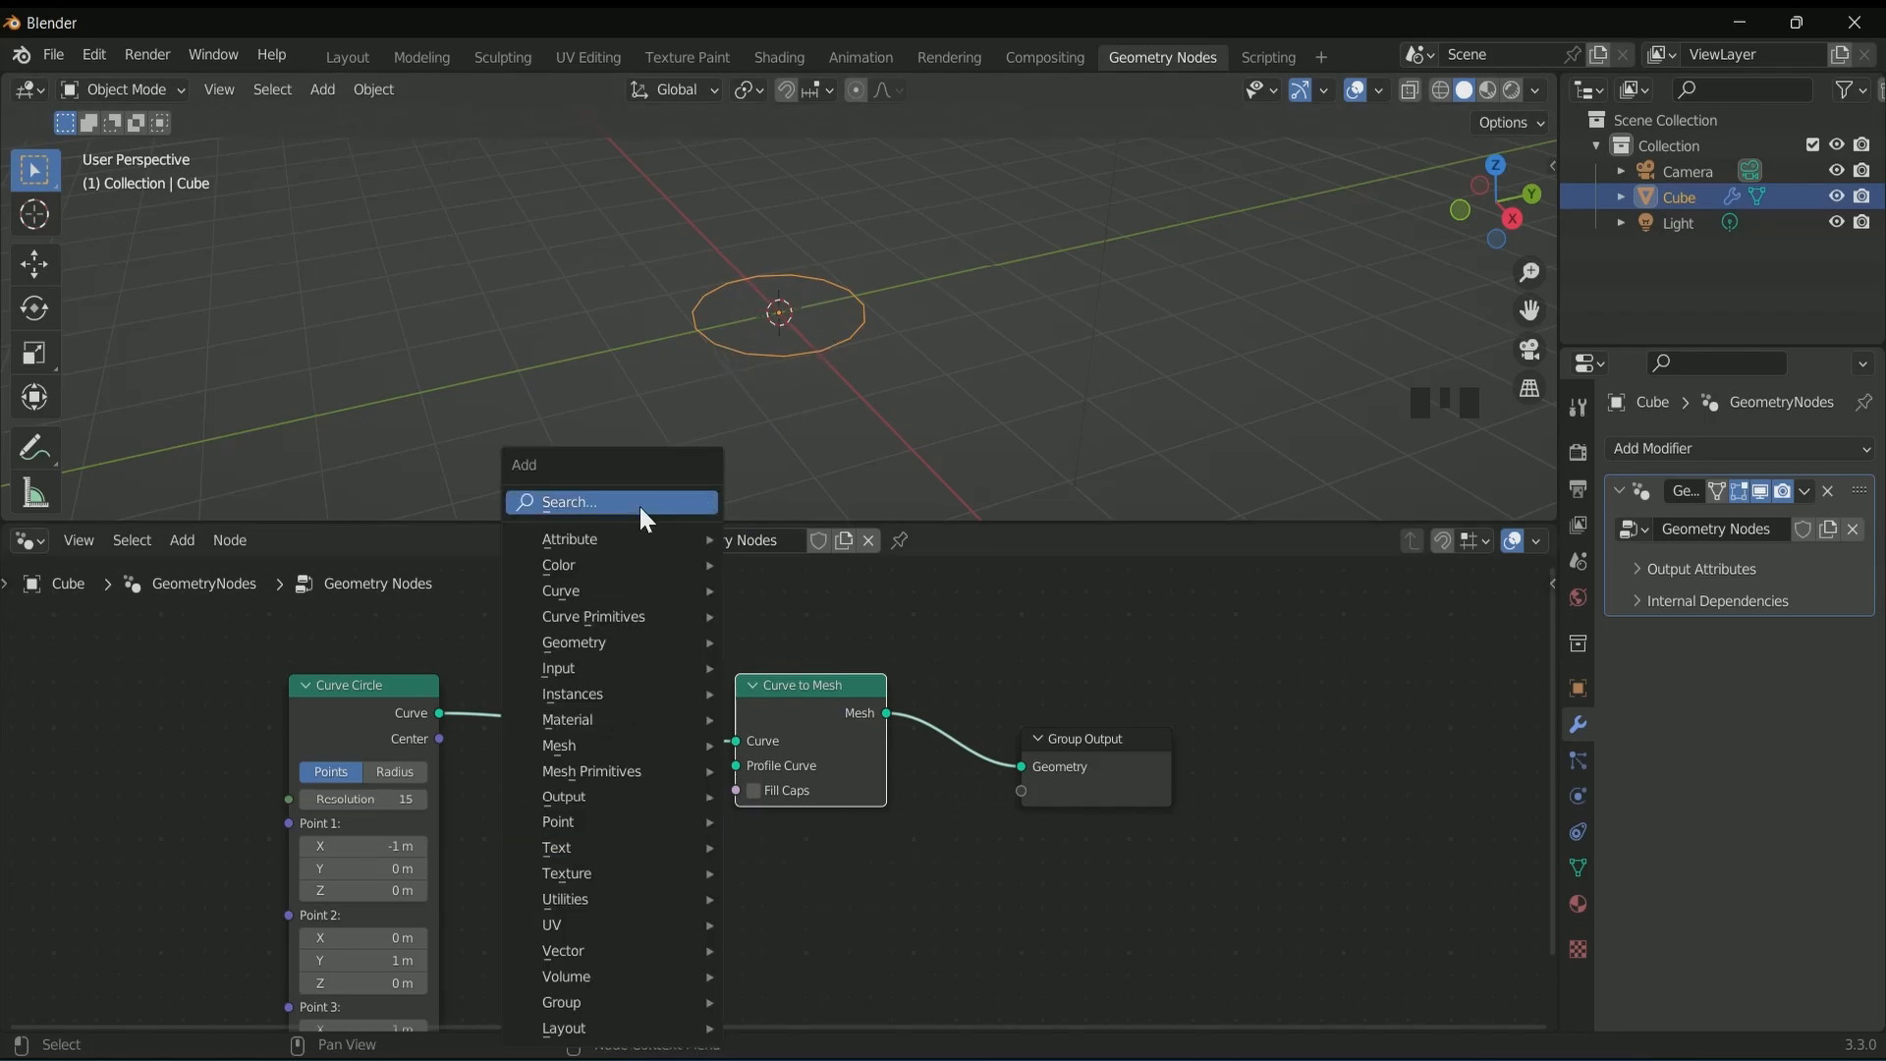
text(q)
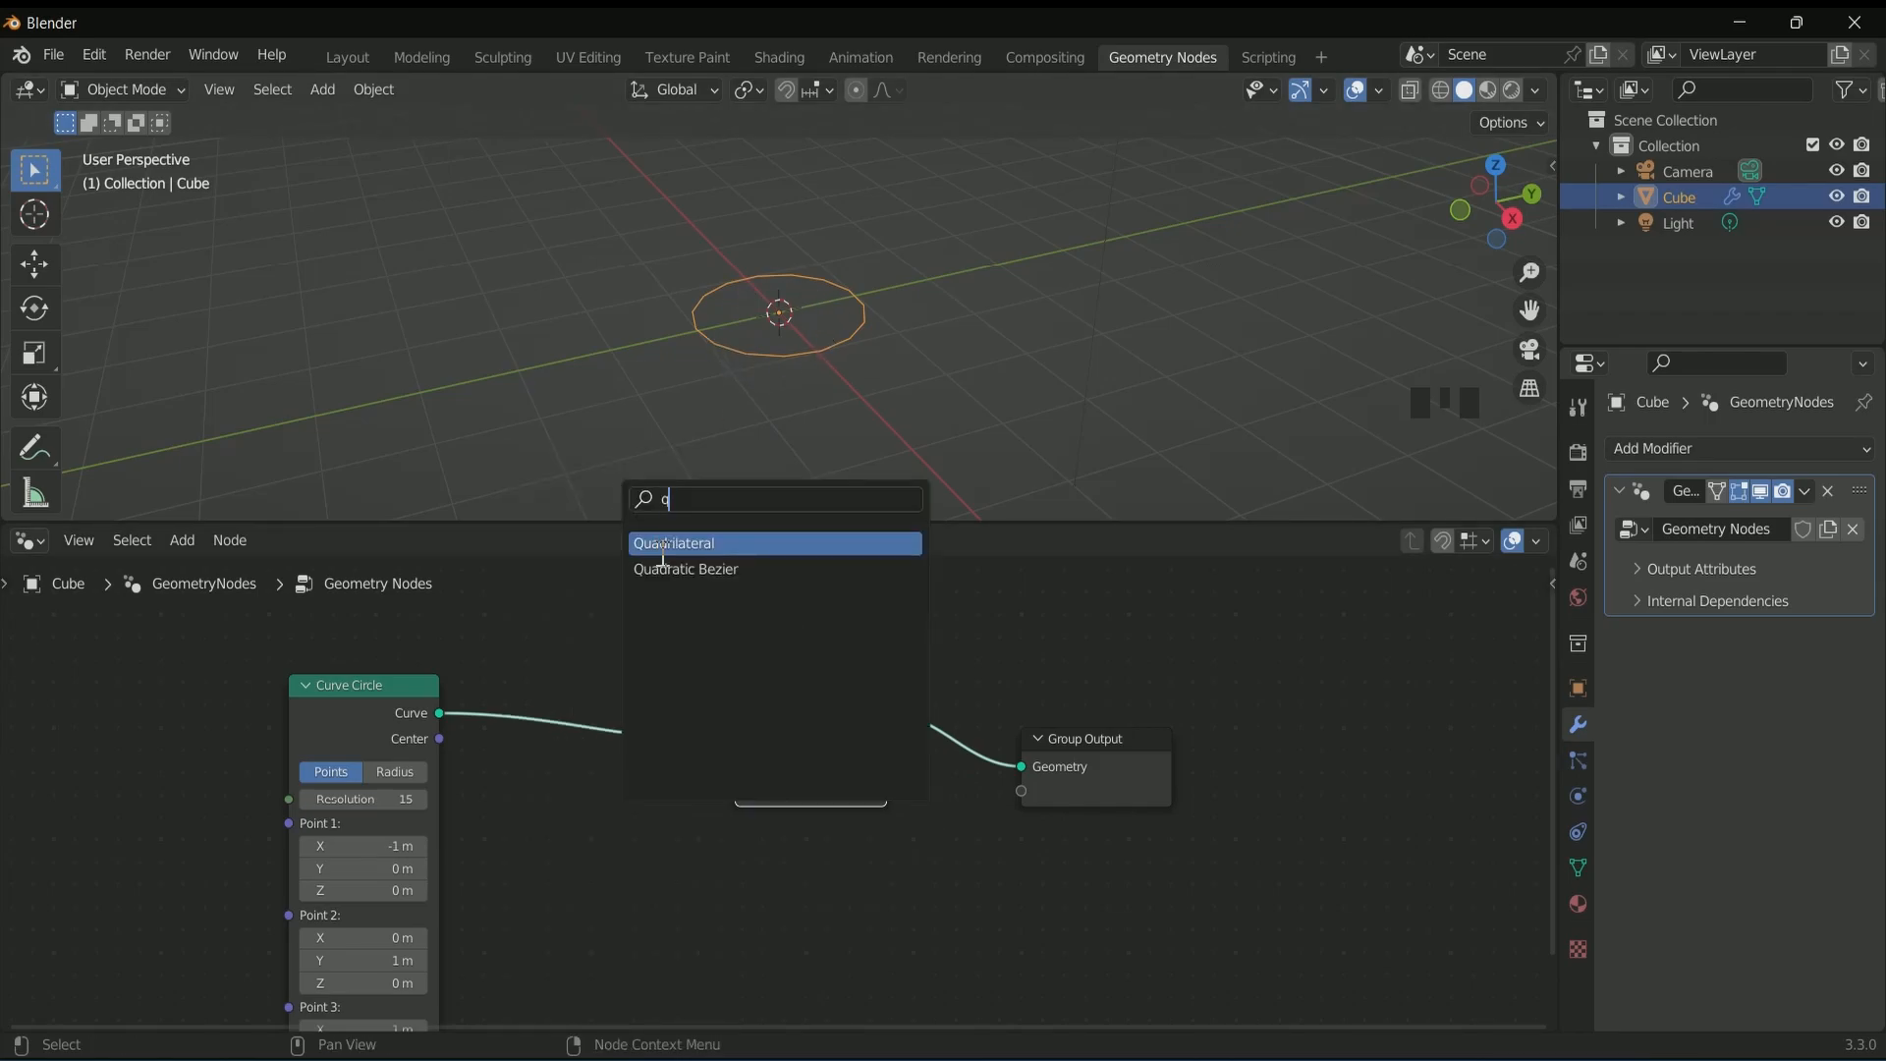
click(674, 543)
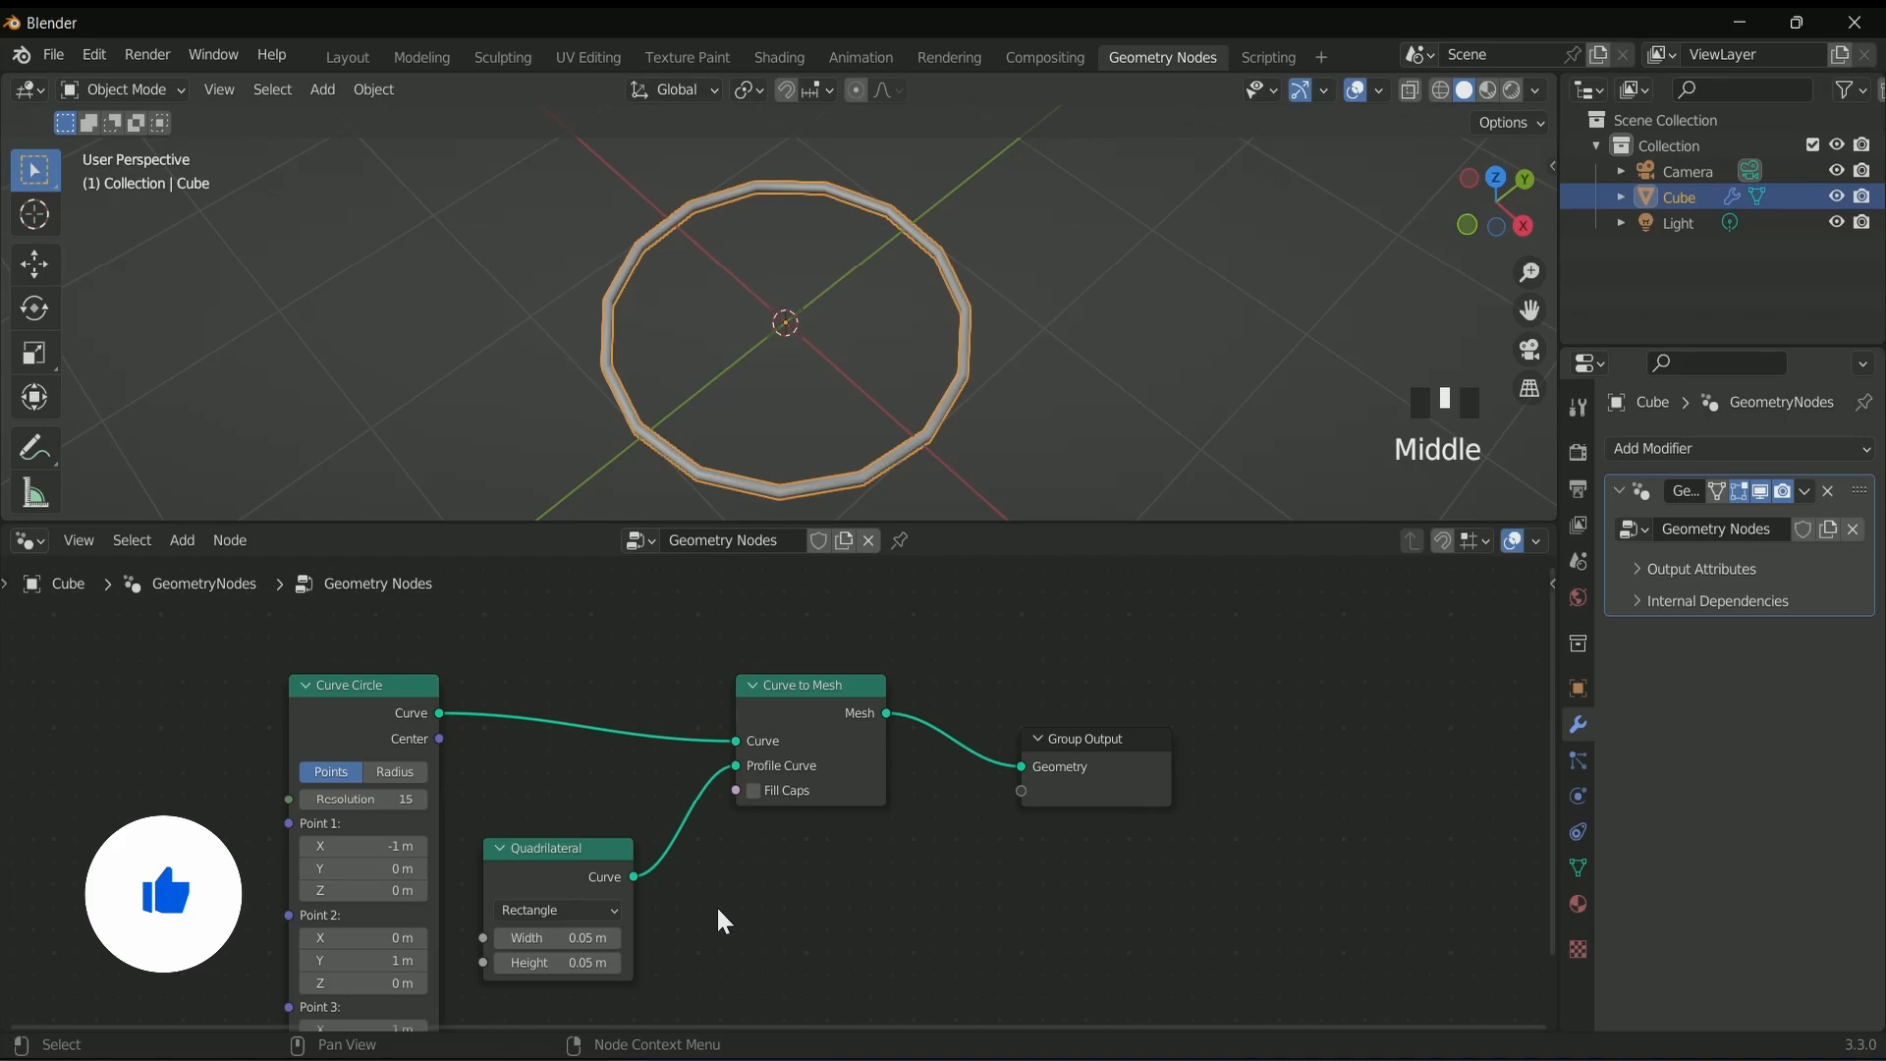
mouse_move(843, 947)
text(f)
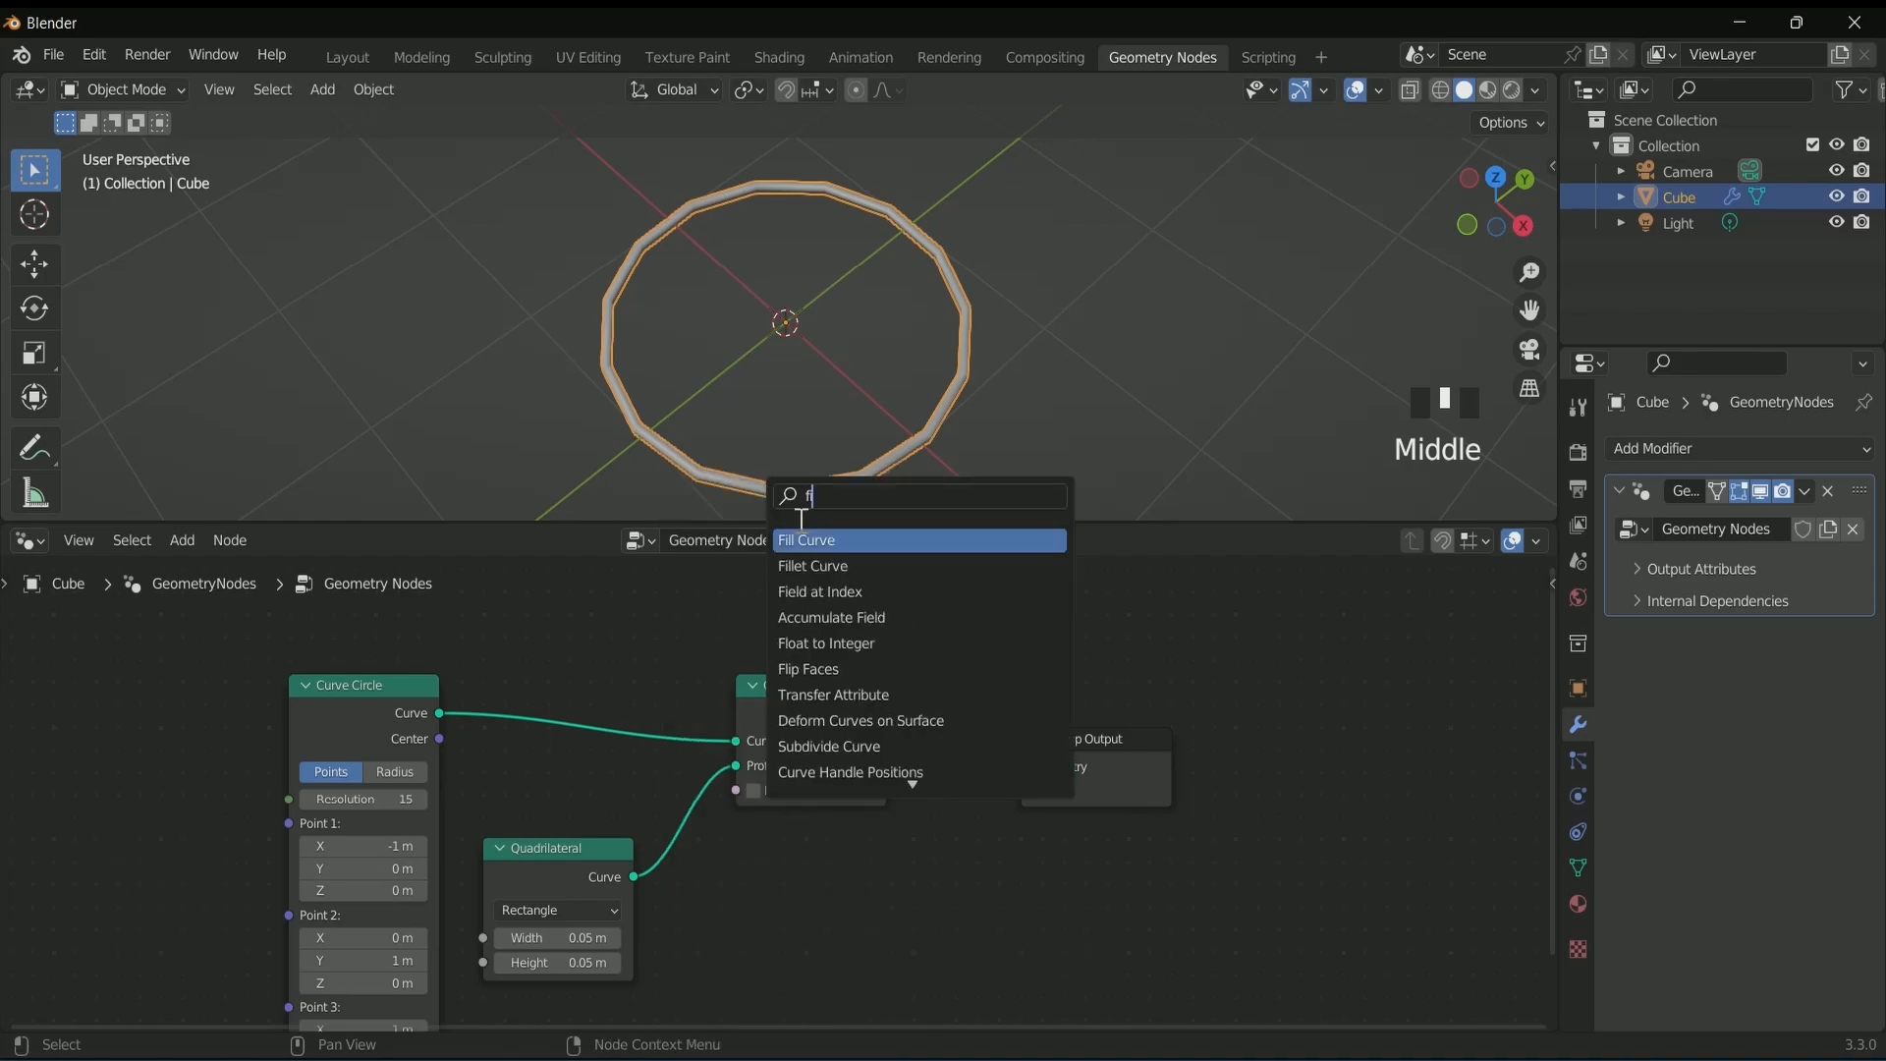
- Add a Poly Fillet Curve with radius about 9 m and set the profile to Parallelogram
click(805, 538)
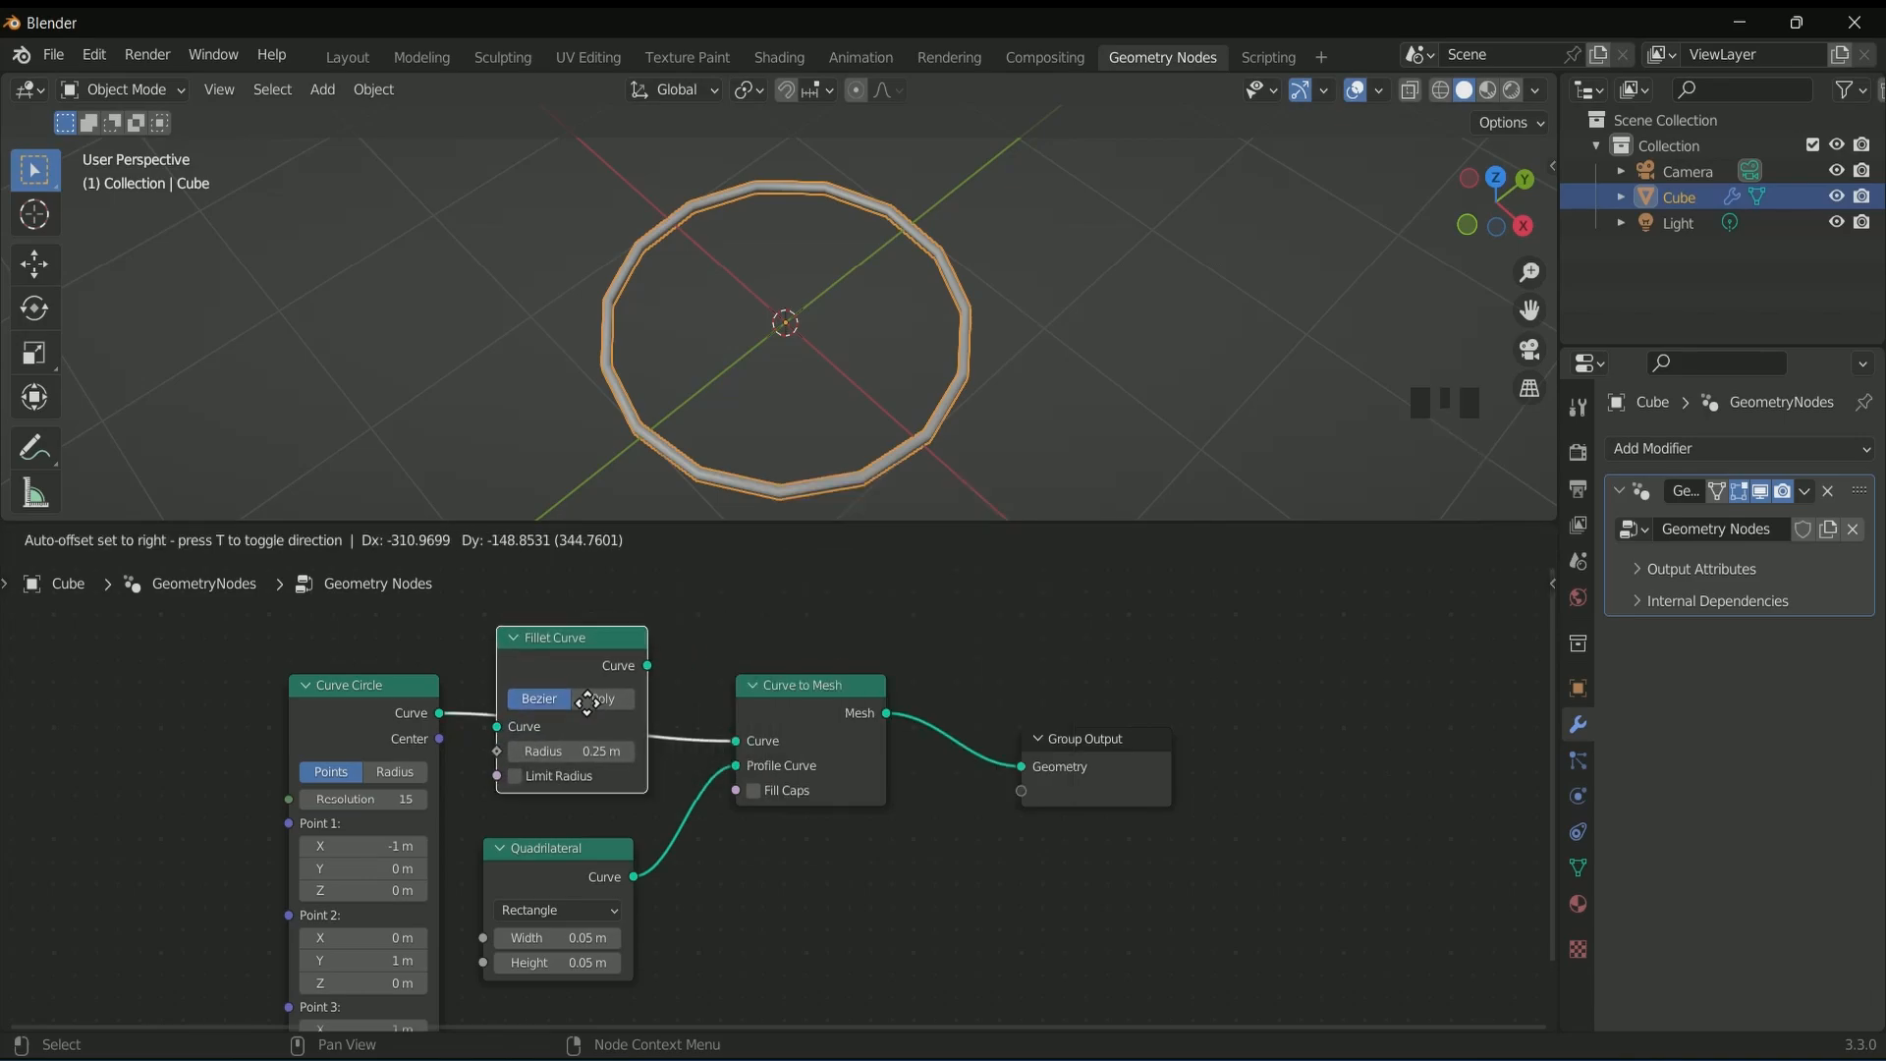
click(631, 697)
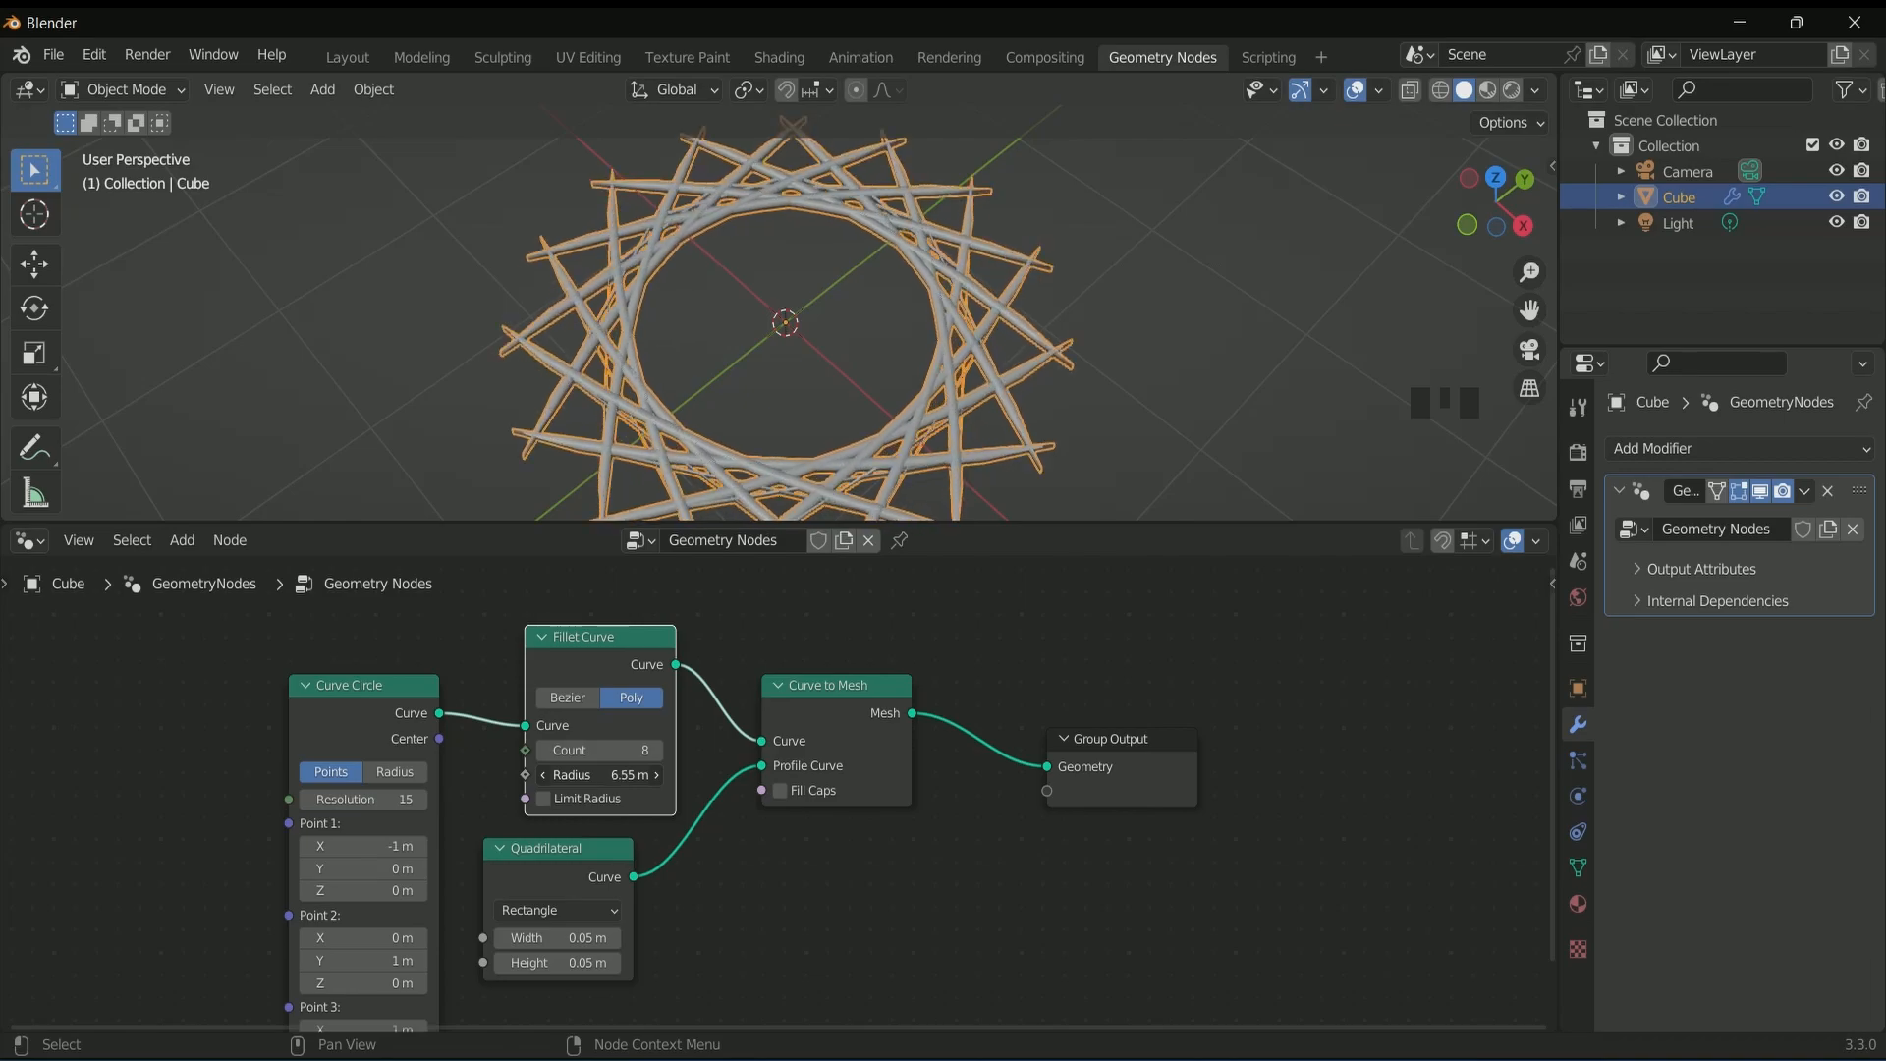
drag(589, 774, 650, 775)
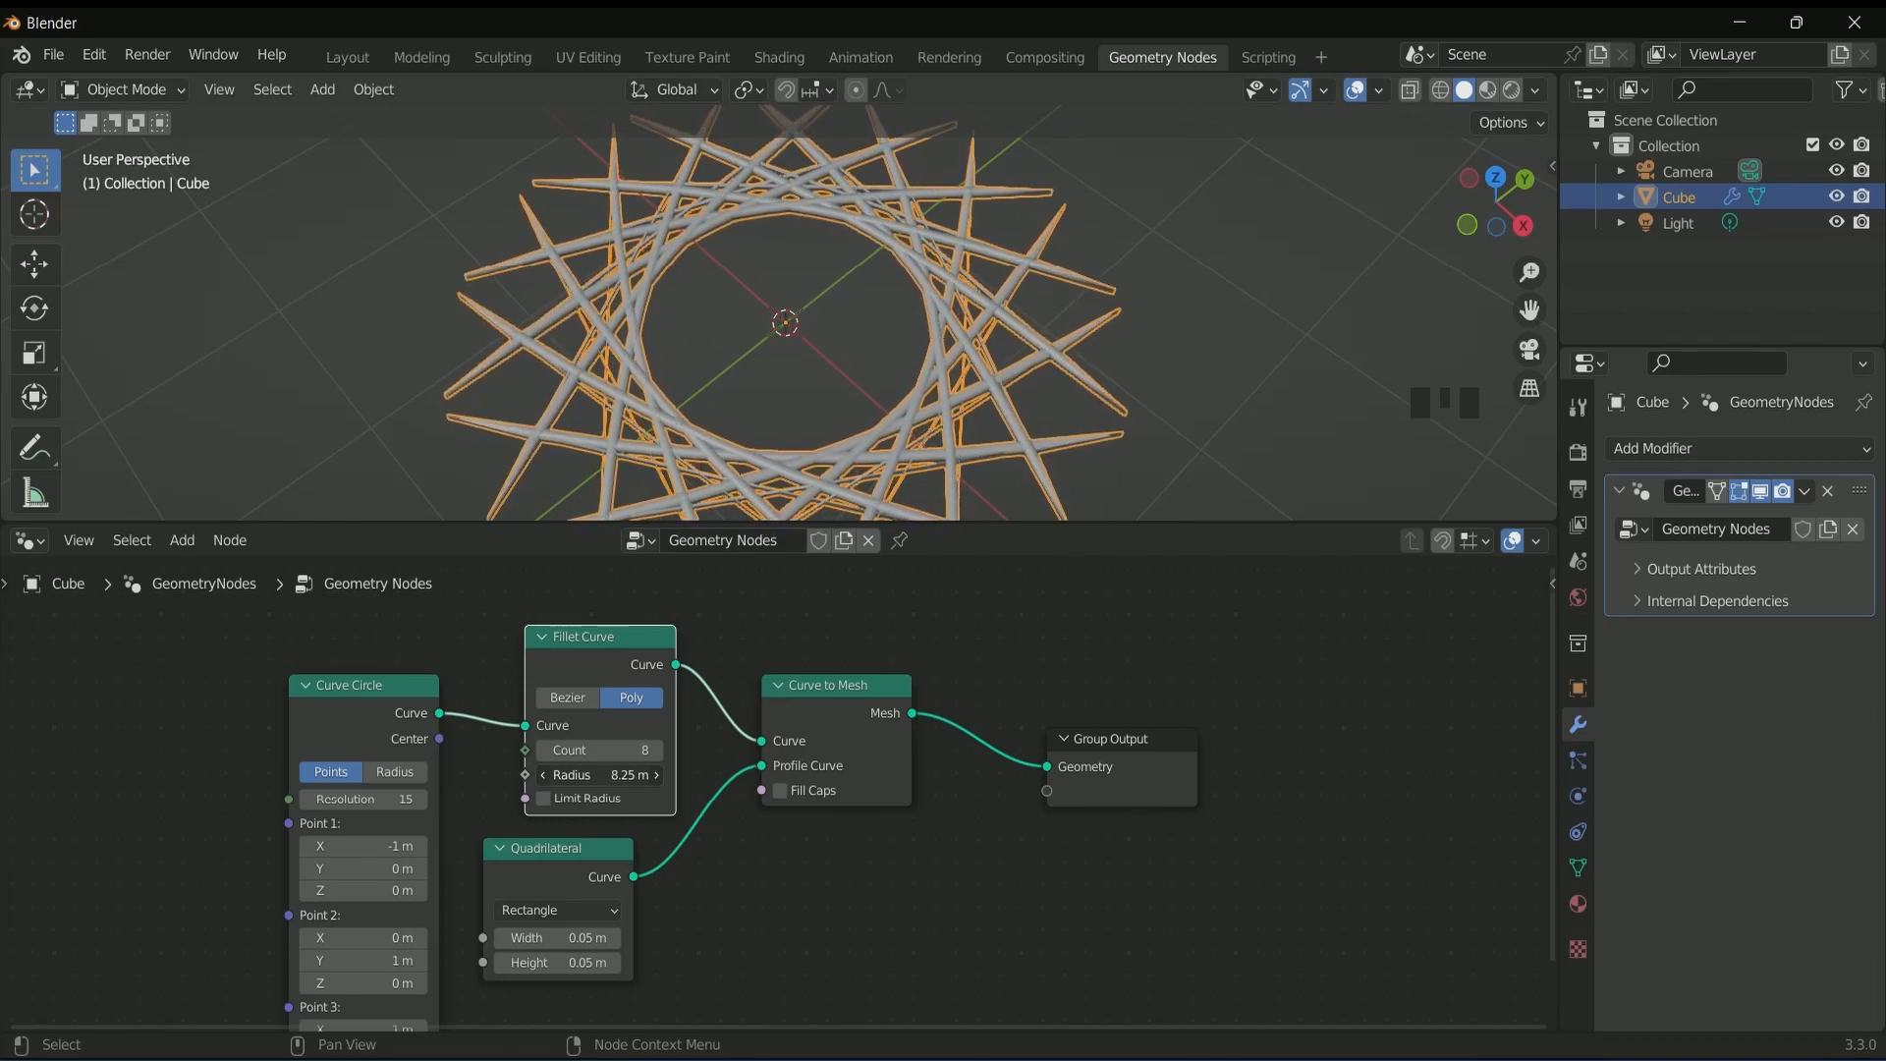
drag(636, 774, 589, 774)
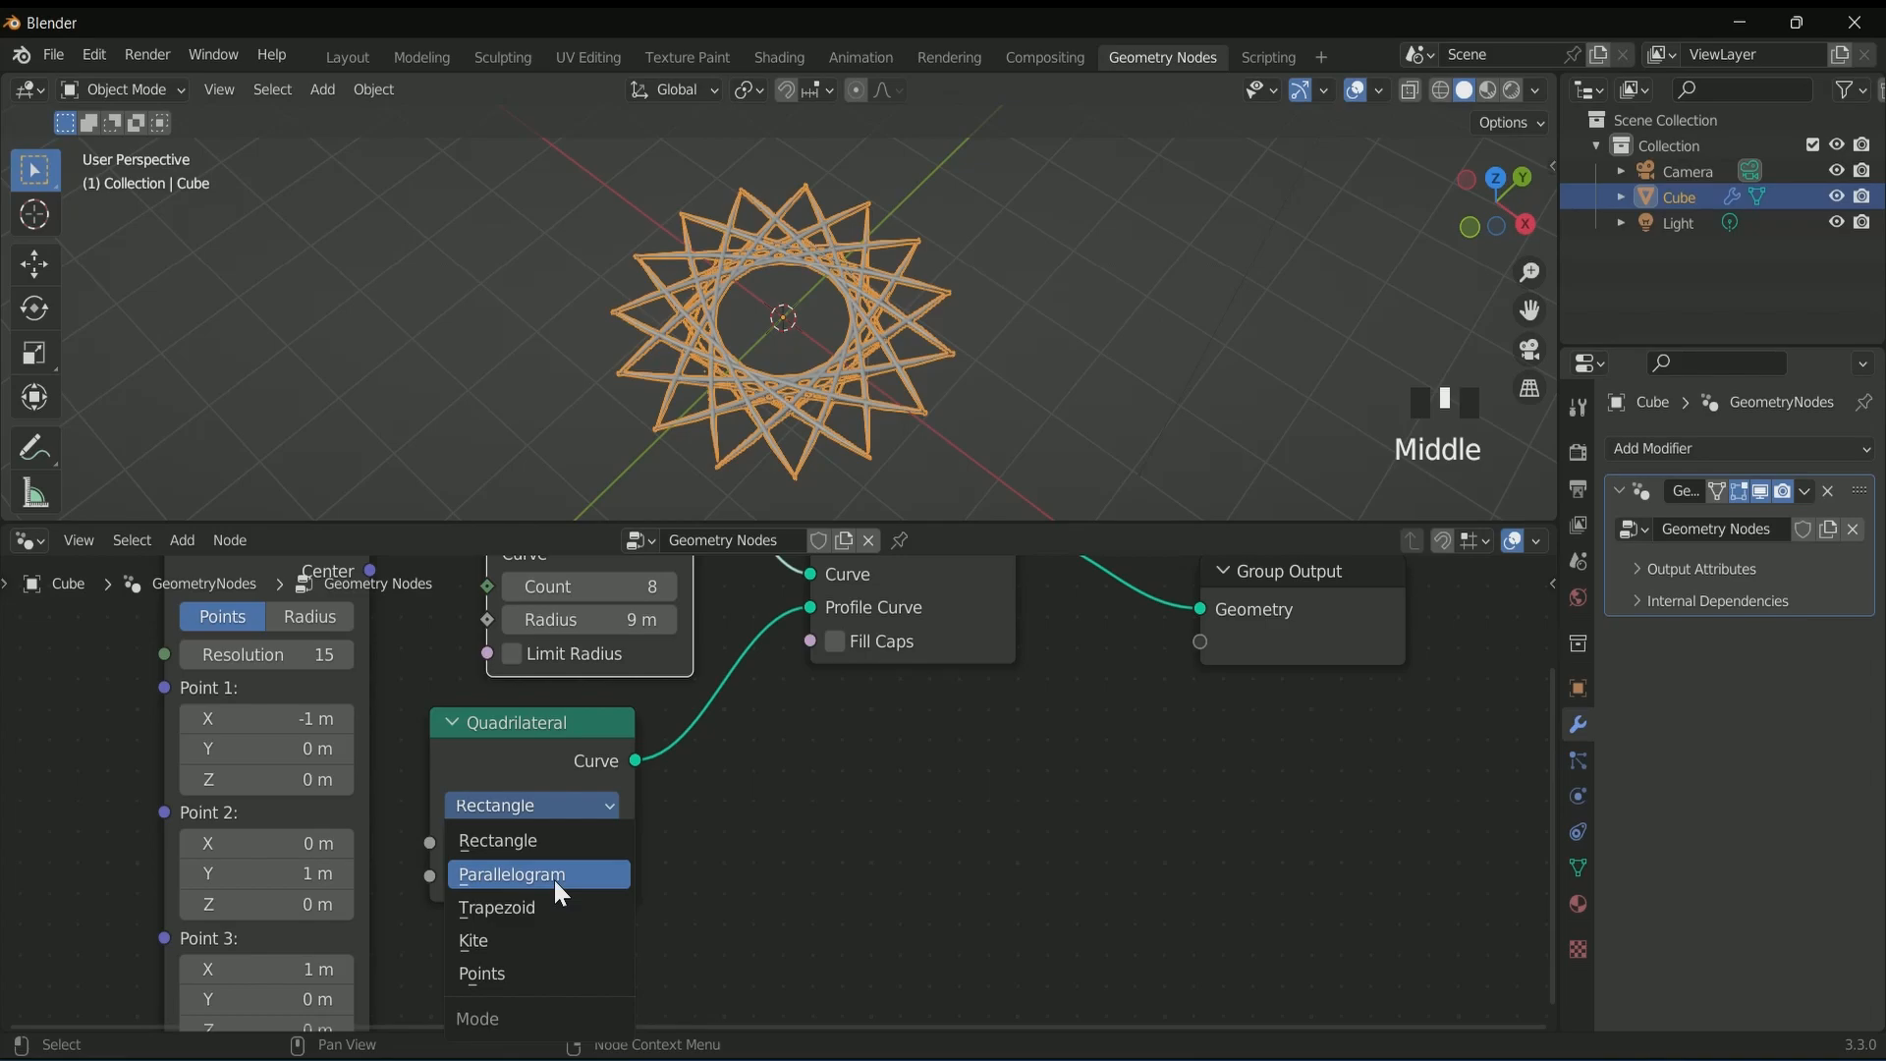
click(511, 872)
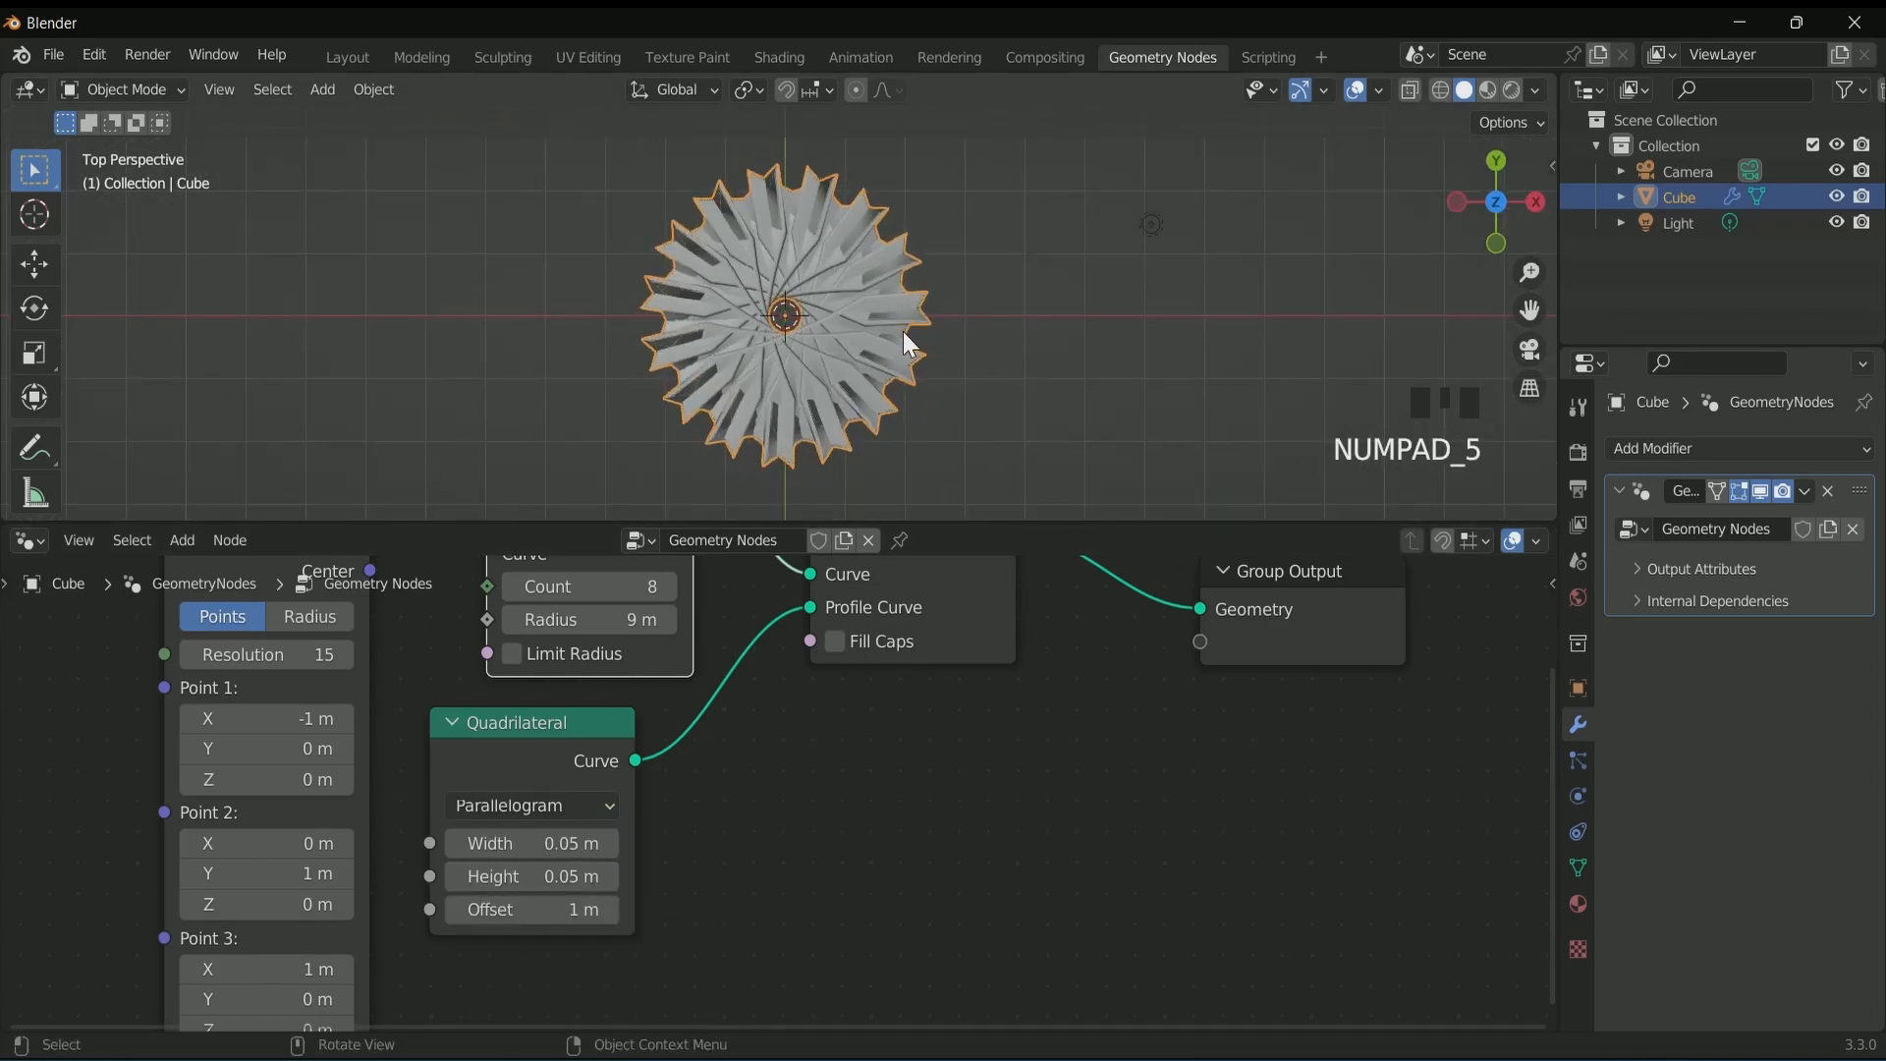
- Add Set Shade Smooth before the output and a Transform tilting the shape a few degrees
scroll(down, 3)
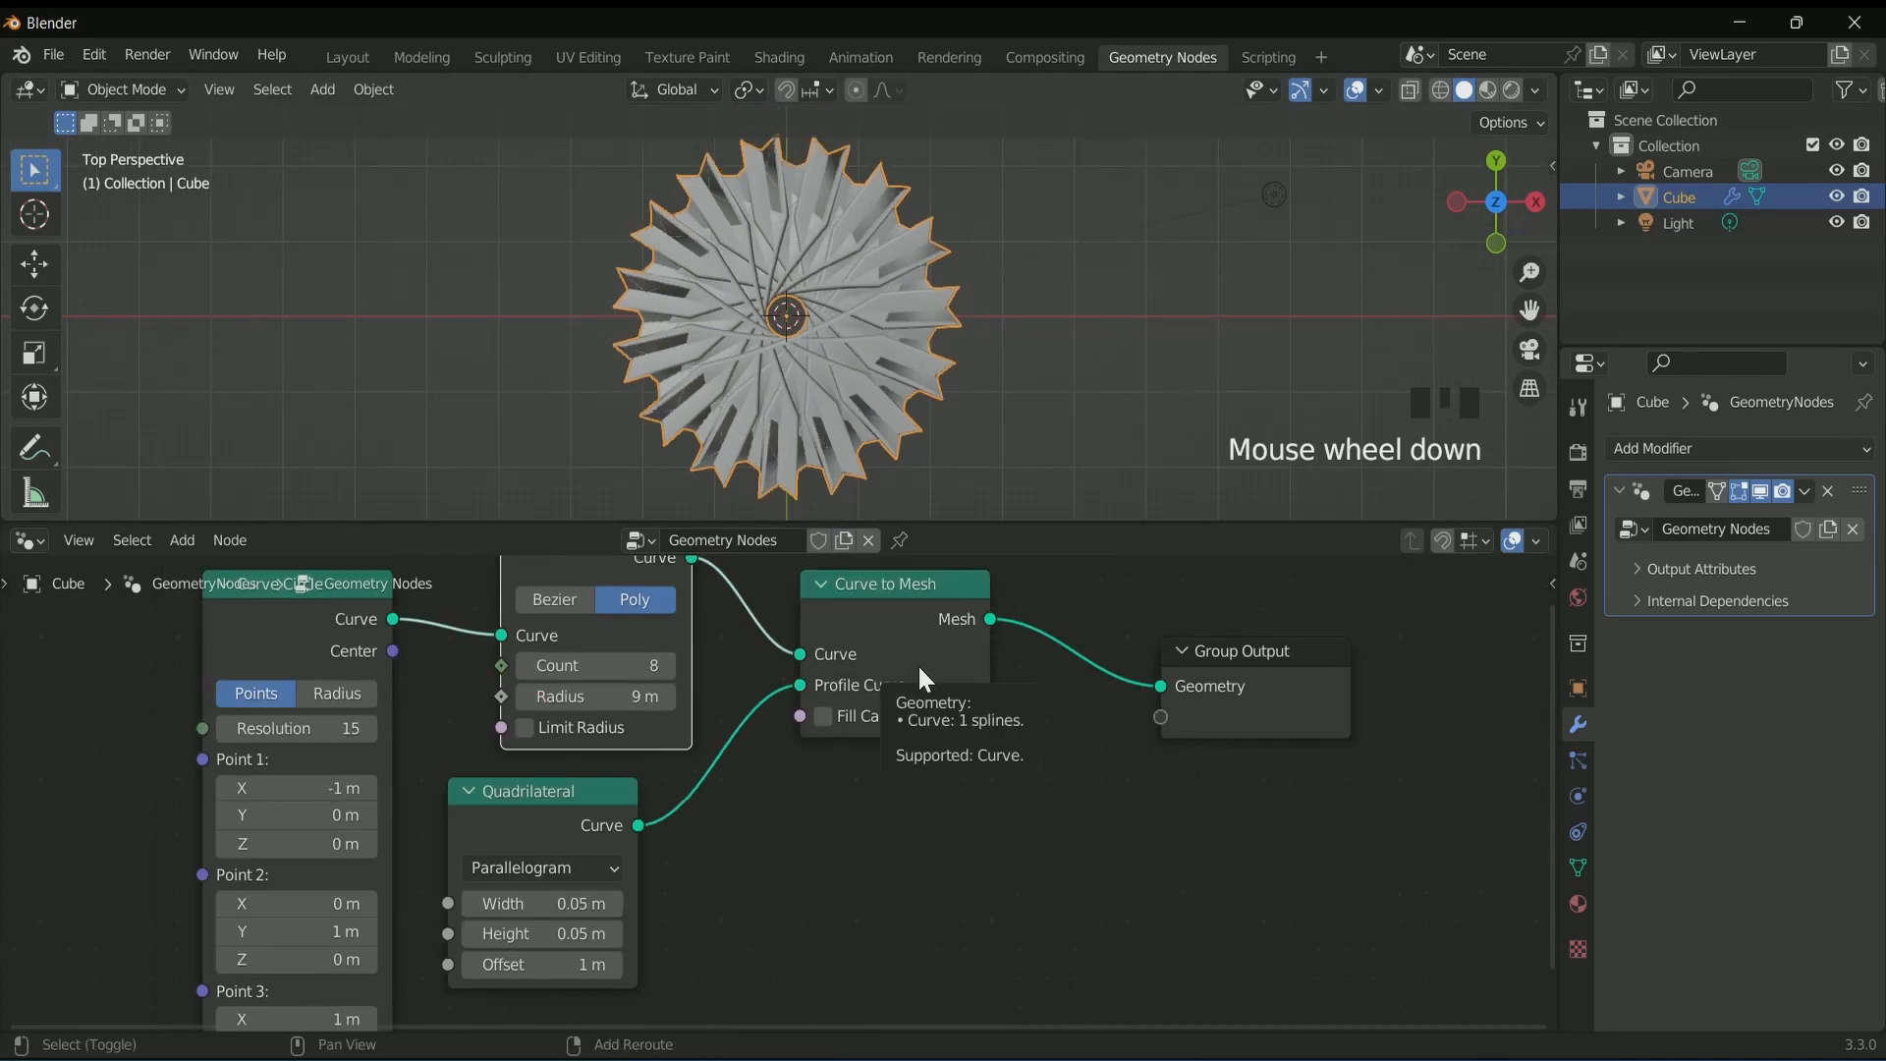
text(set sh)
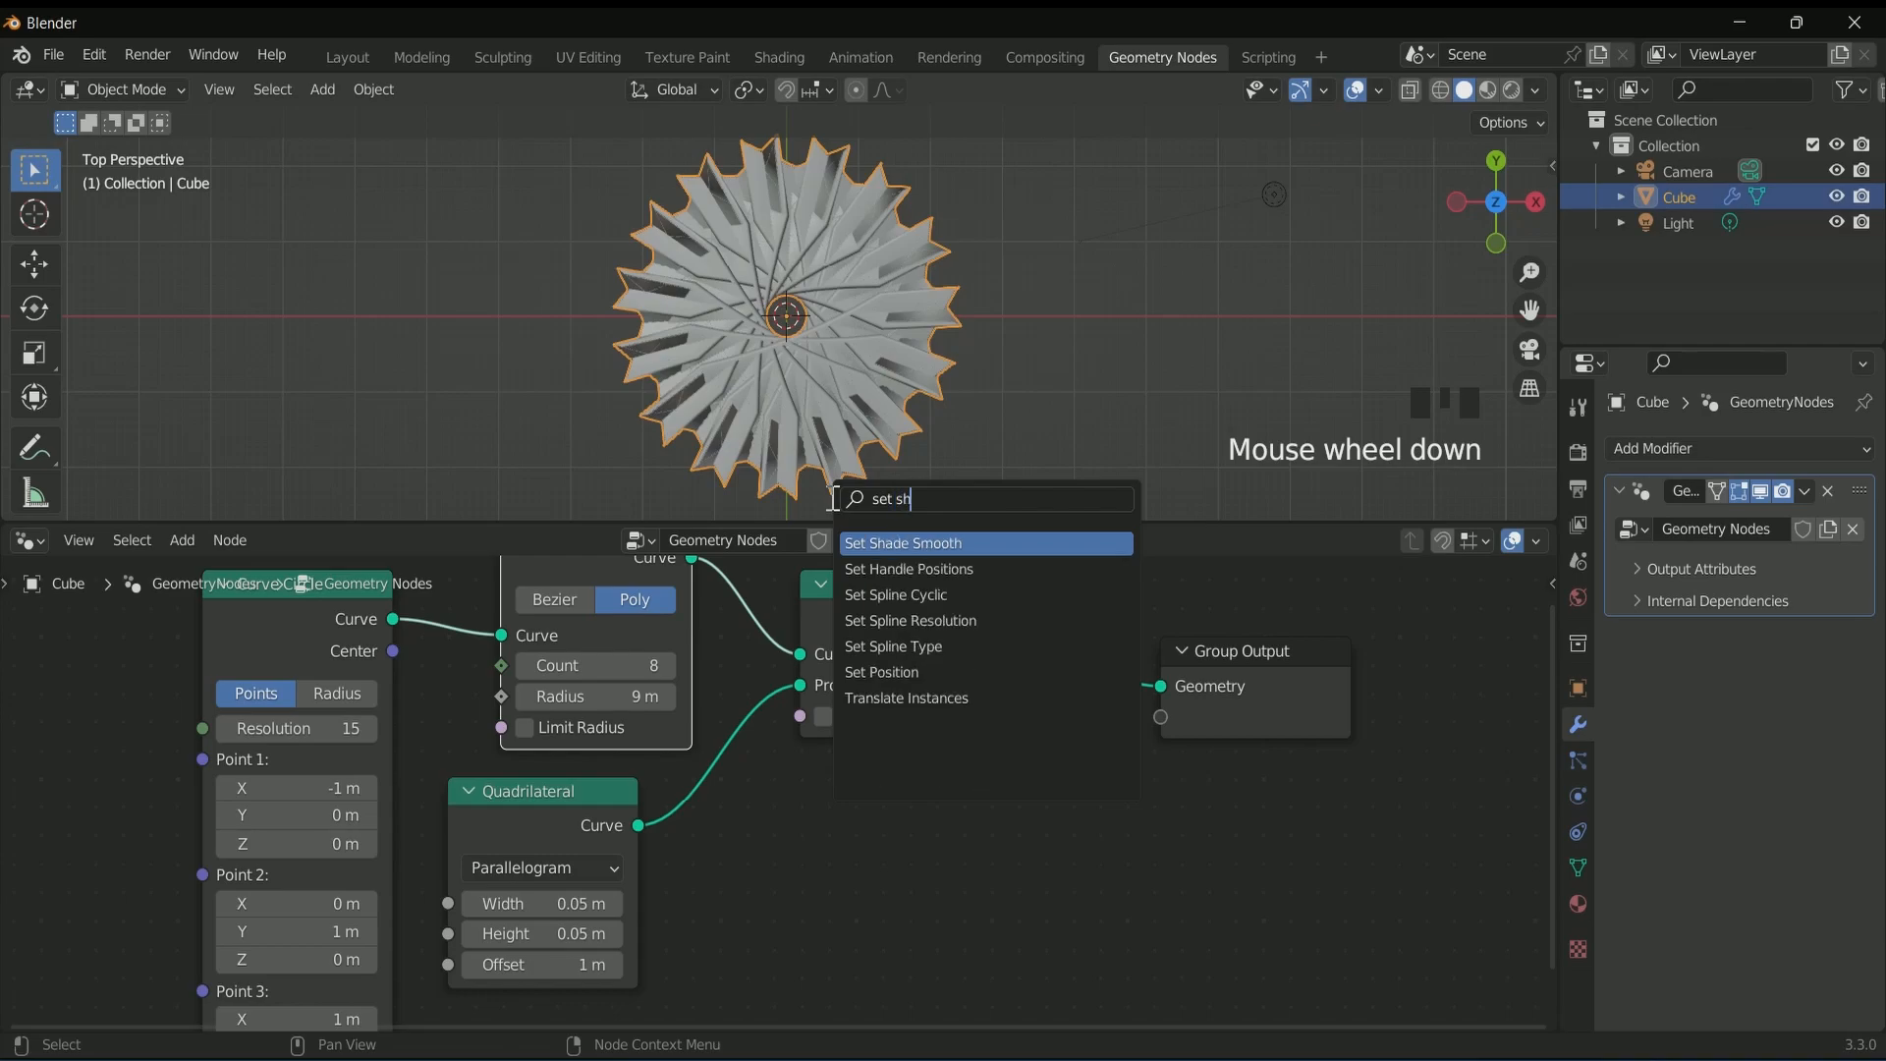
click(904, 542)
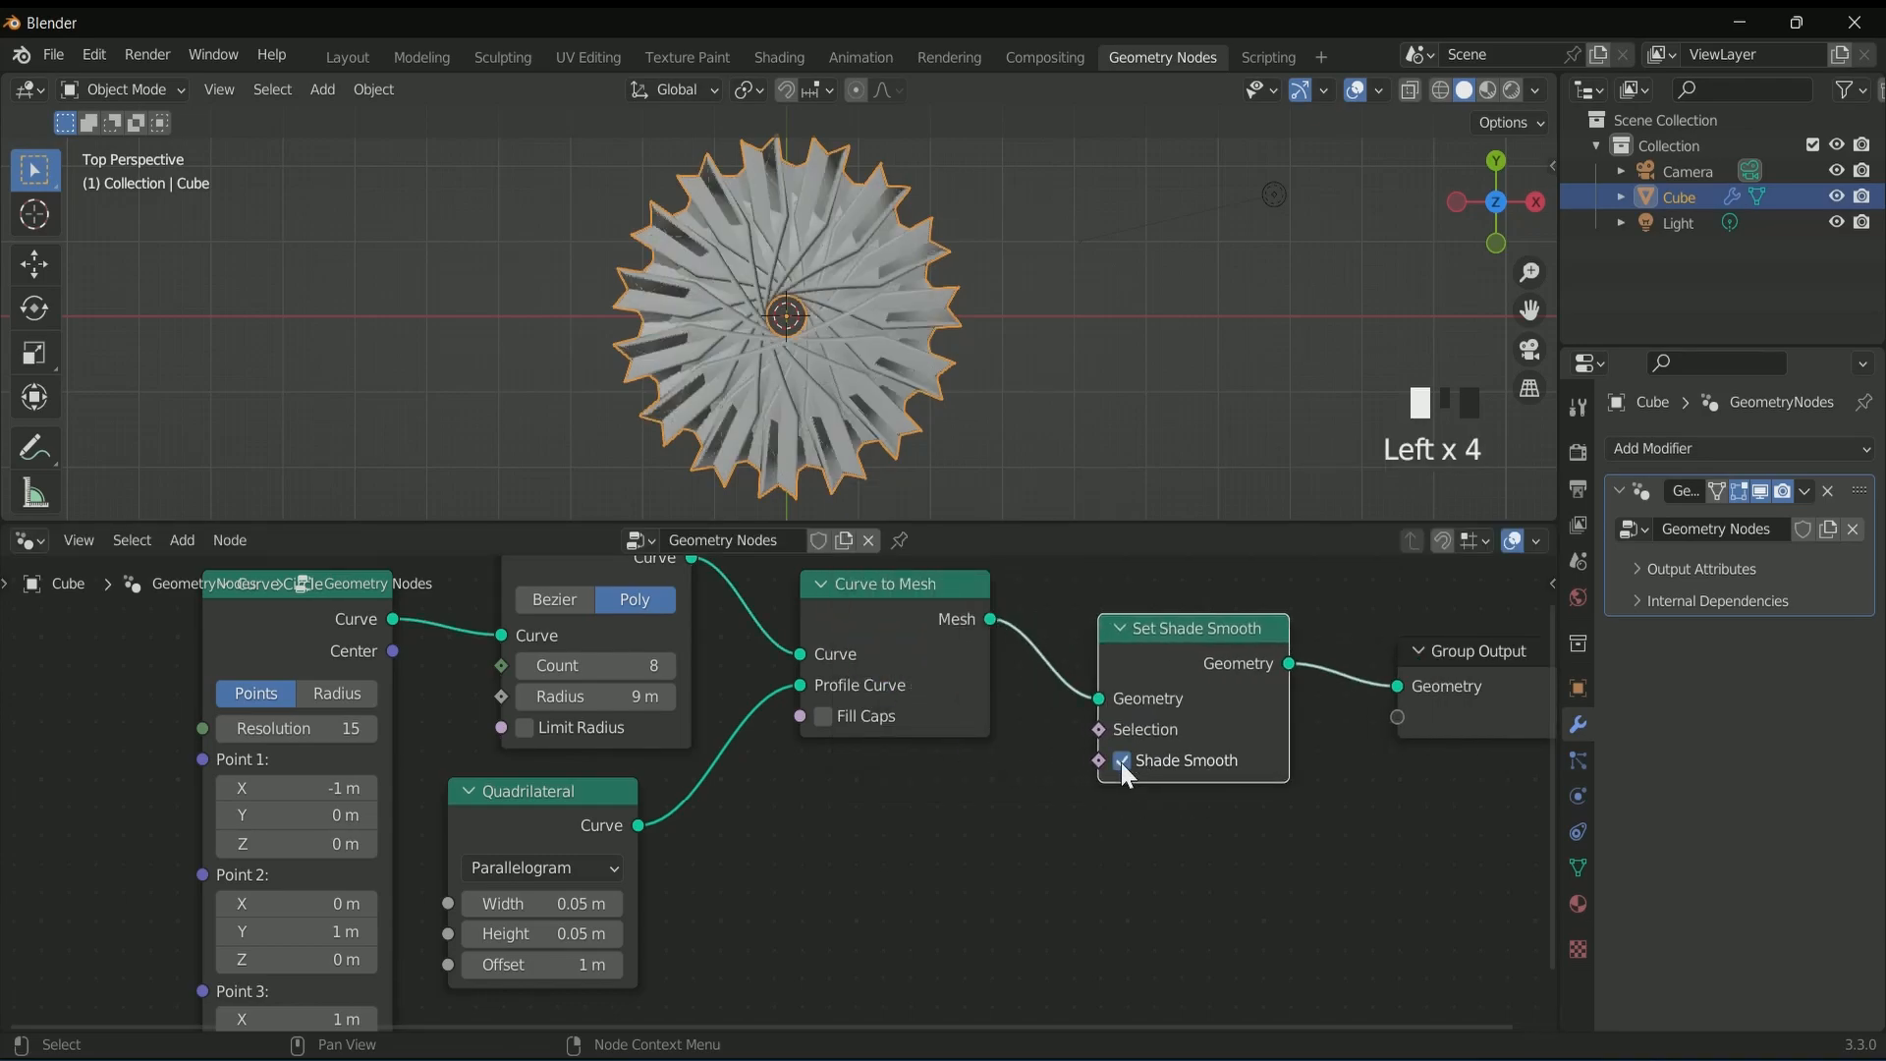
click(181, 540)
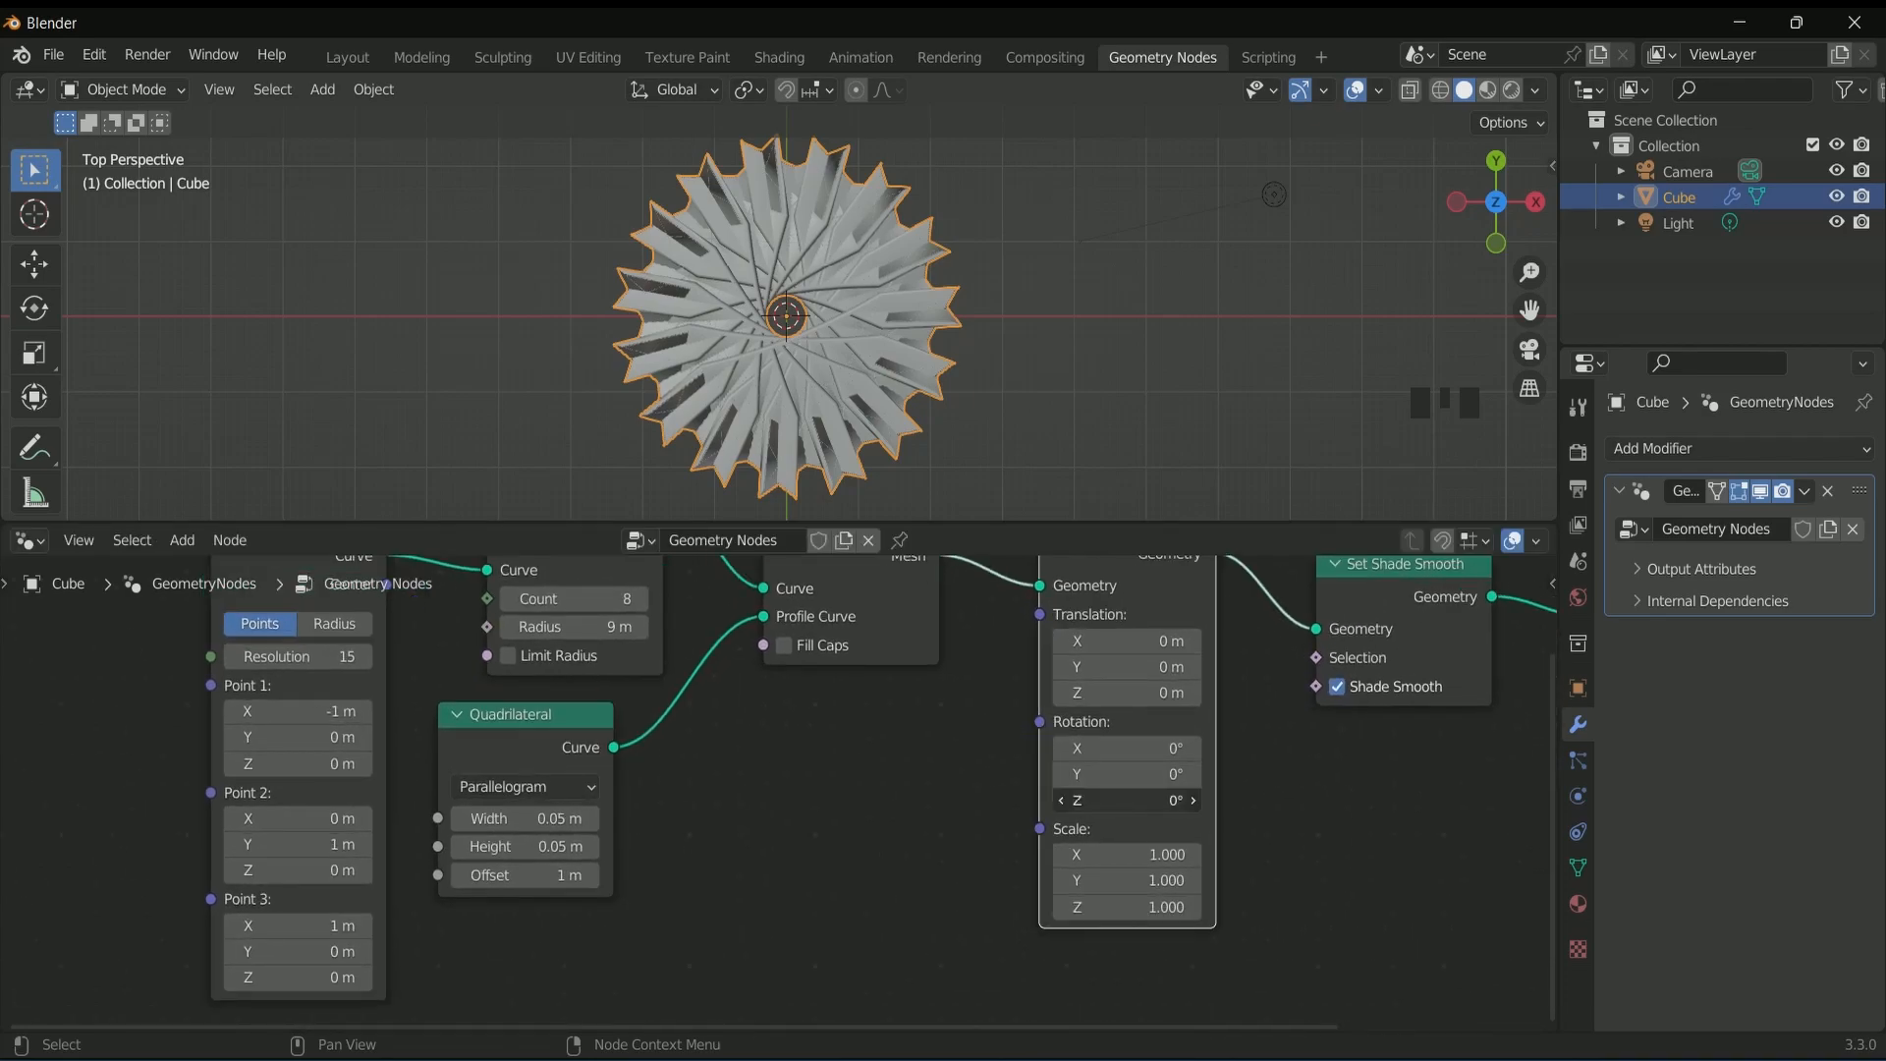
scroll(down, 3)
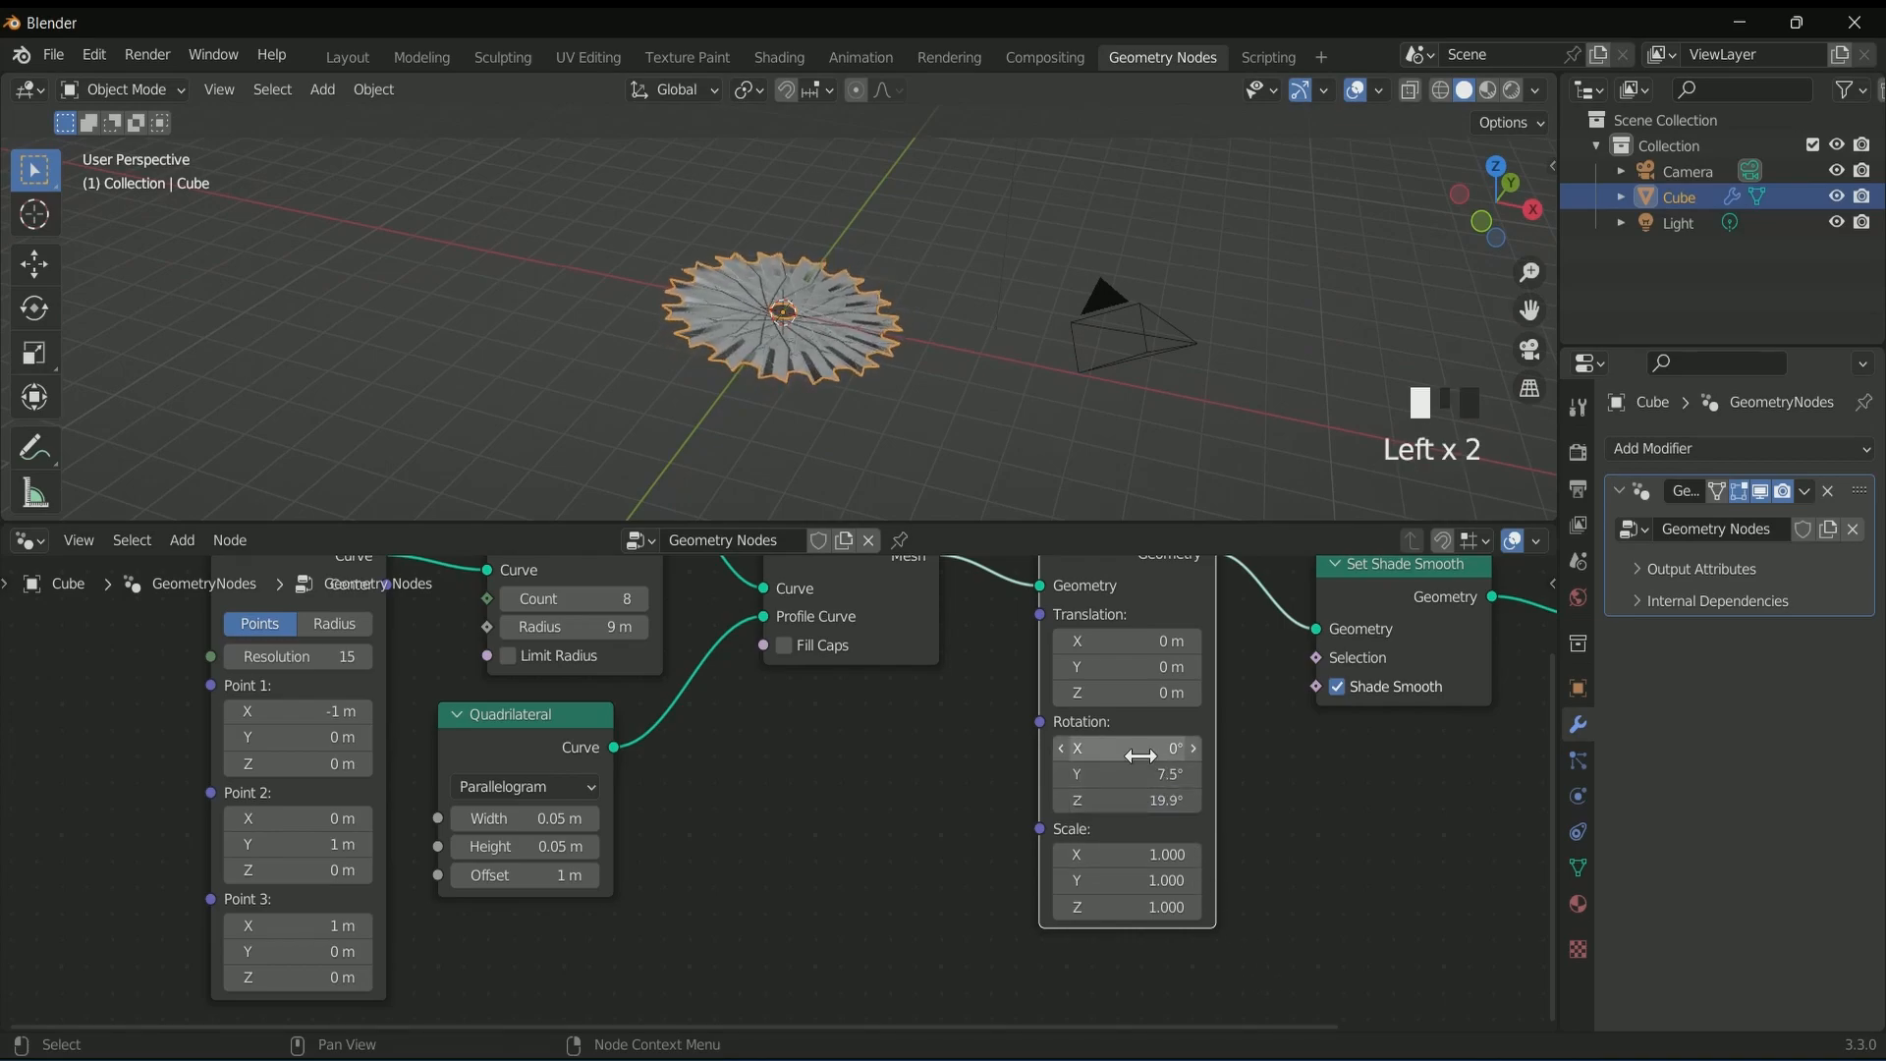
- Undo the trial rotation, add Join Geometry and duplicate the whole mesh branch into it
key(ctrl+z)
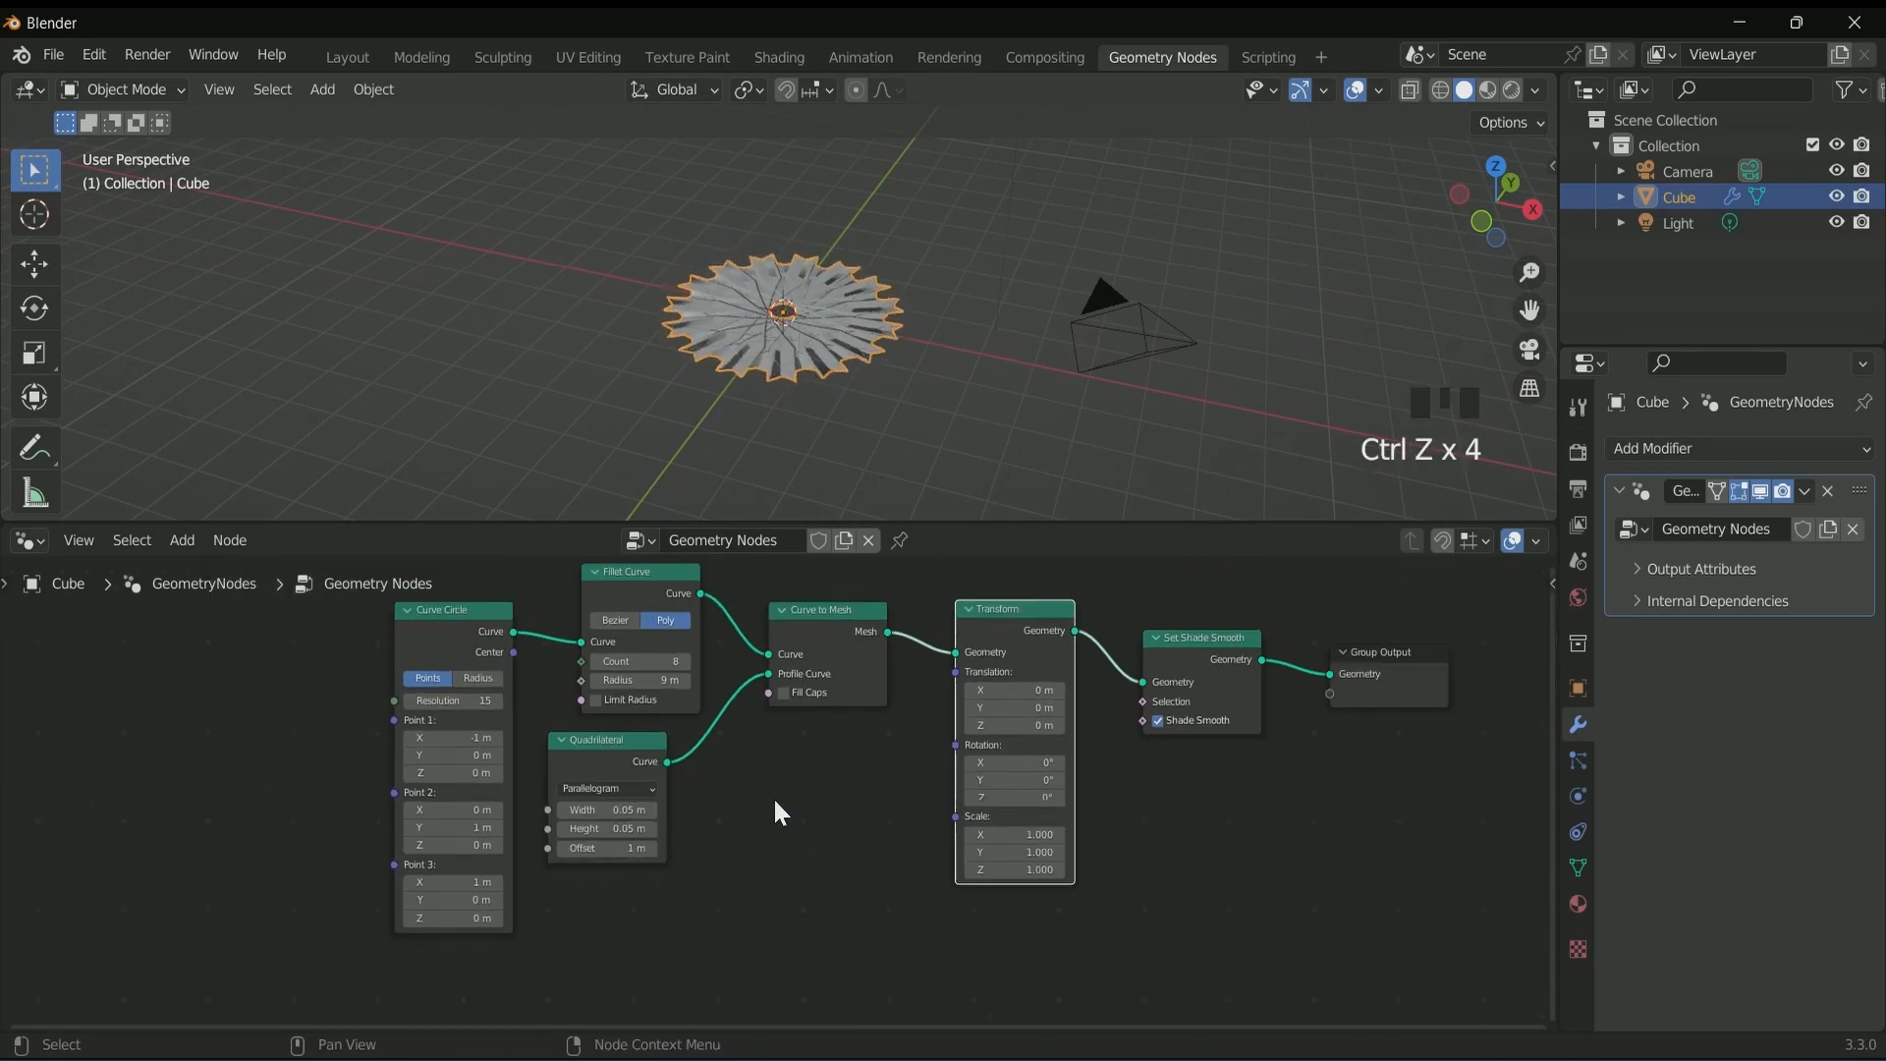
key(shift+a)
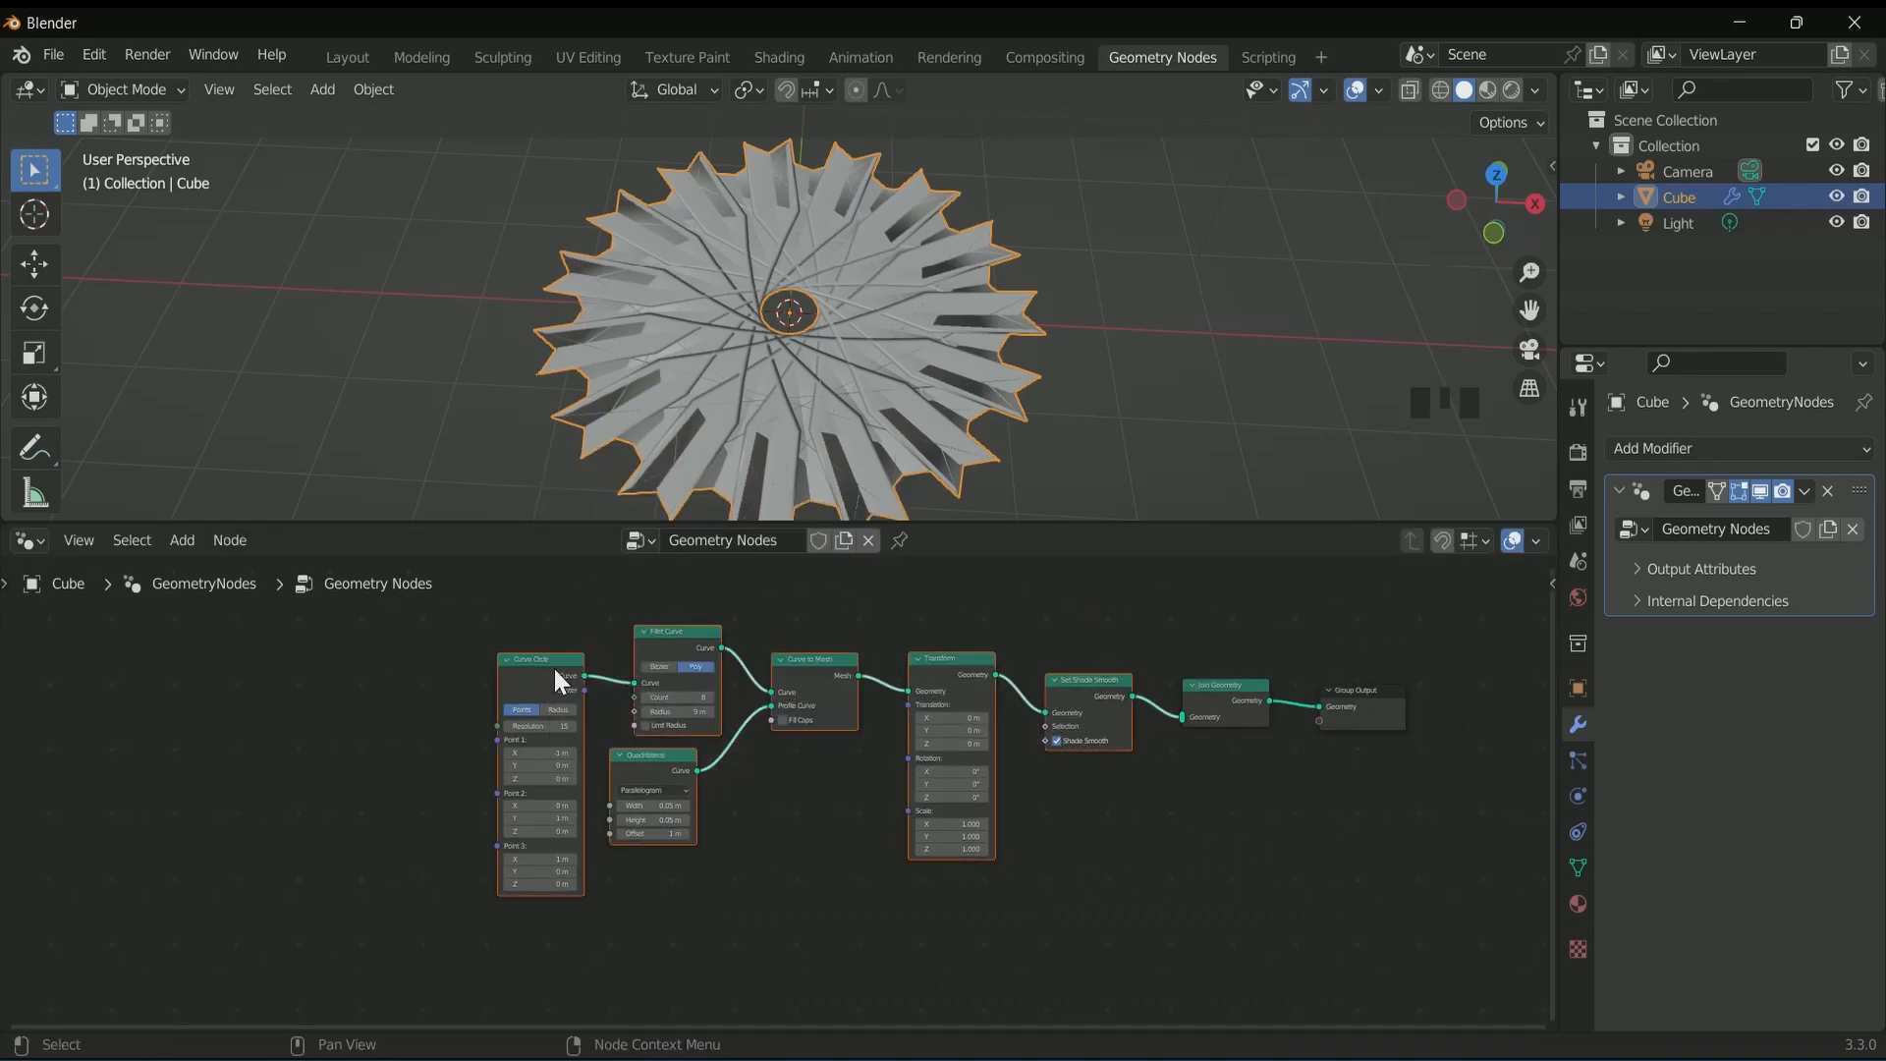
key(shift+d)
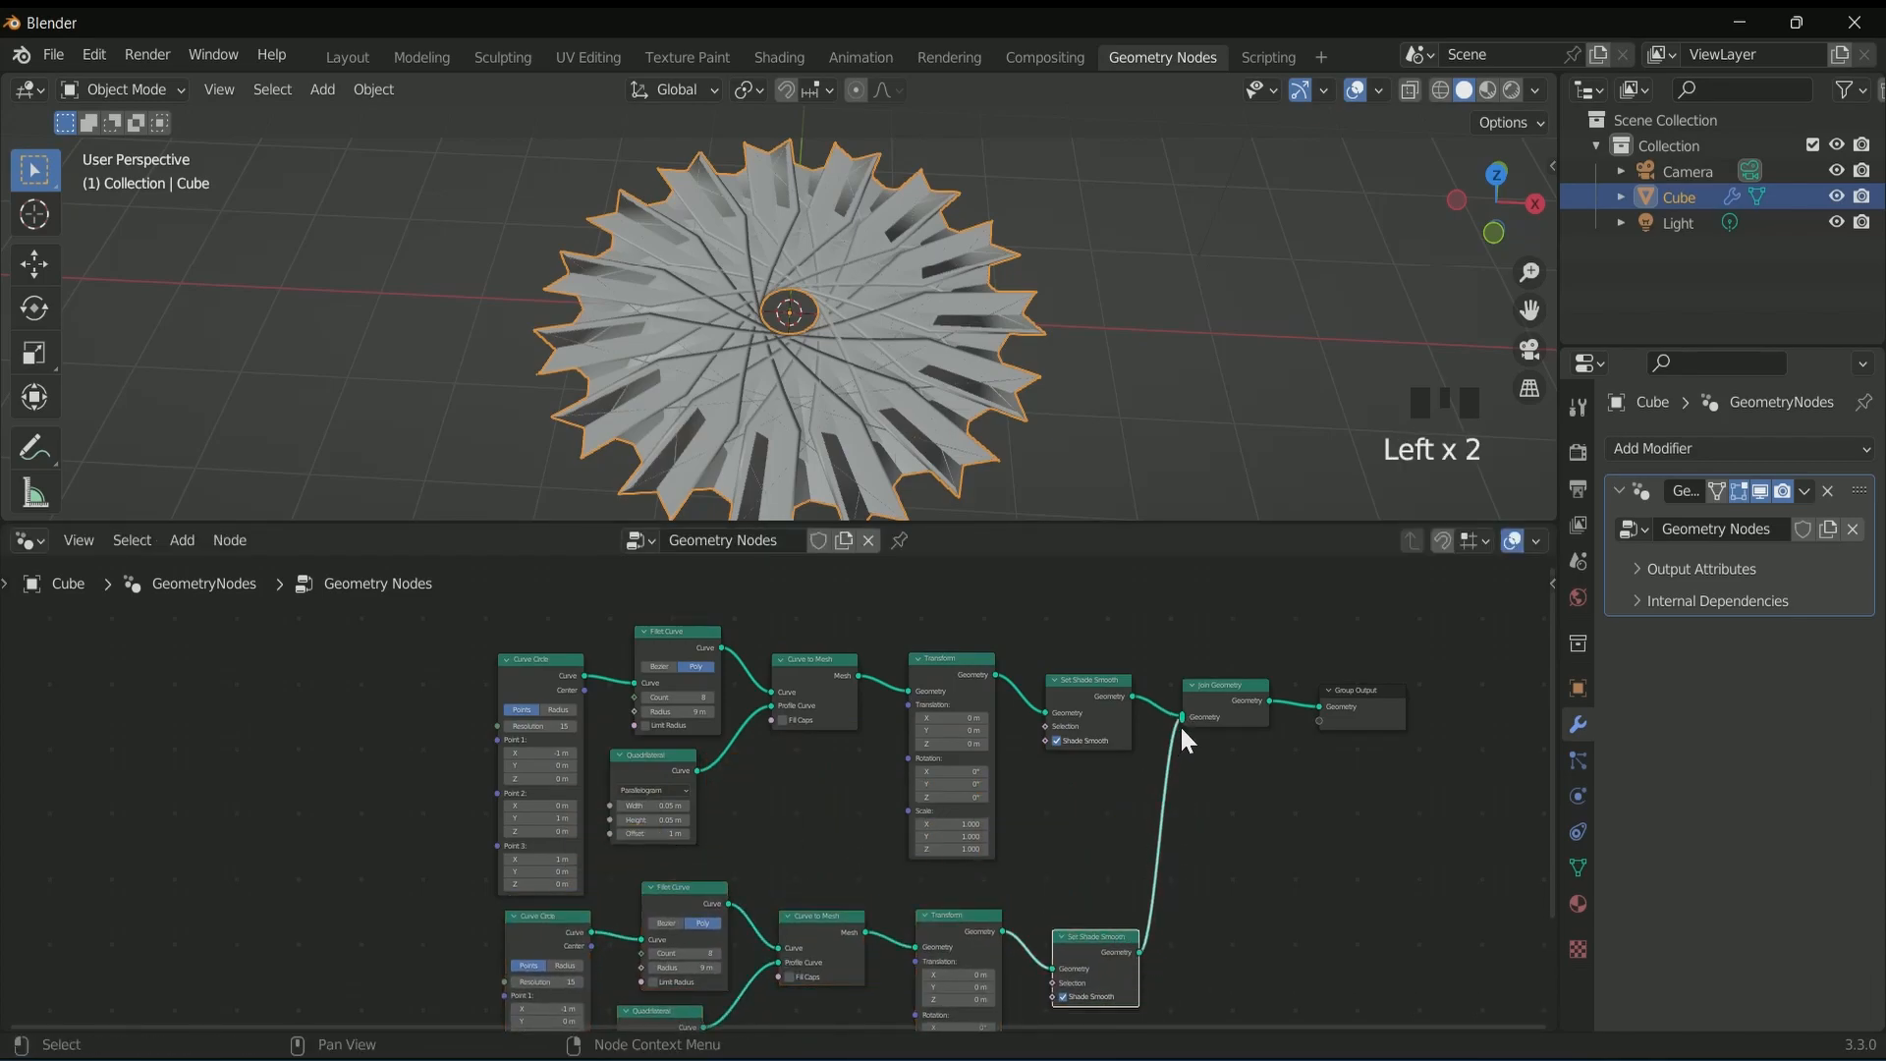
scroll(down, 3)
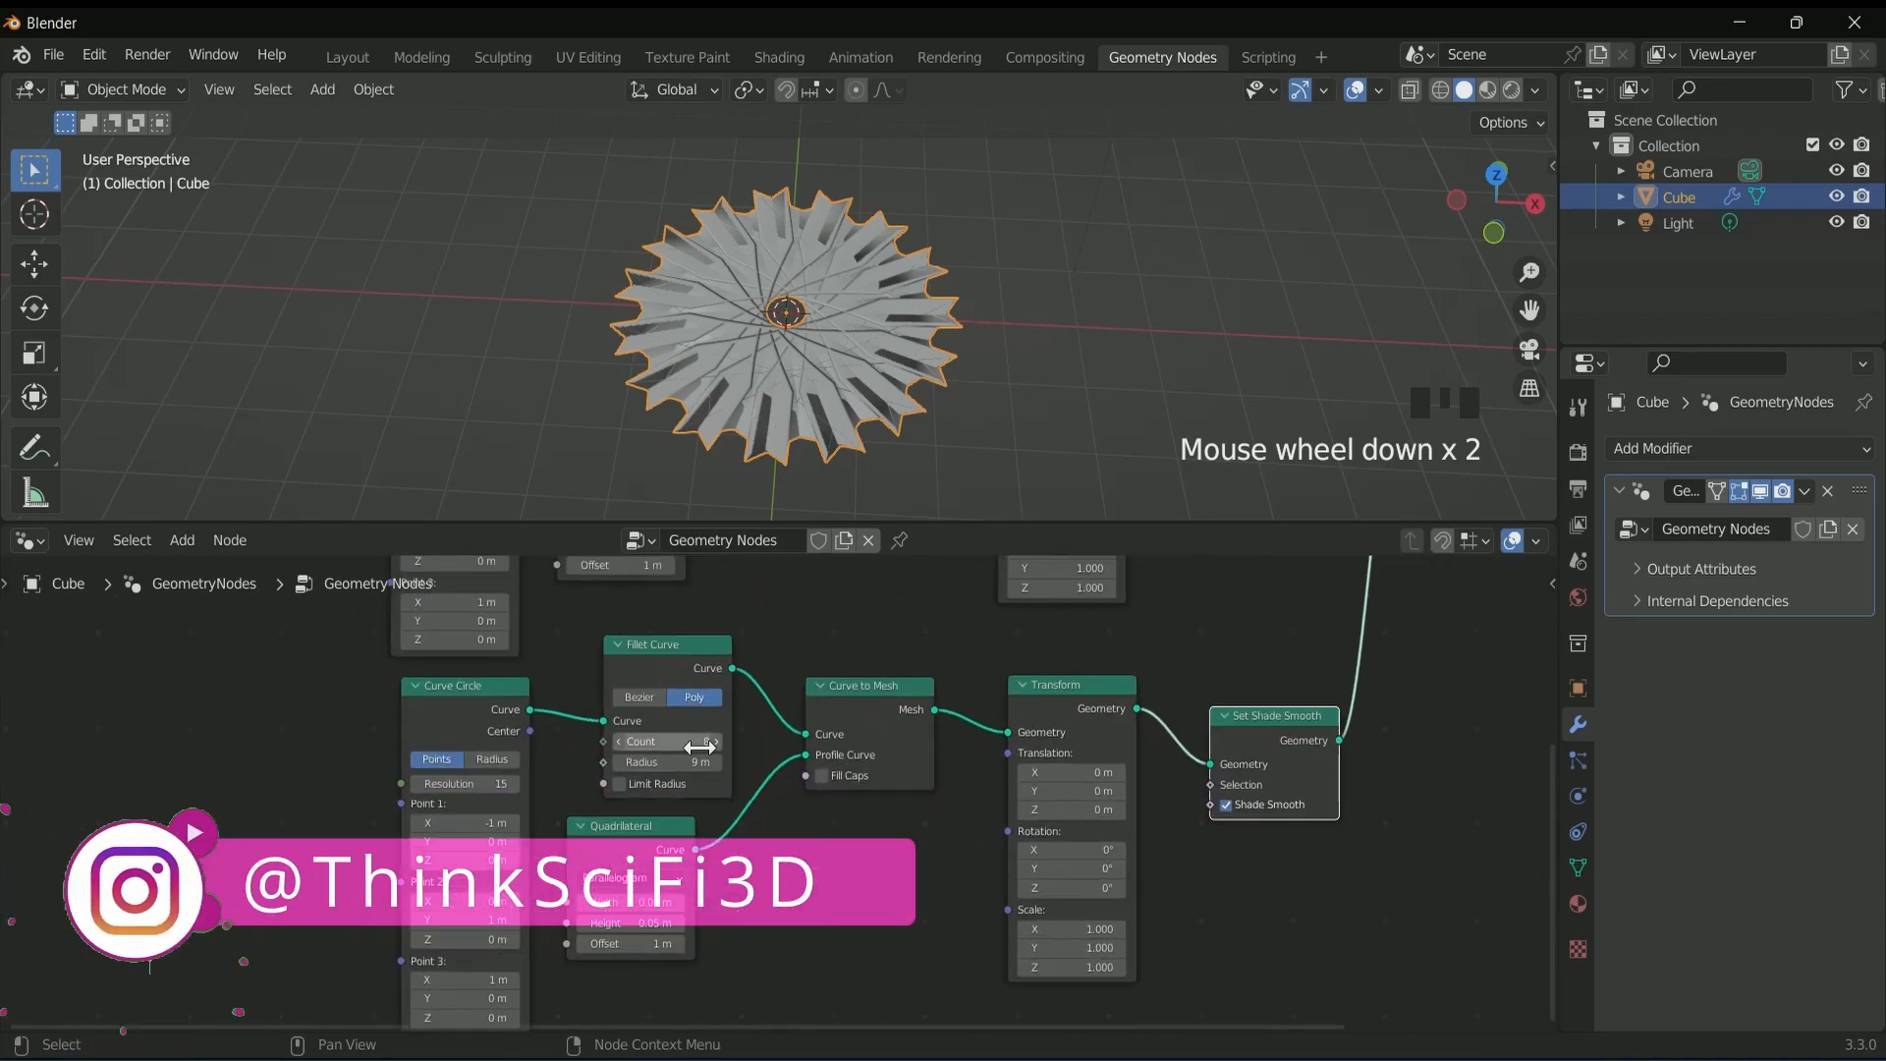
- Set the copied branch's fillet count to 2 and twist it slightly around Z
click(619, 740)
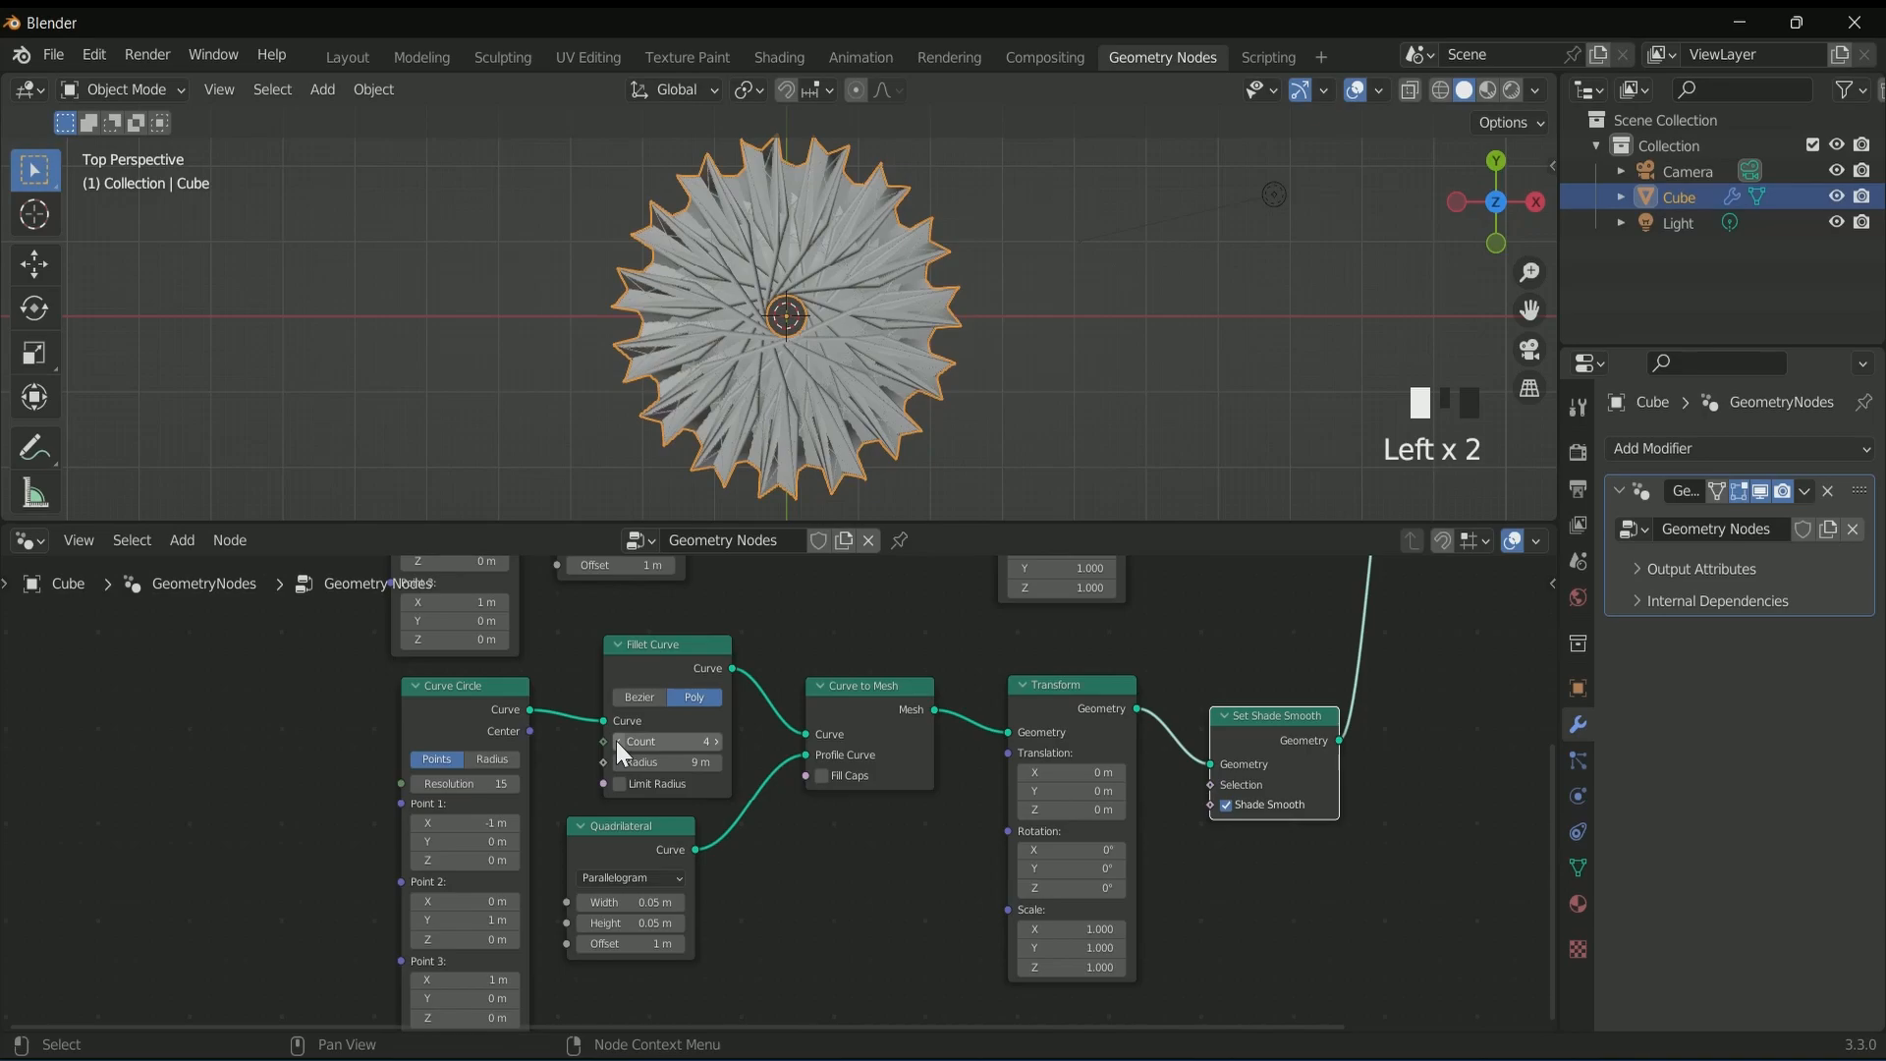
scroll(down, 3)
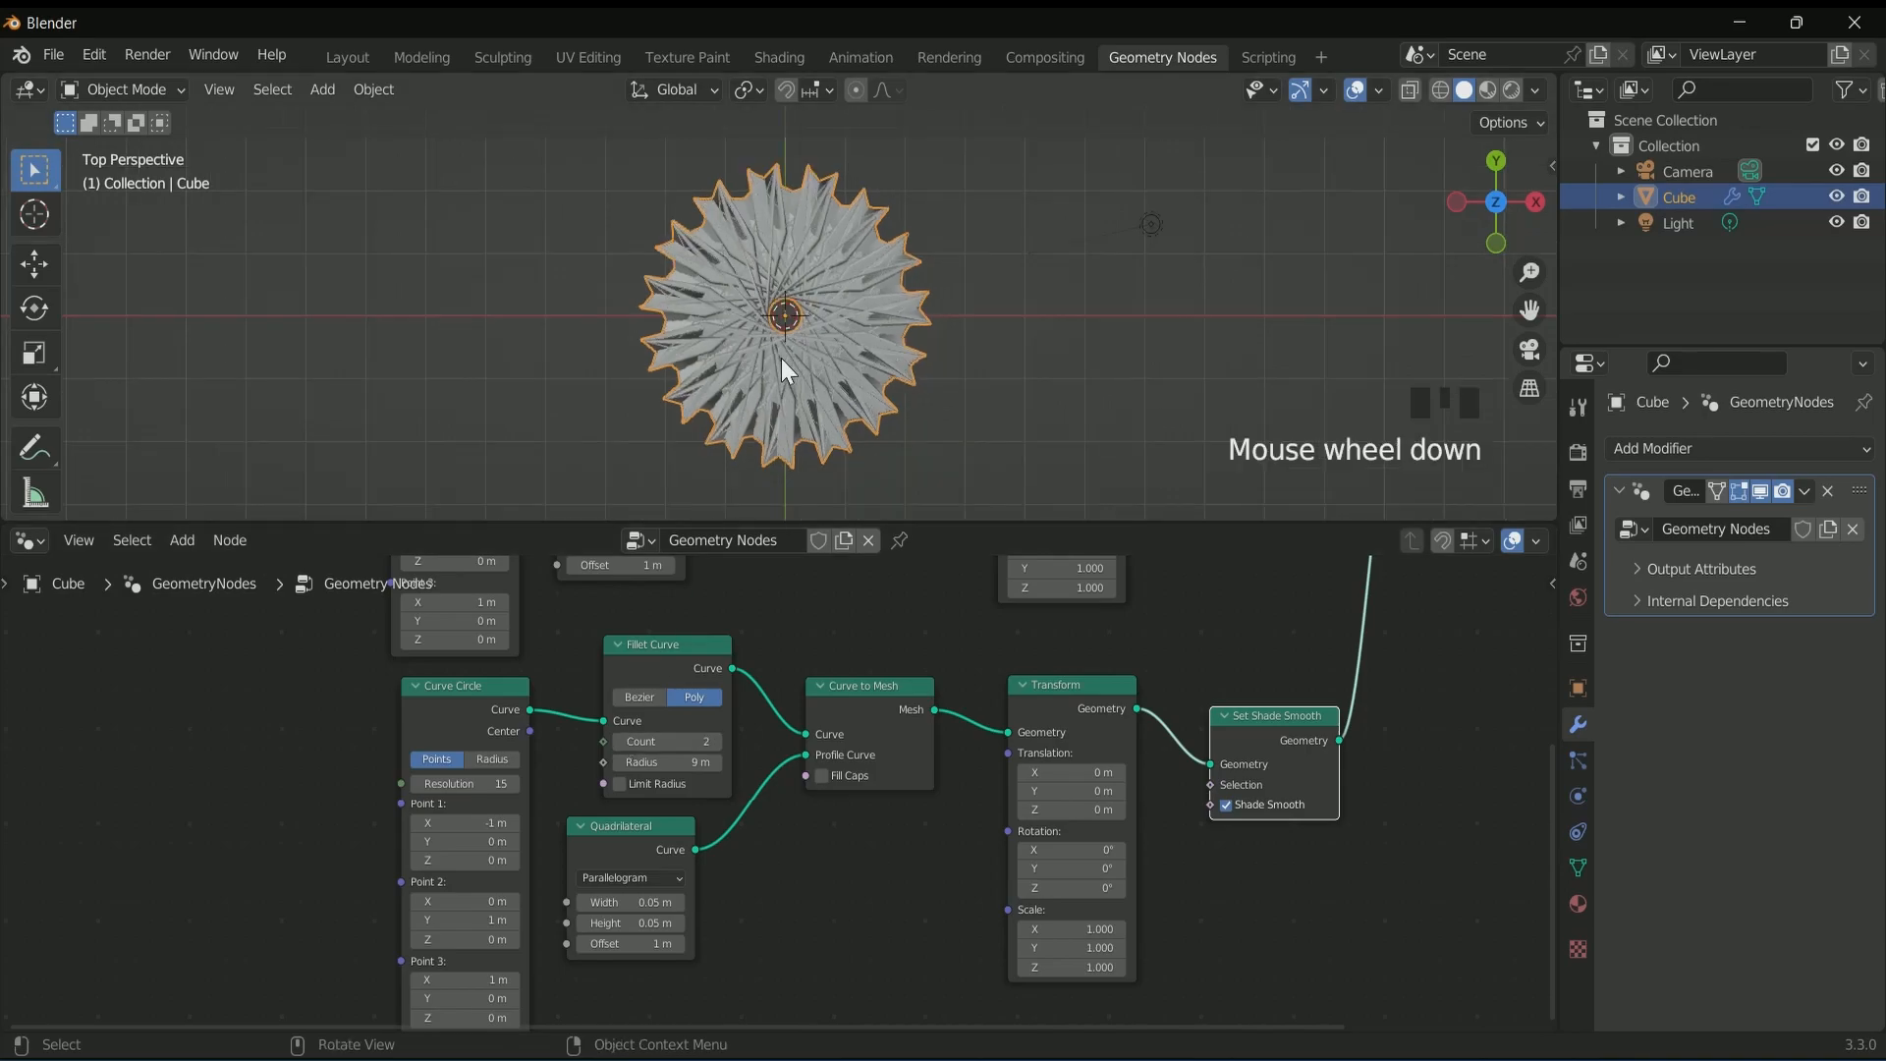
scroll(down, 3)
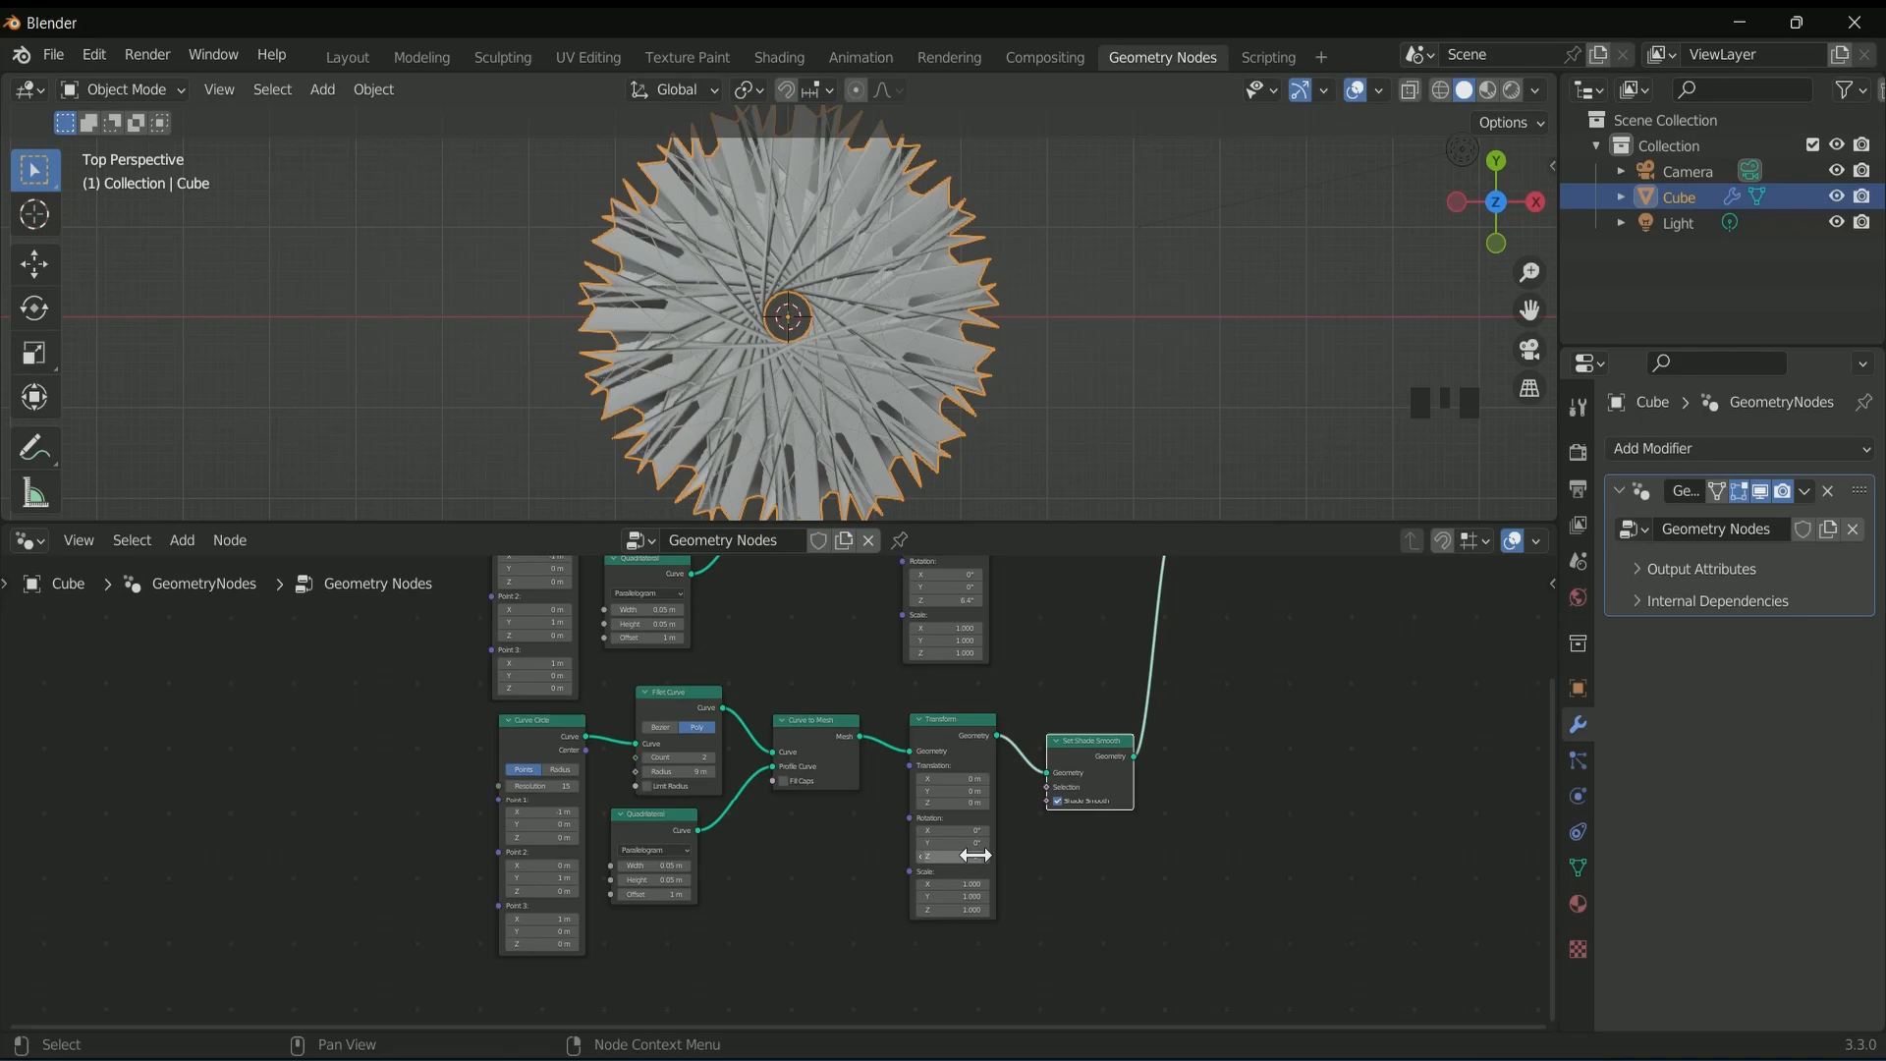
drag(949, 855, 986, 855)
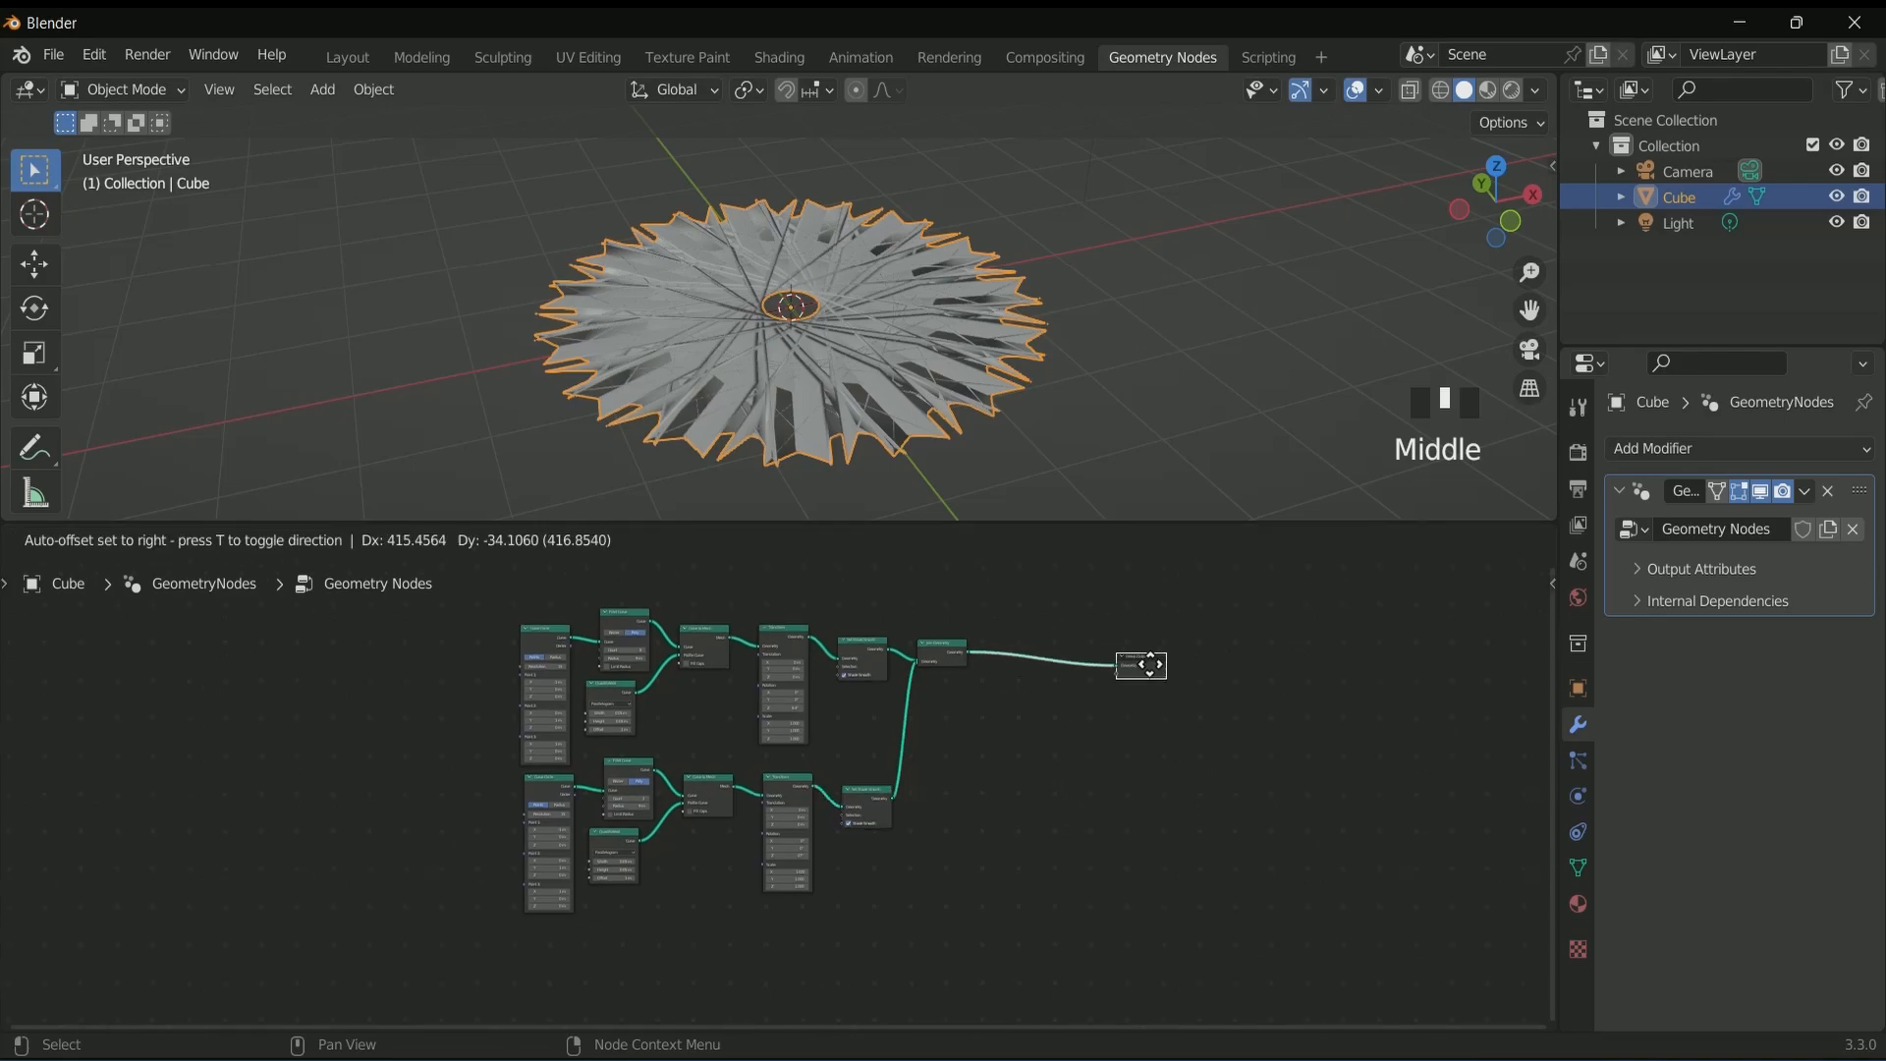
- Add a final Transform after Join Geometry rotating everything 90° around X
key(ctrl+z)
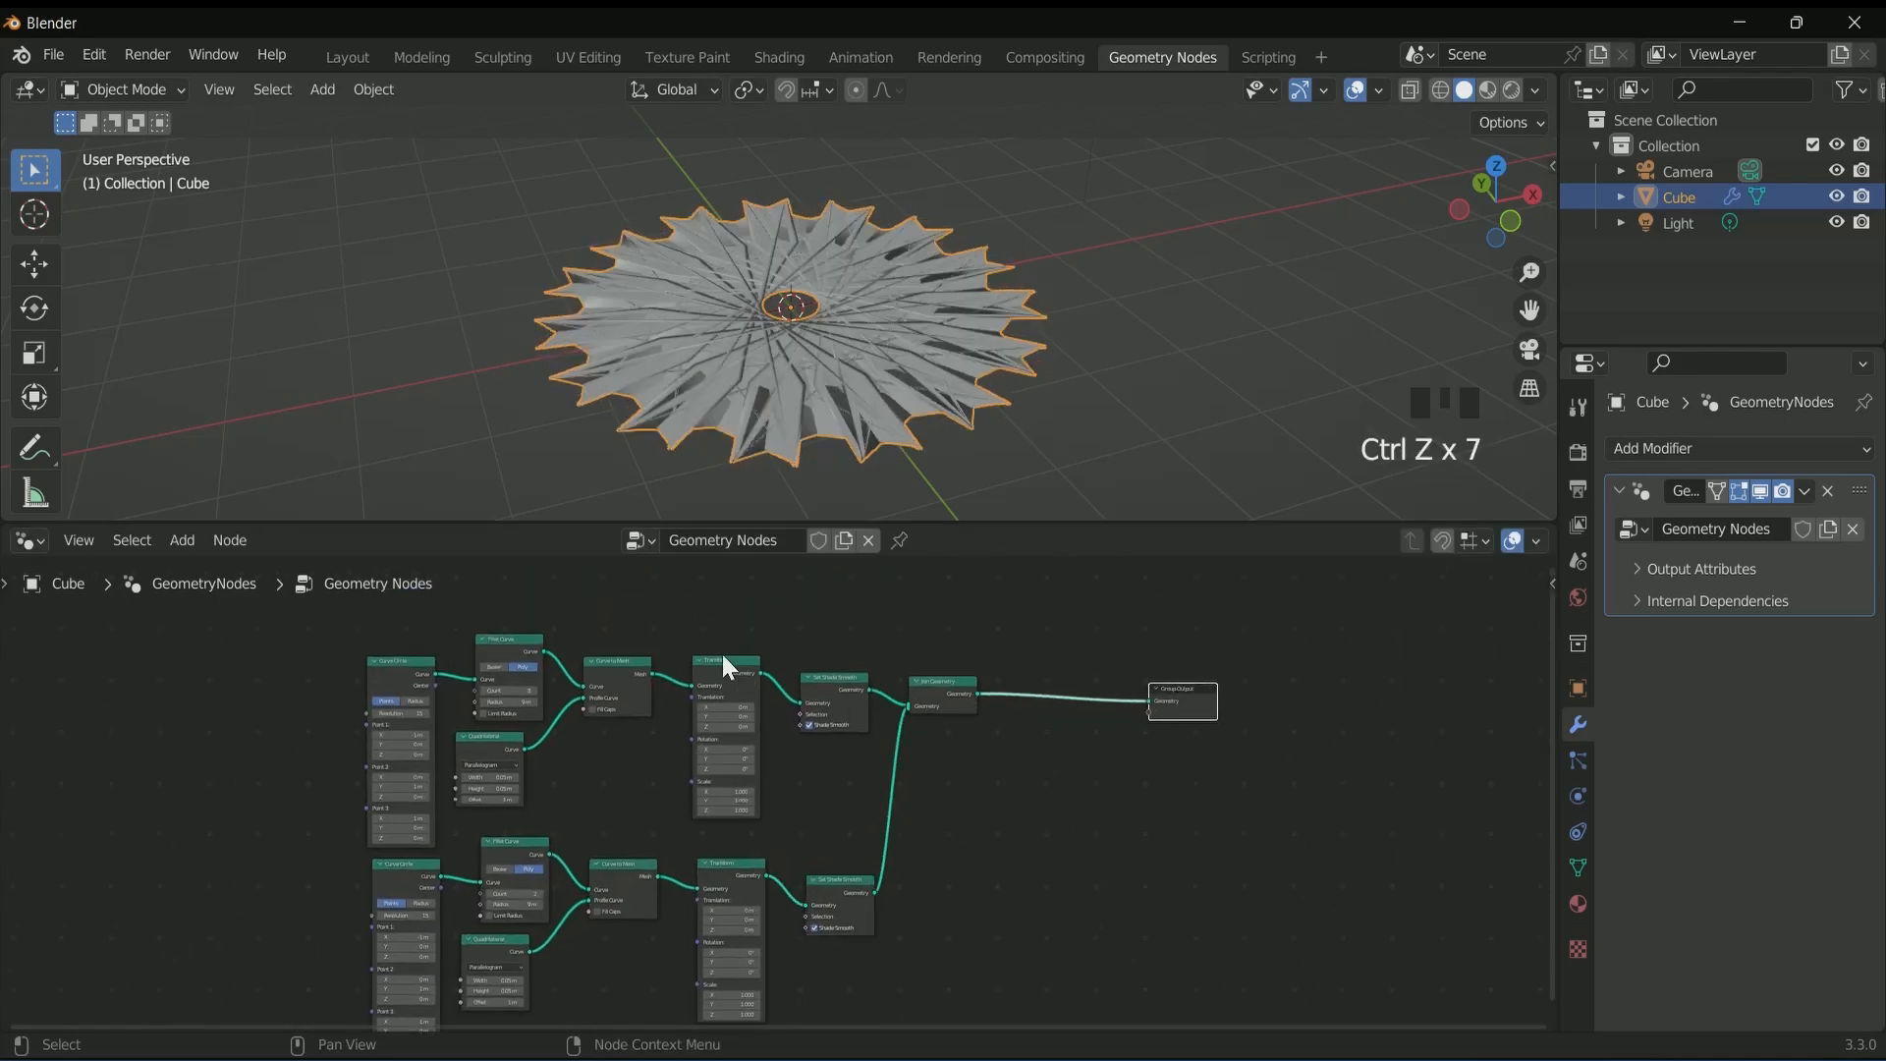
scroll(down, 3)
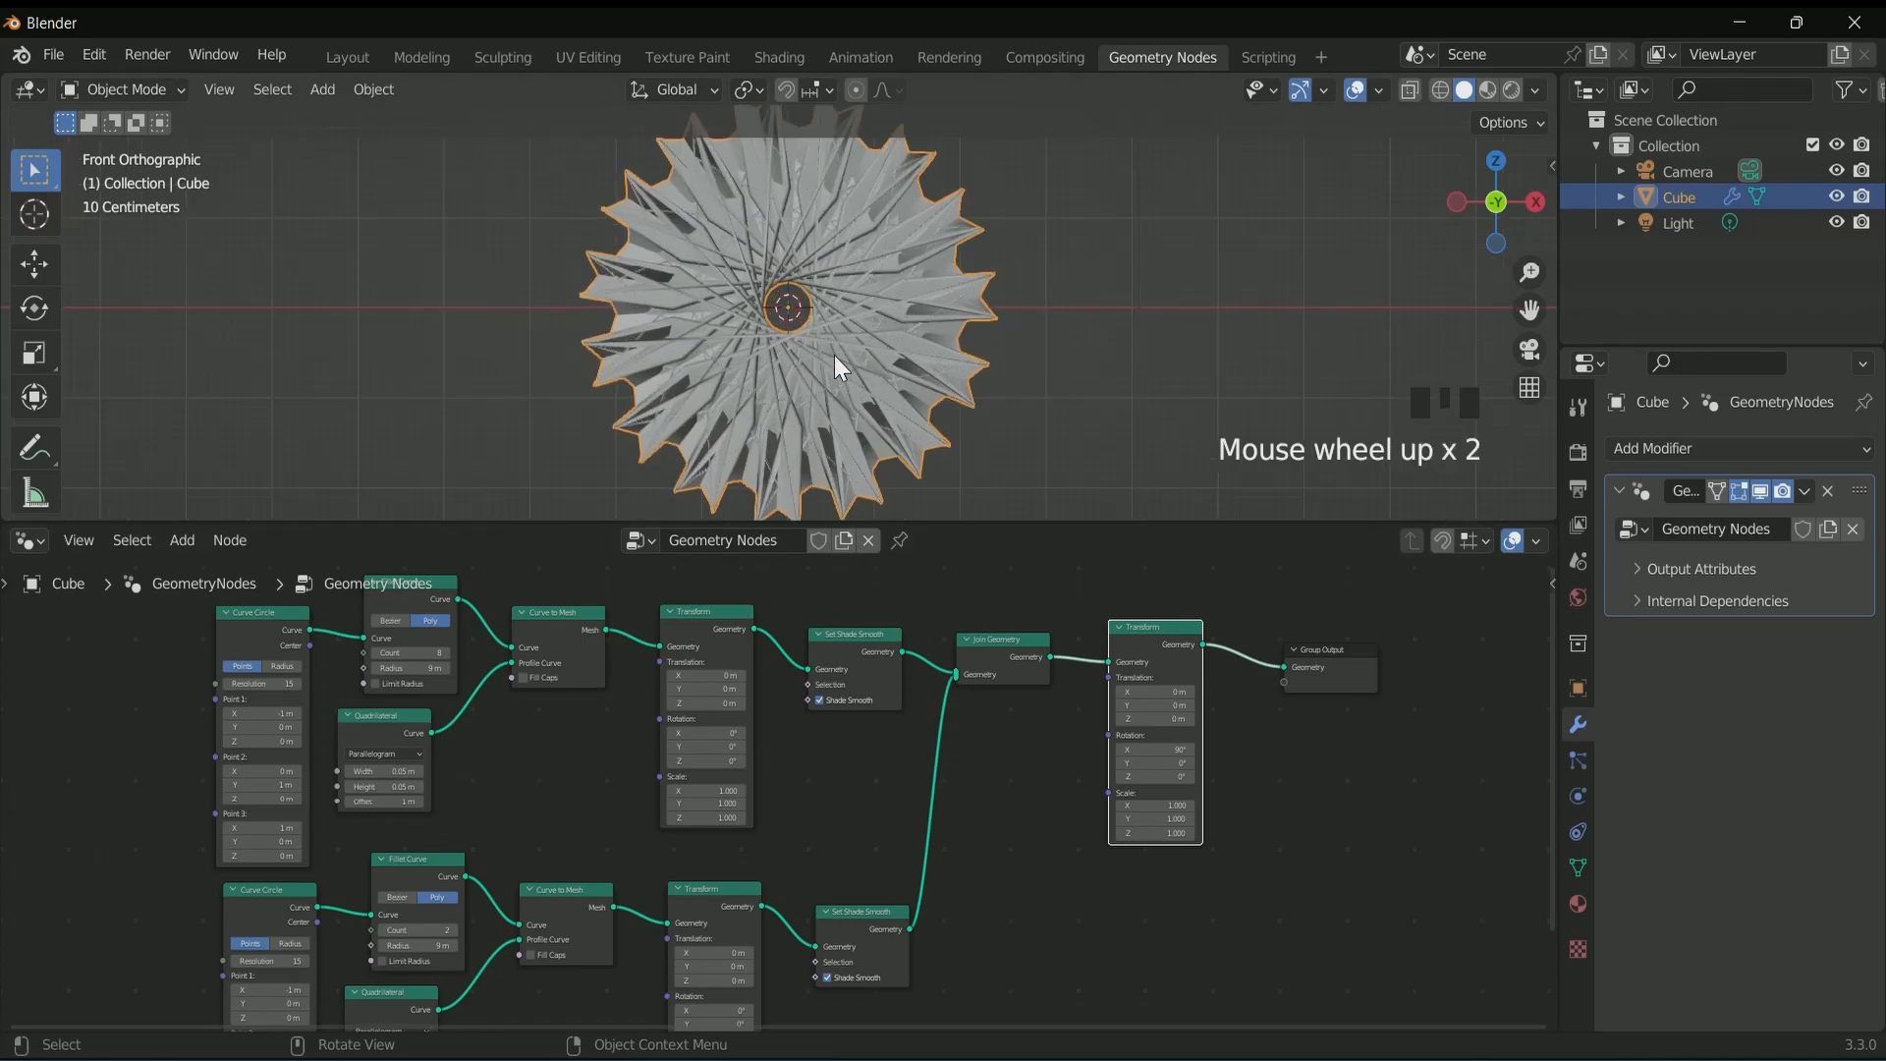
scroll(down, 3)
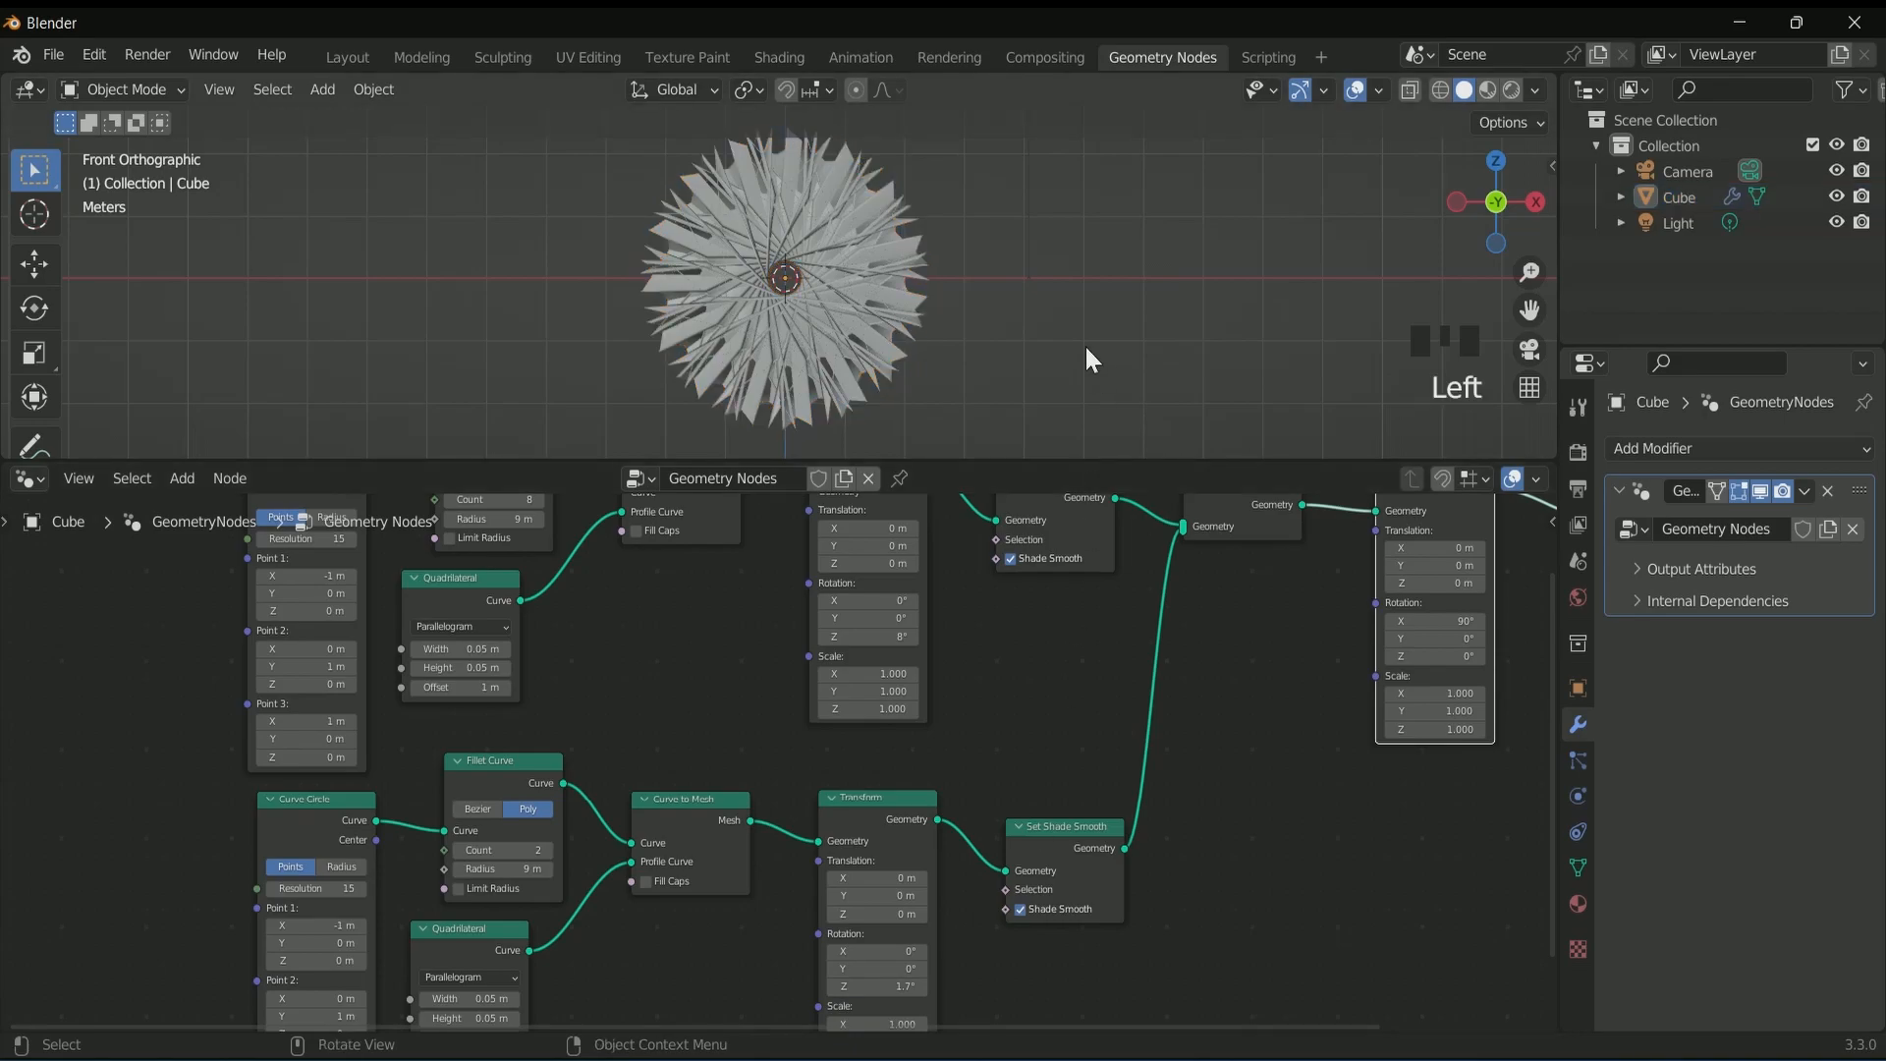
- Add a Set Material node before the output and retune the second branch to fillet count 7, radius 9.8 m
click(181, 478)
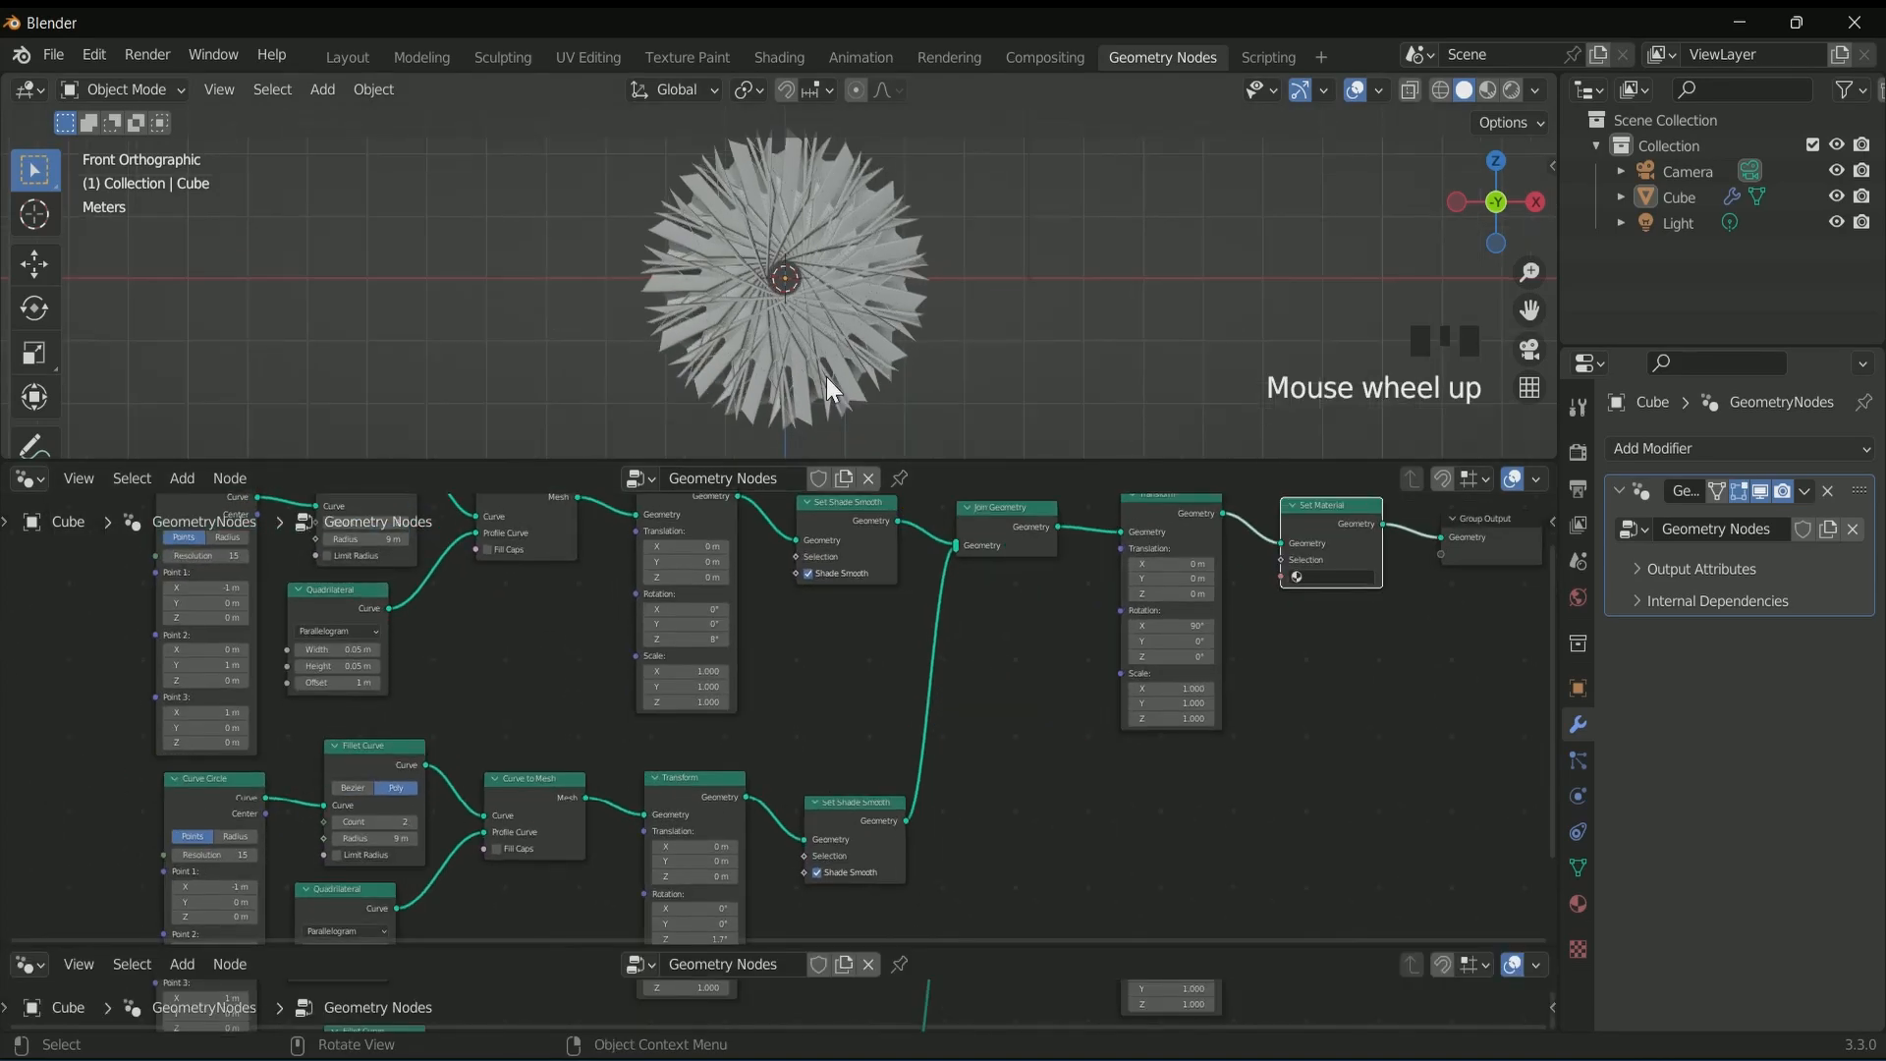
scroll(down, 3)
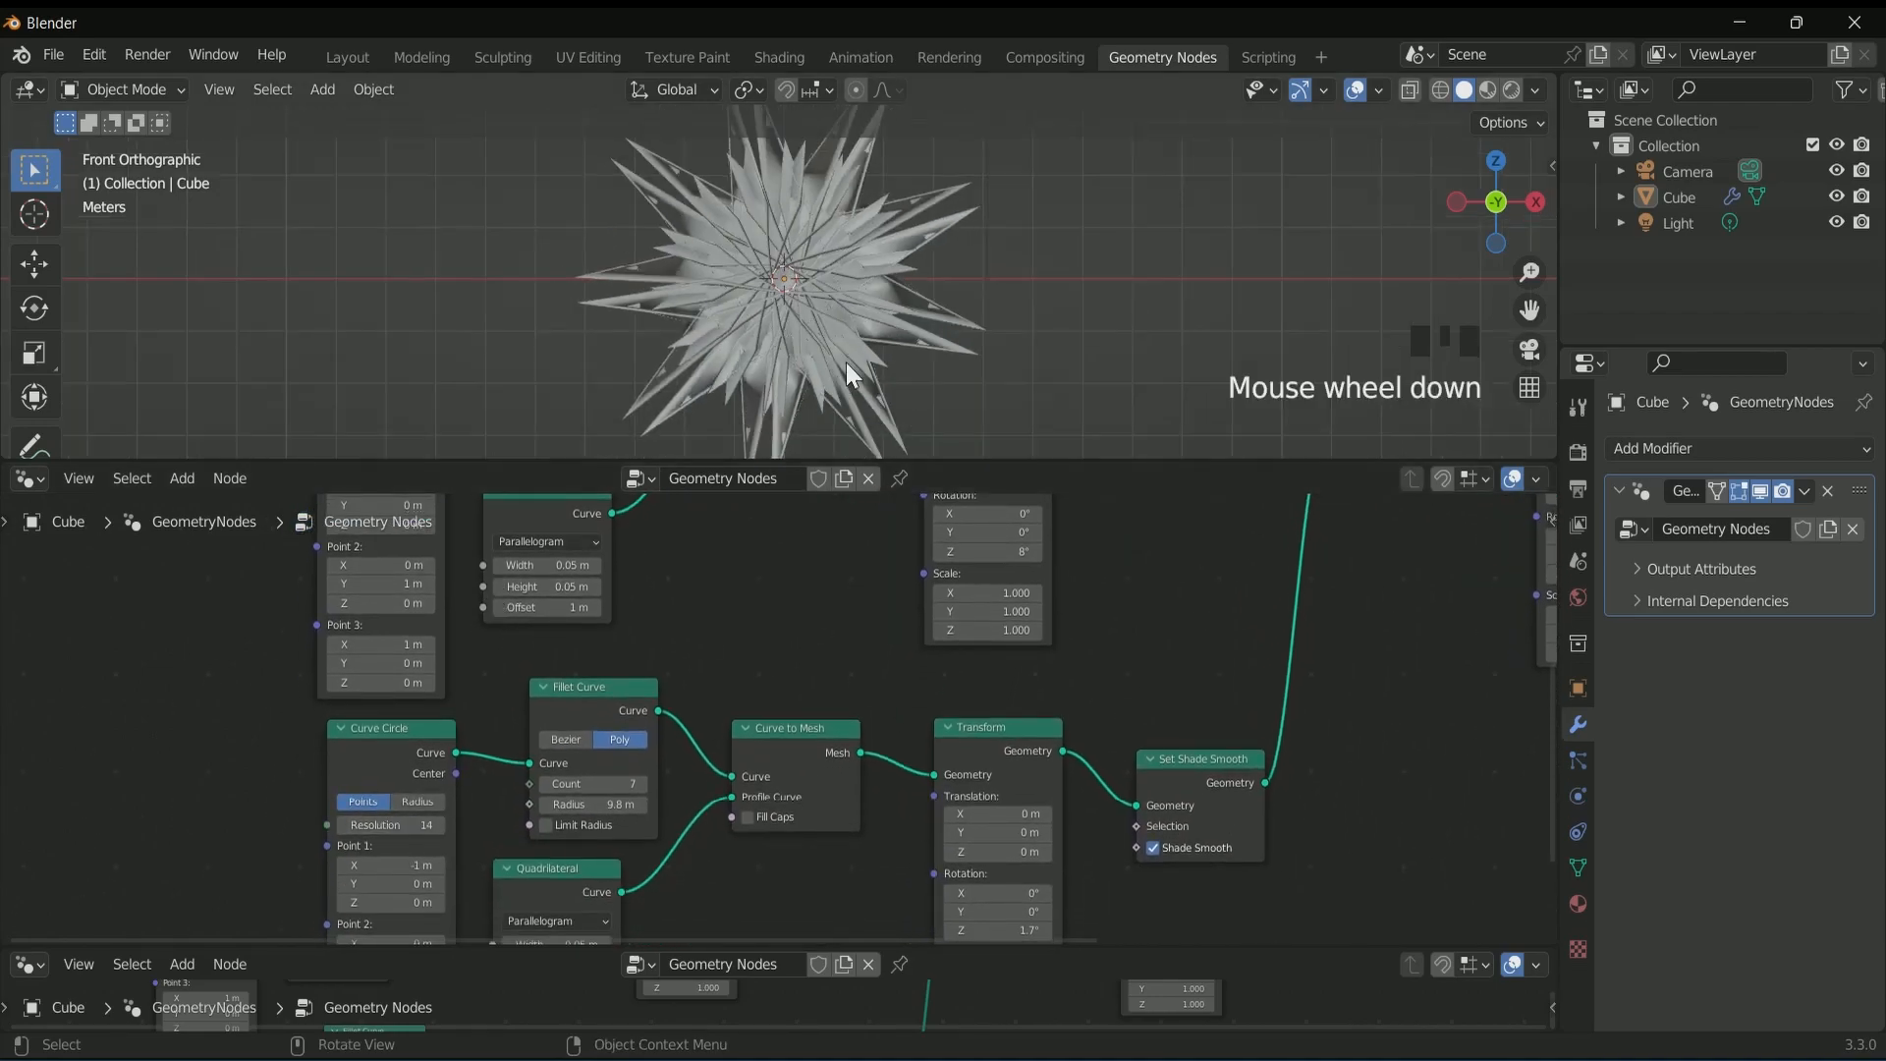
scroll(down, 3)
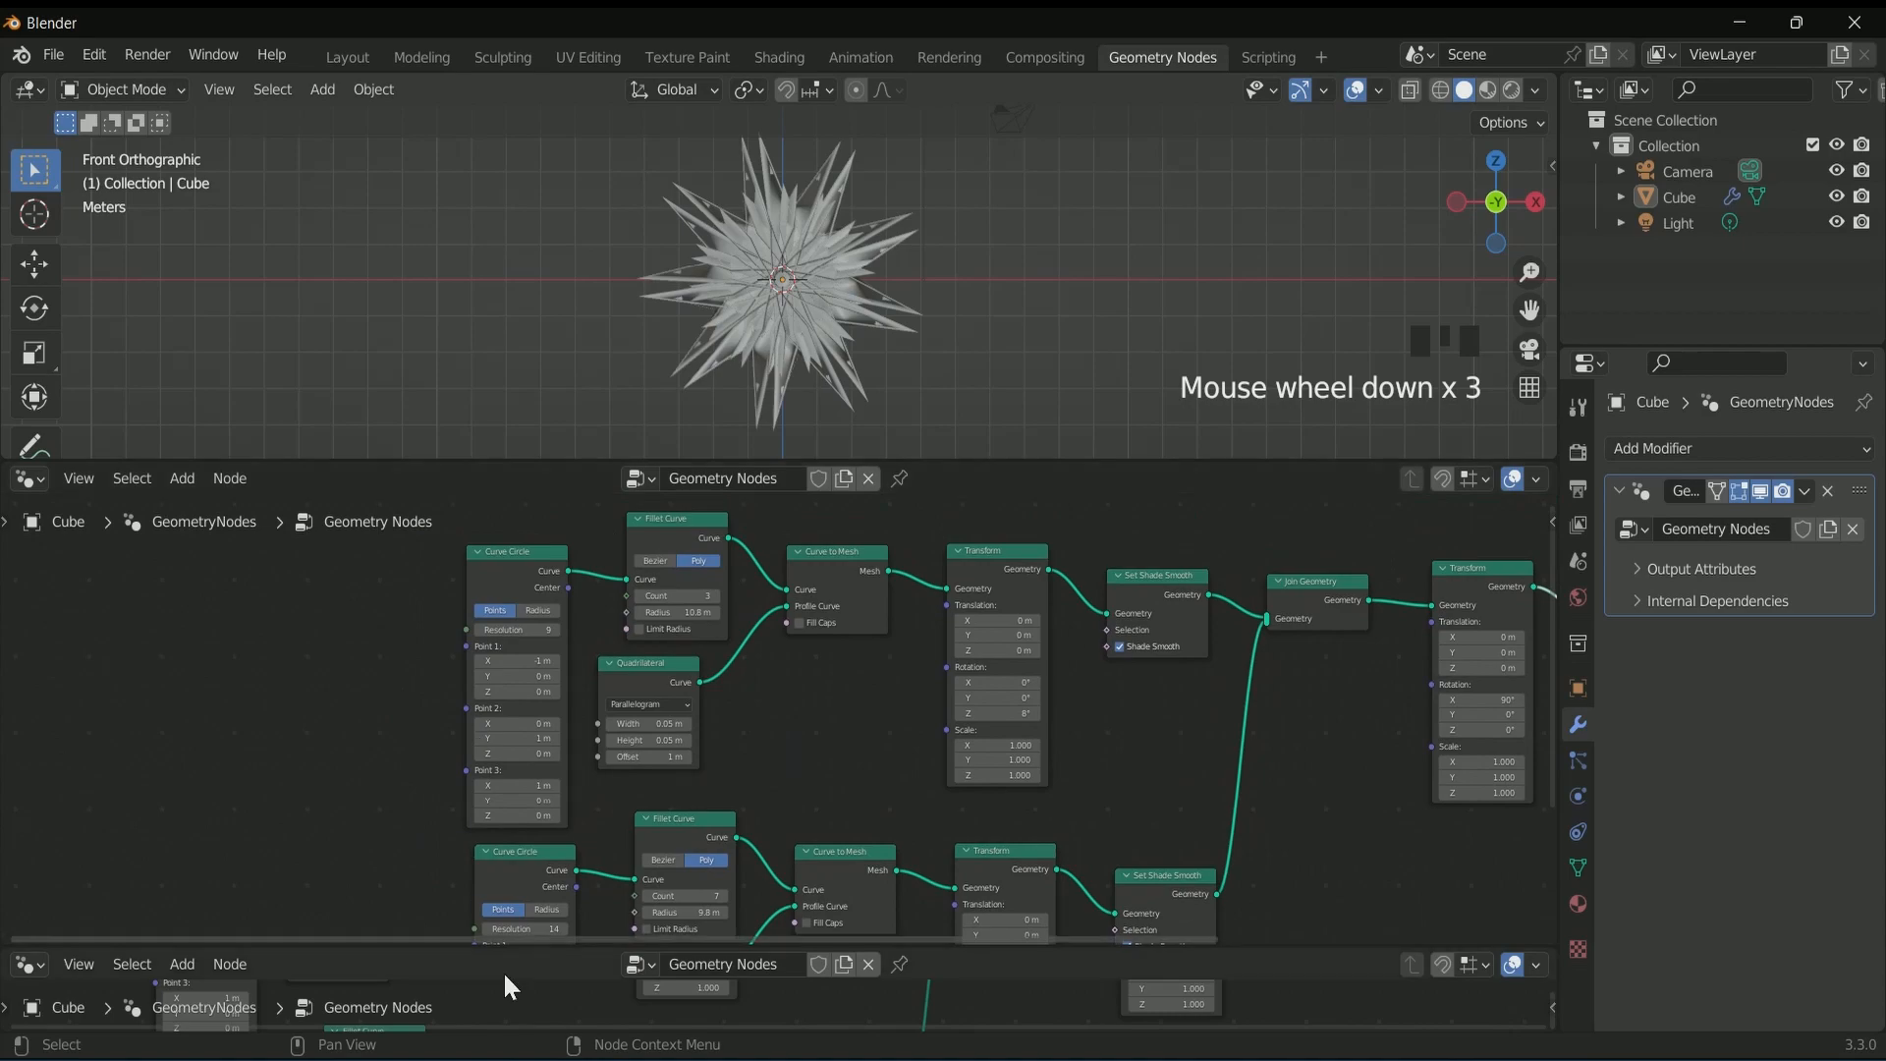
scroll(down, 3)
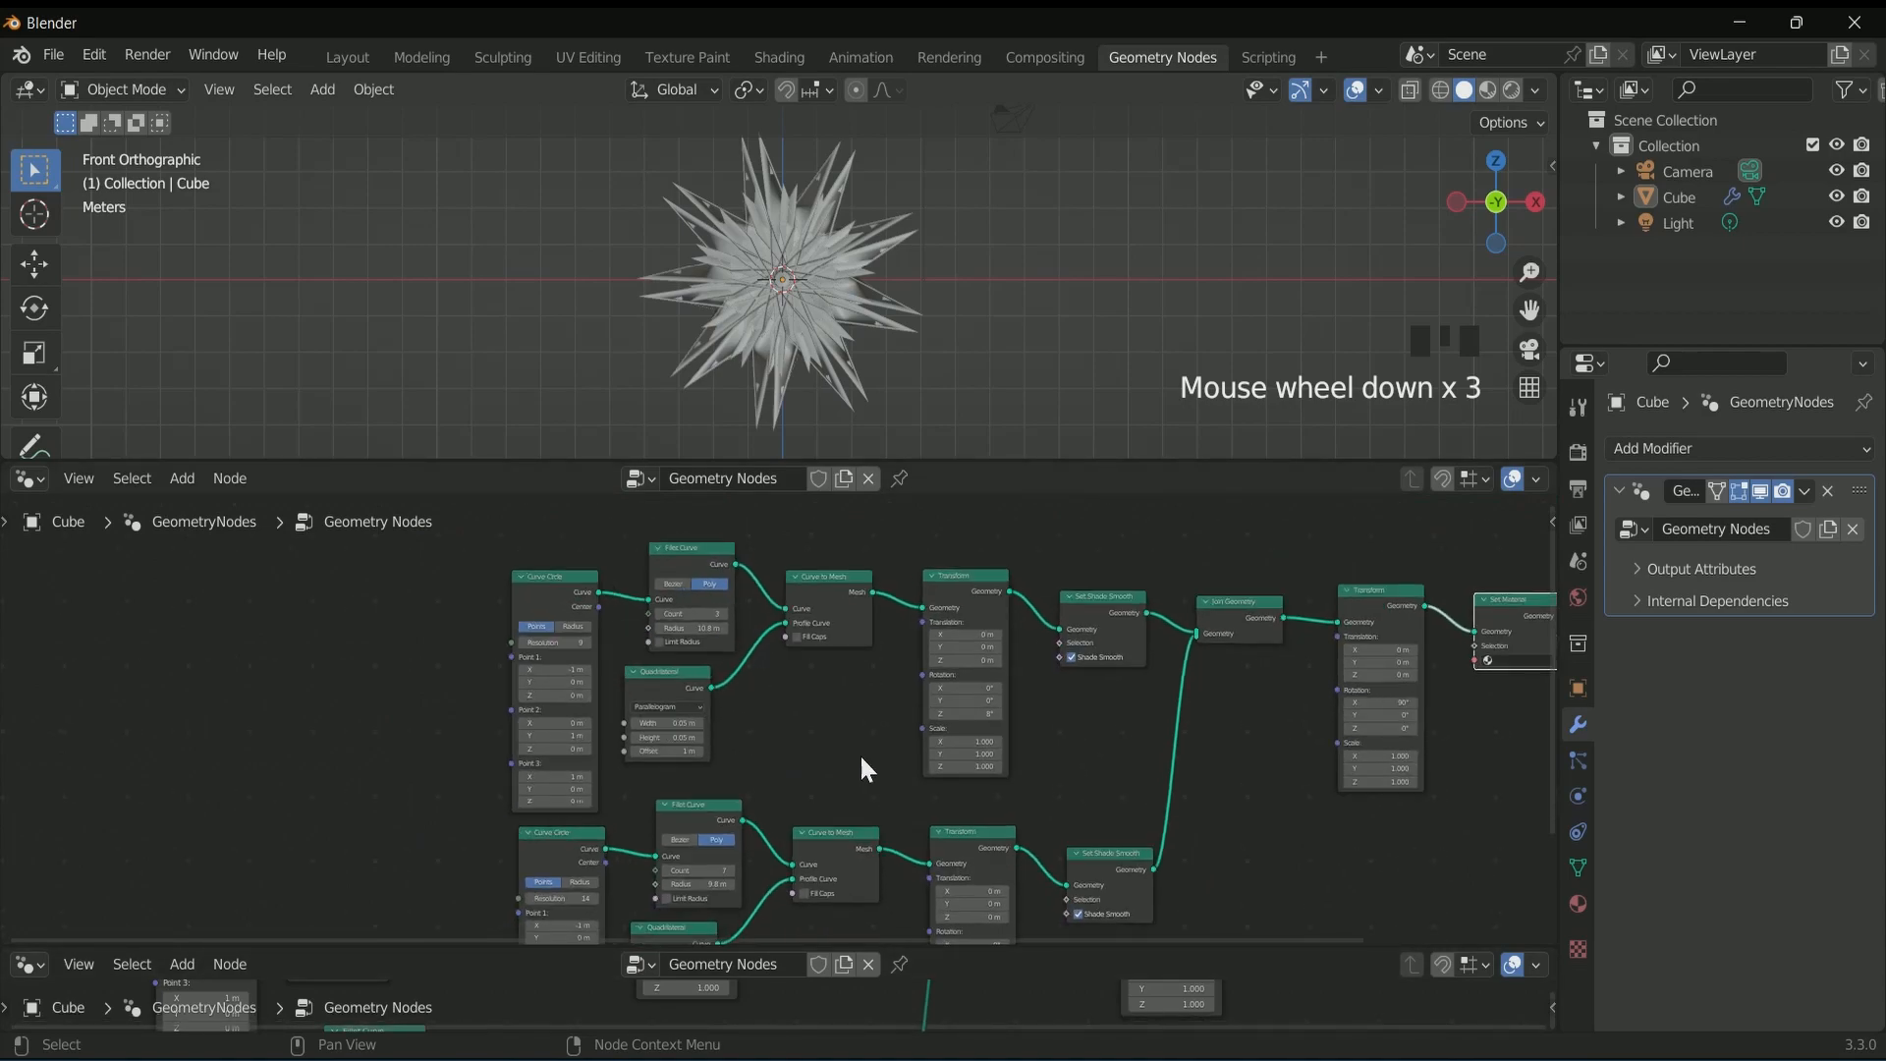